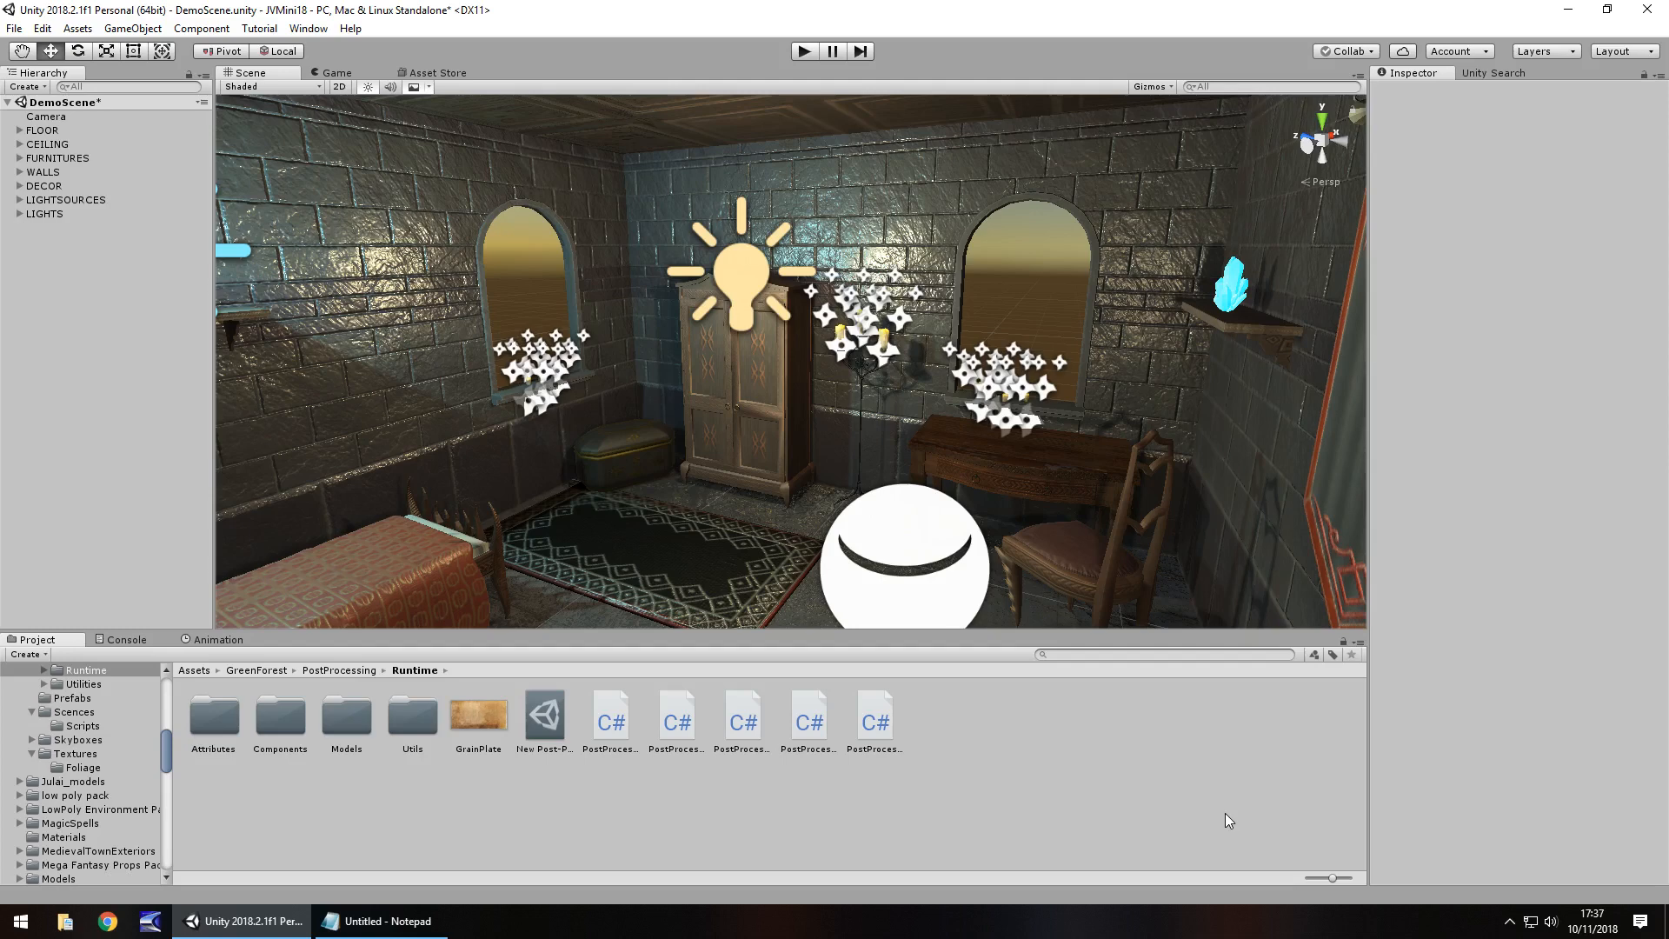
mouse_move(965, 739)
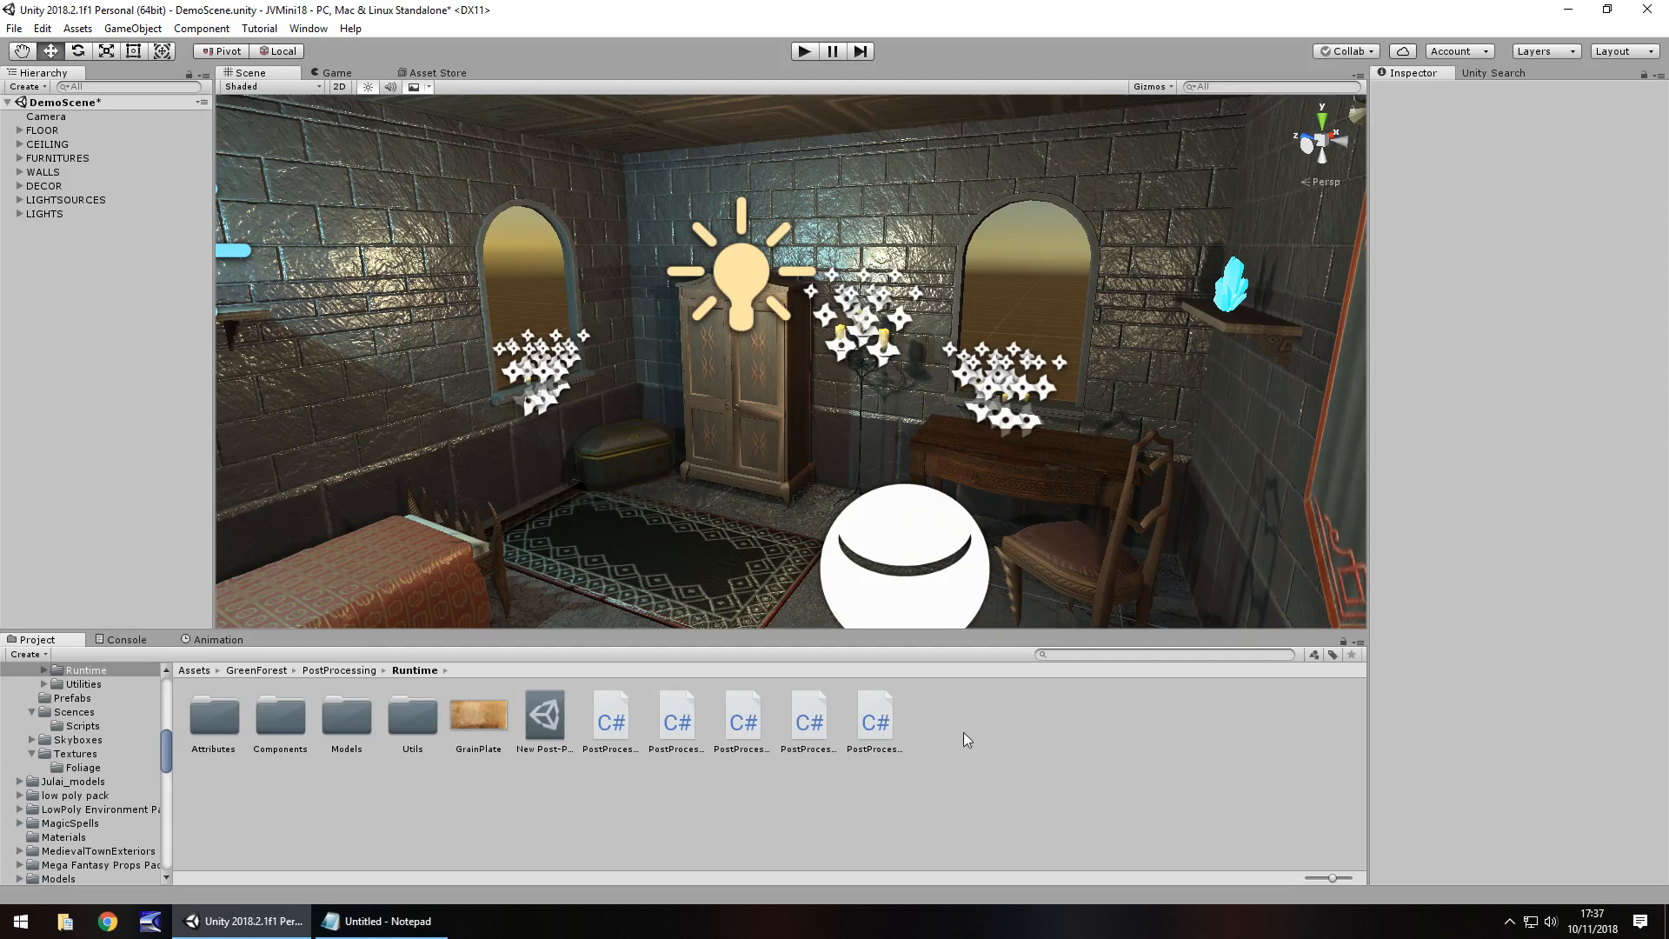
mouse_move(980, 756)
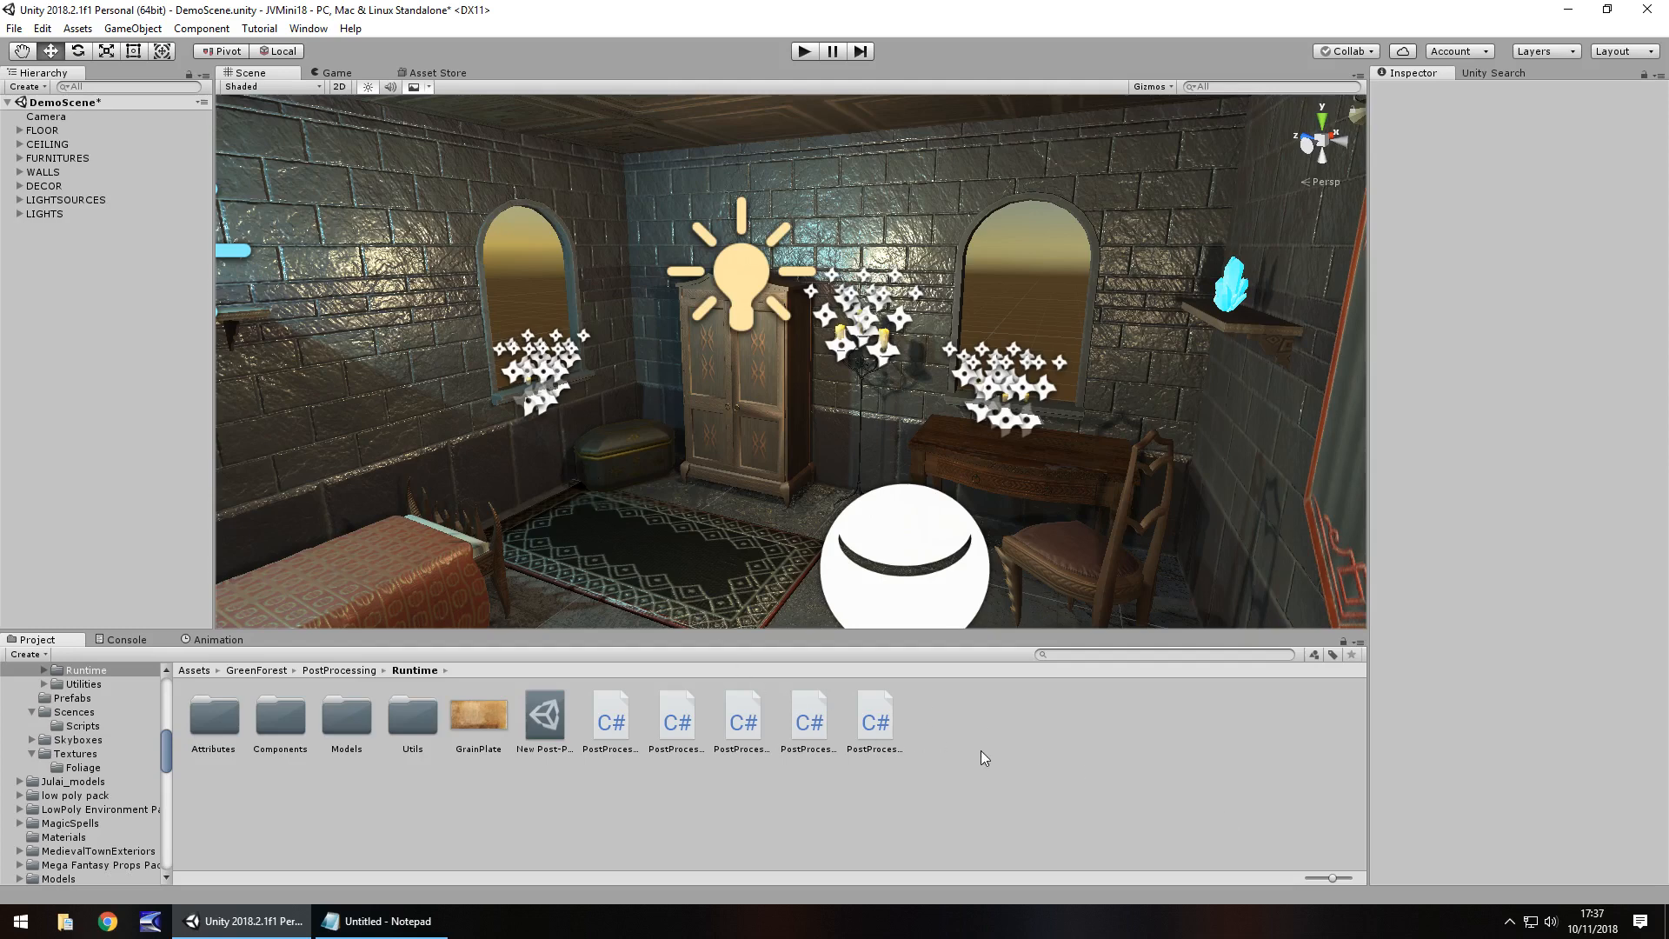
mouse_move(686, 492)
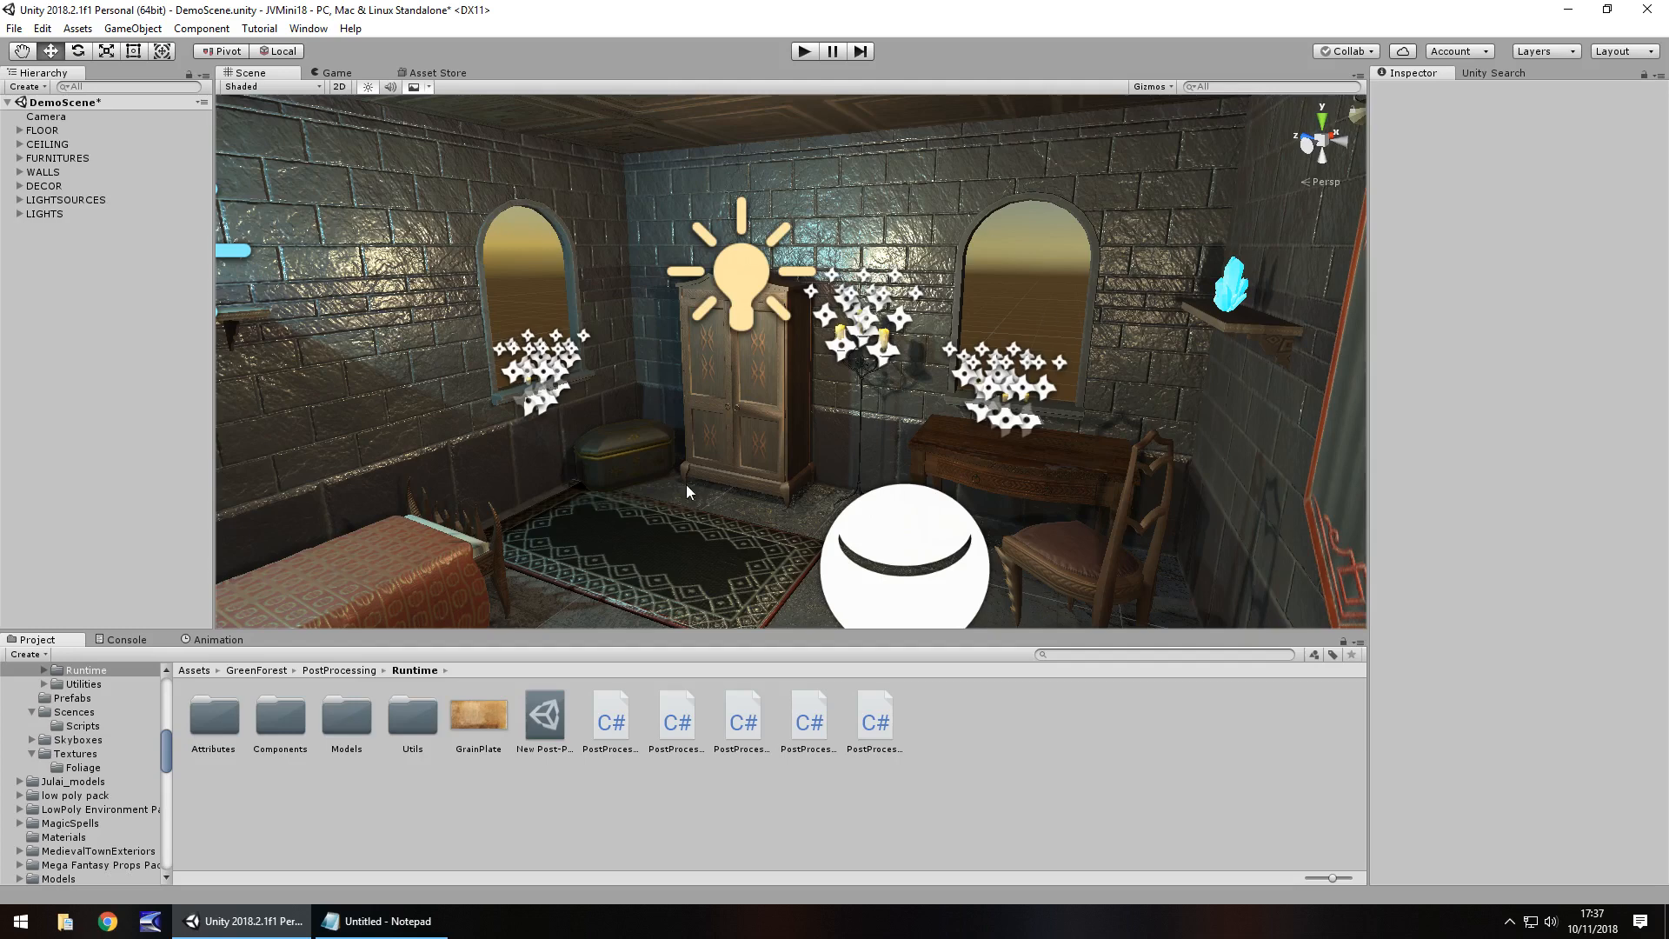
mouse_move(448, 75)
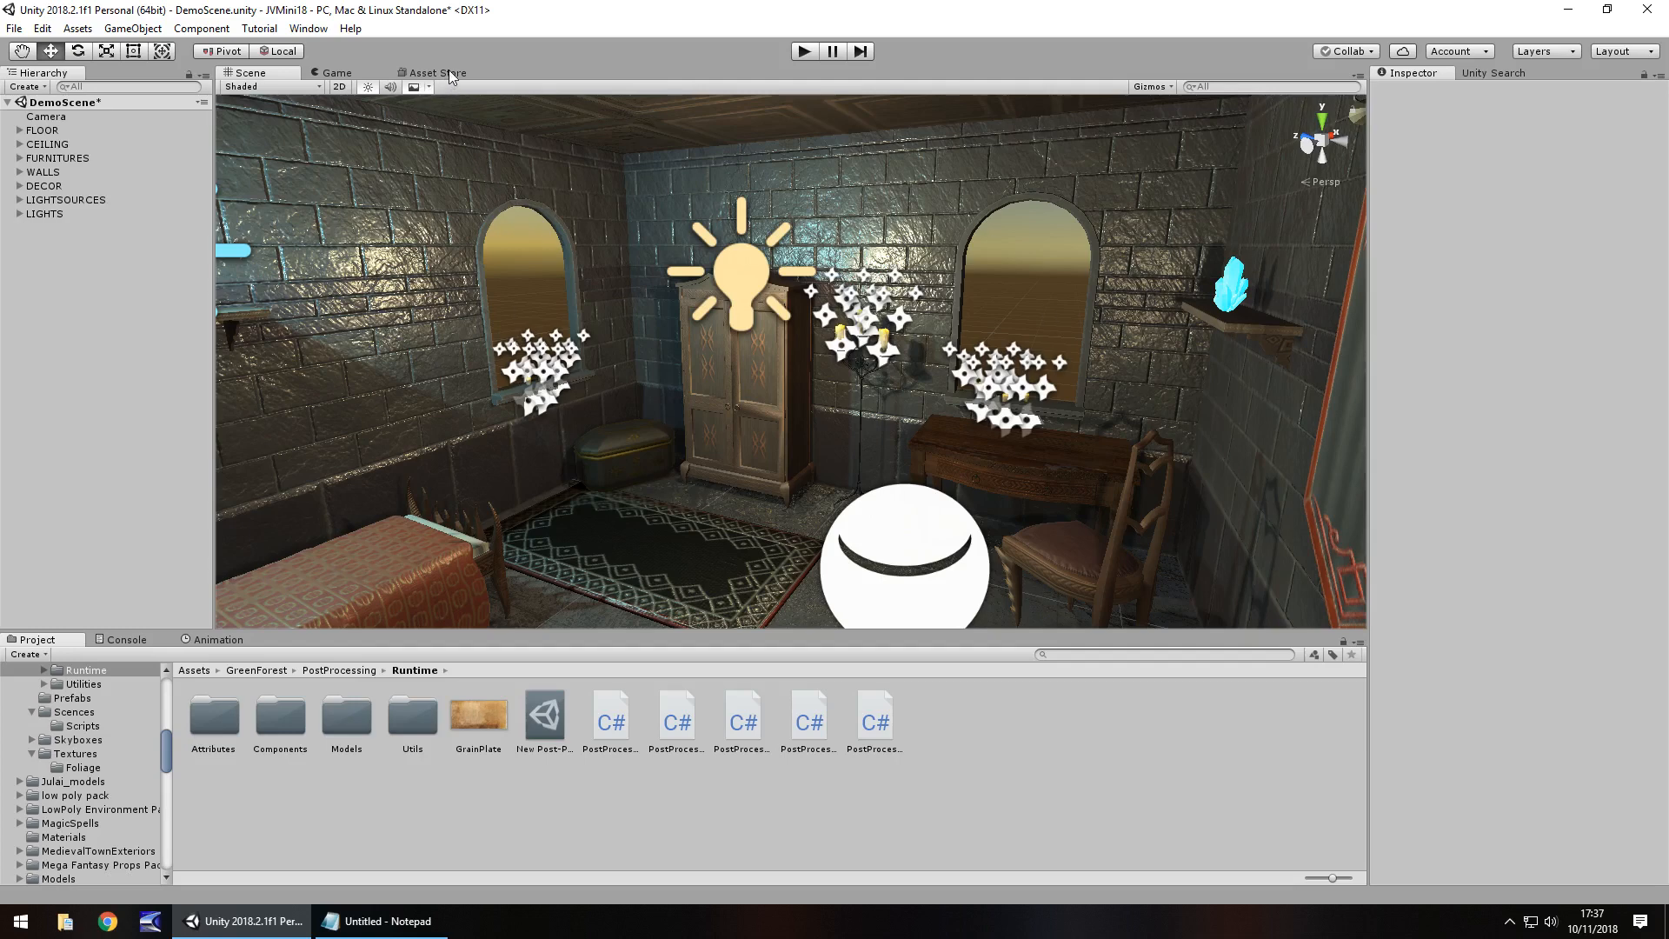
Step: Search the Asset Store for "post processing stack" to bring up the Post Processing Stack package
left_click(433, 73)
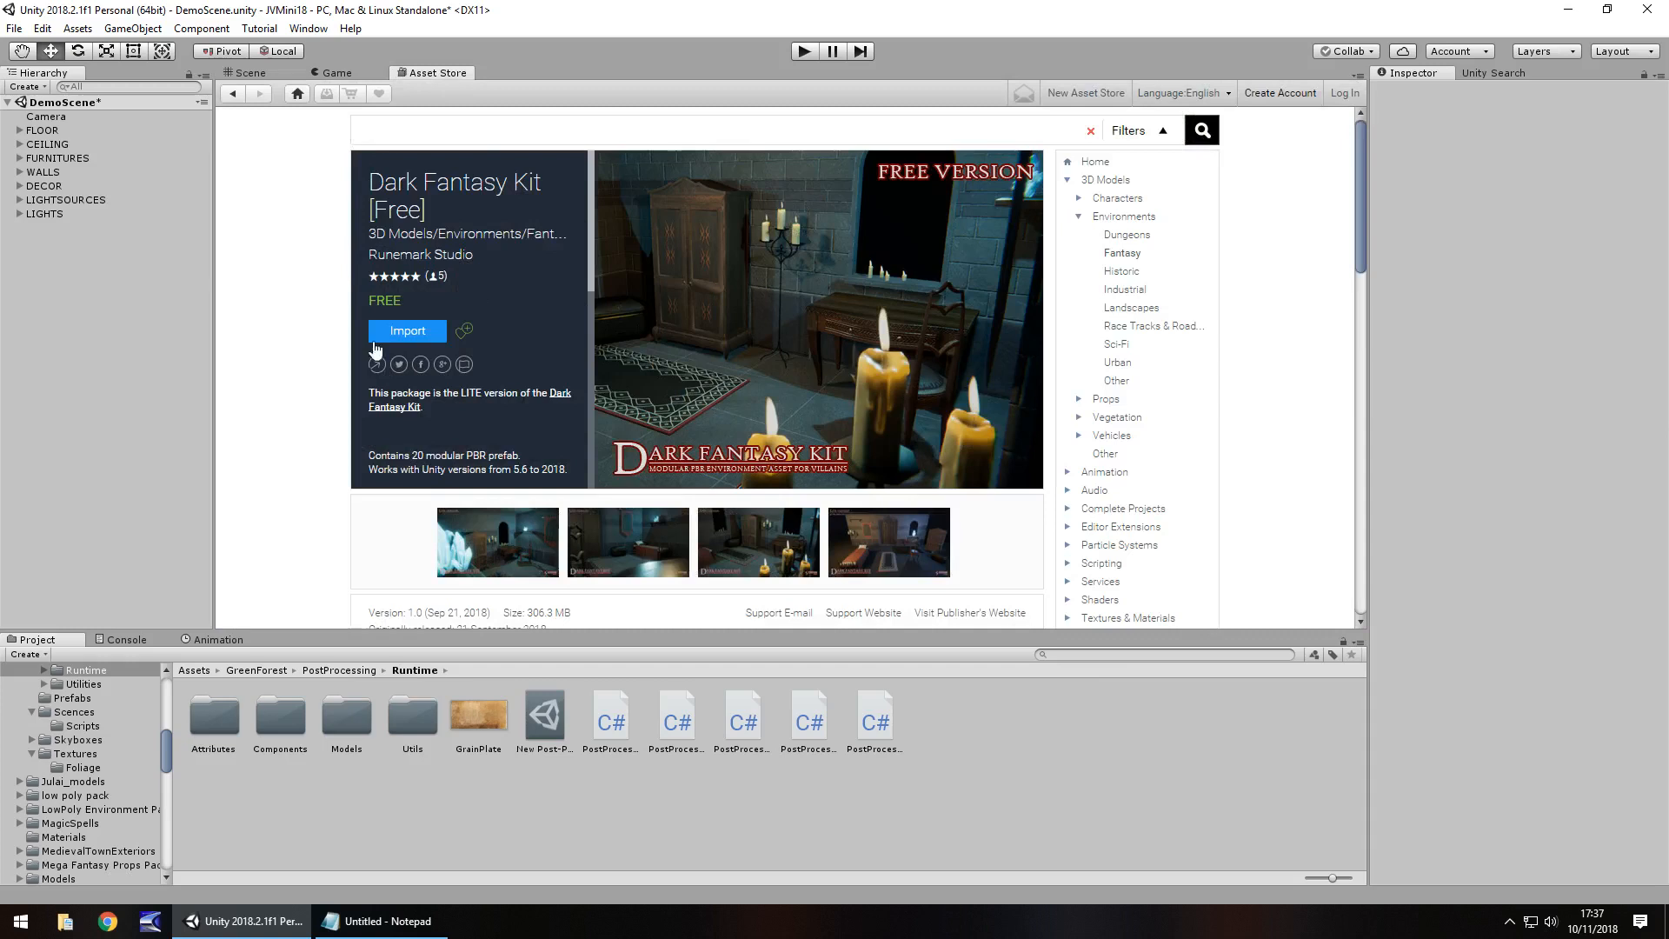
mouse_move(335, 268)
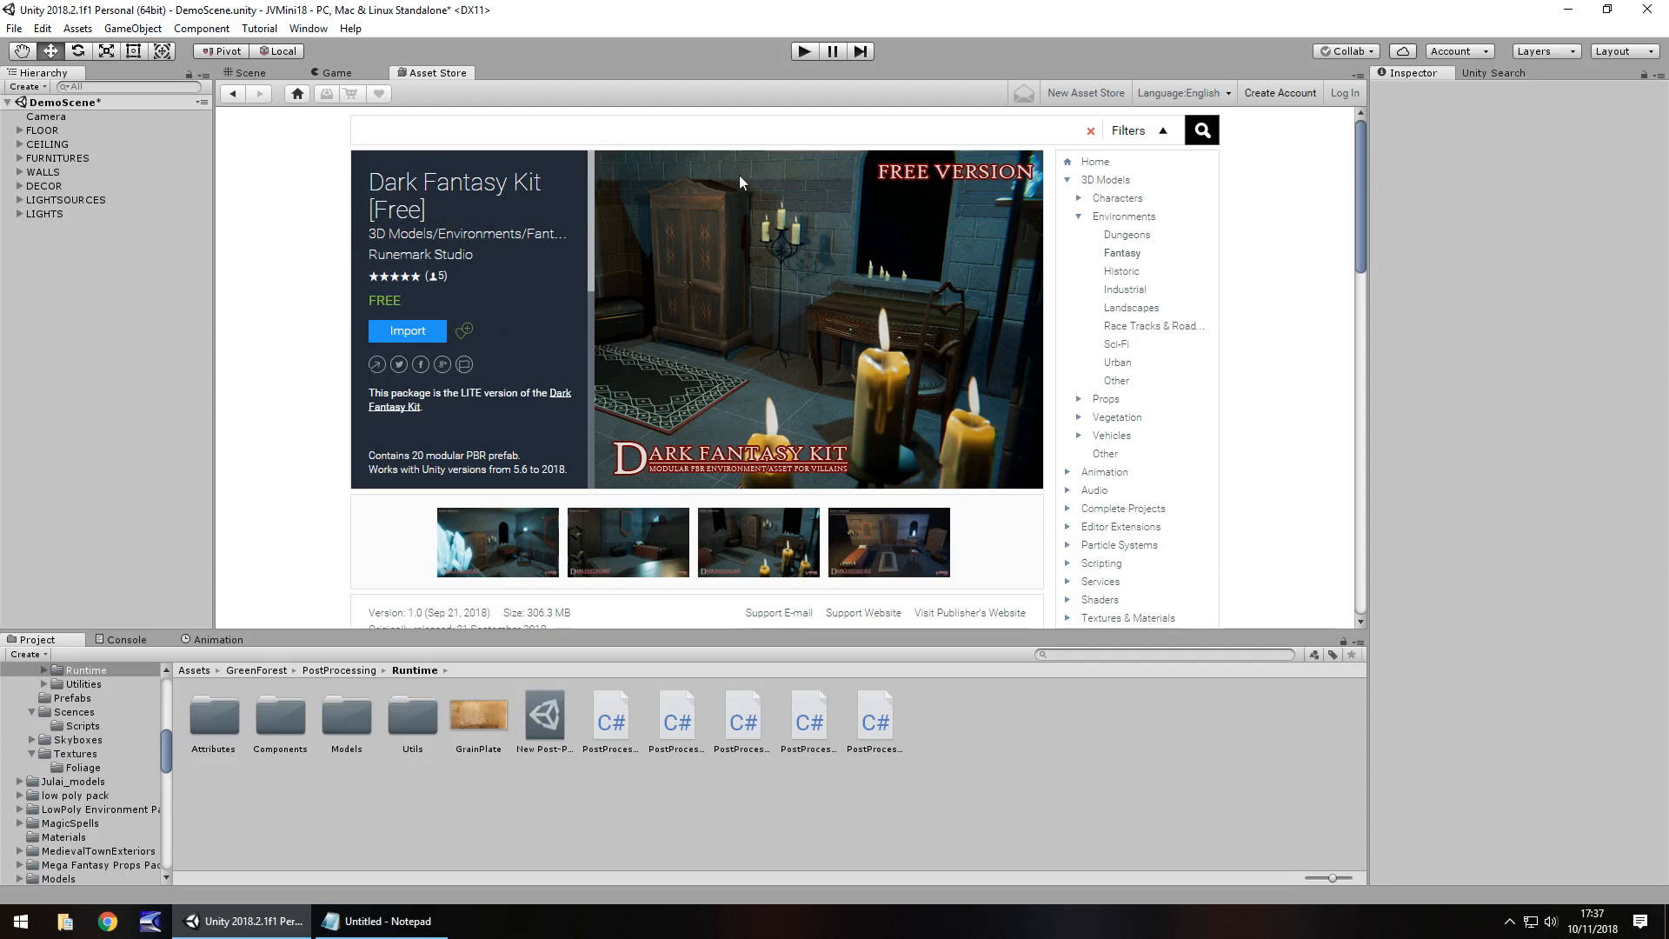
mouse_move(517, 386)
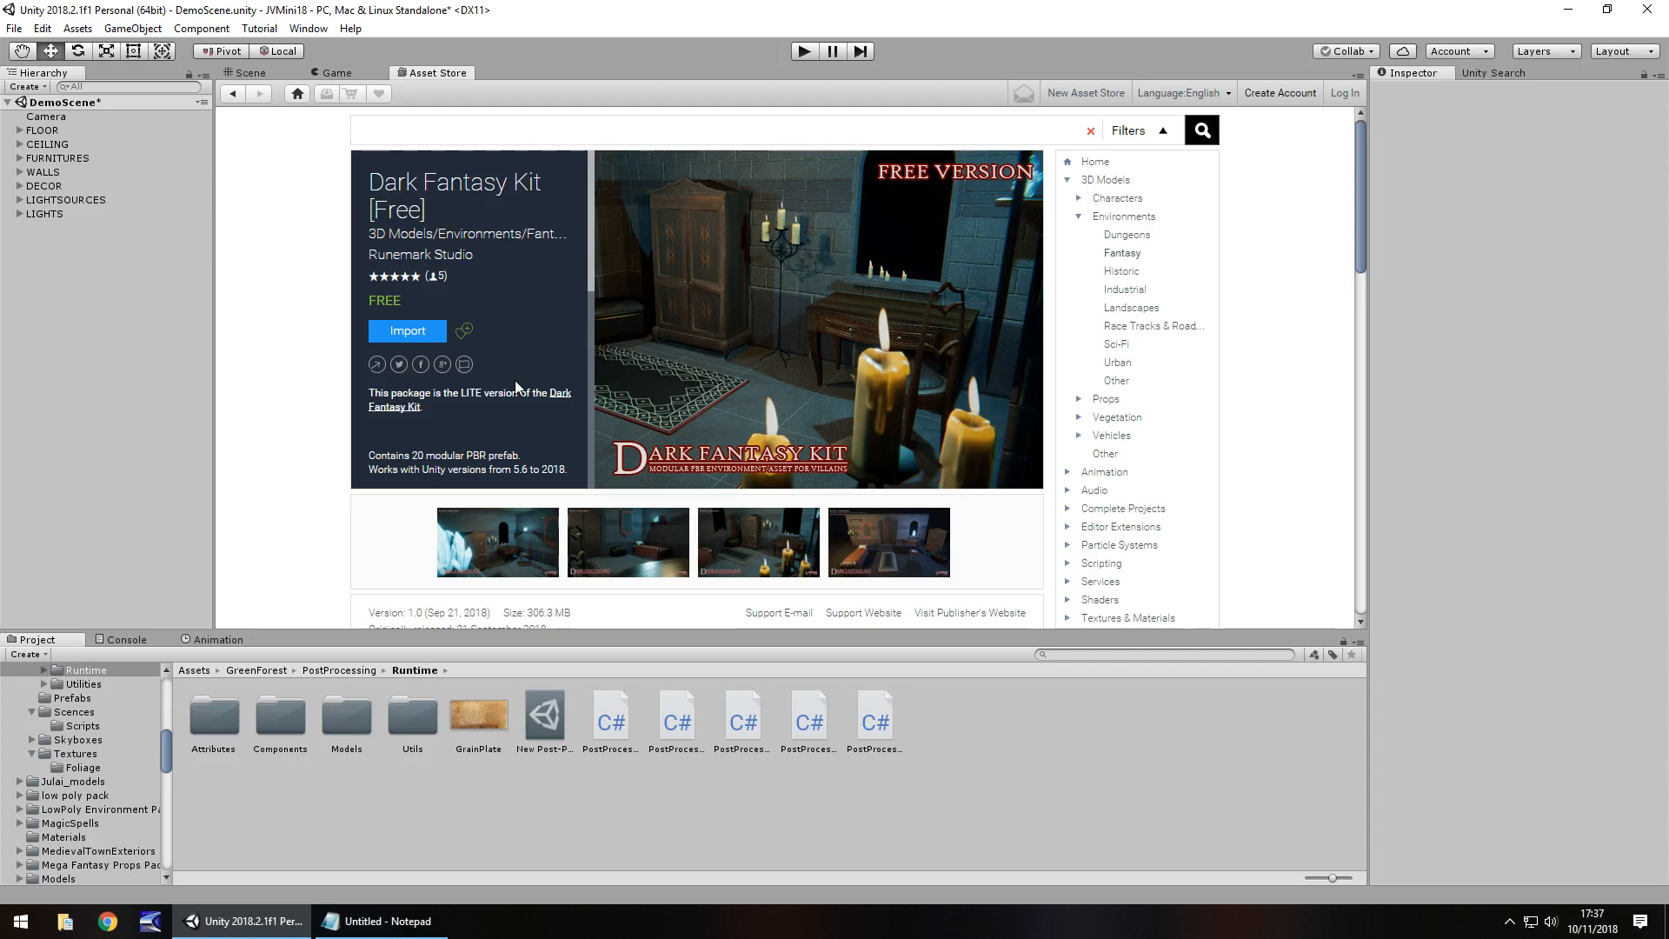
left_click(248, 73)
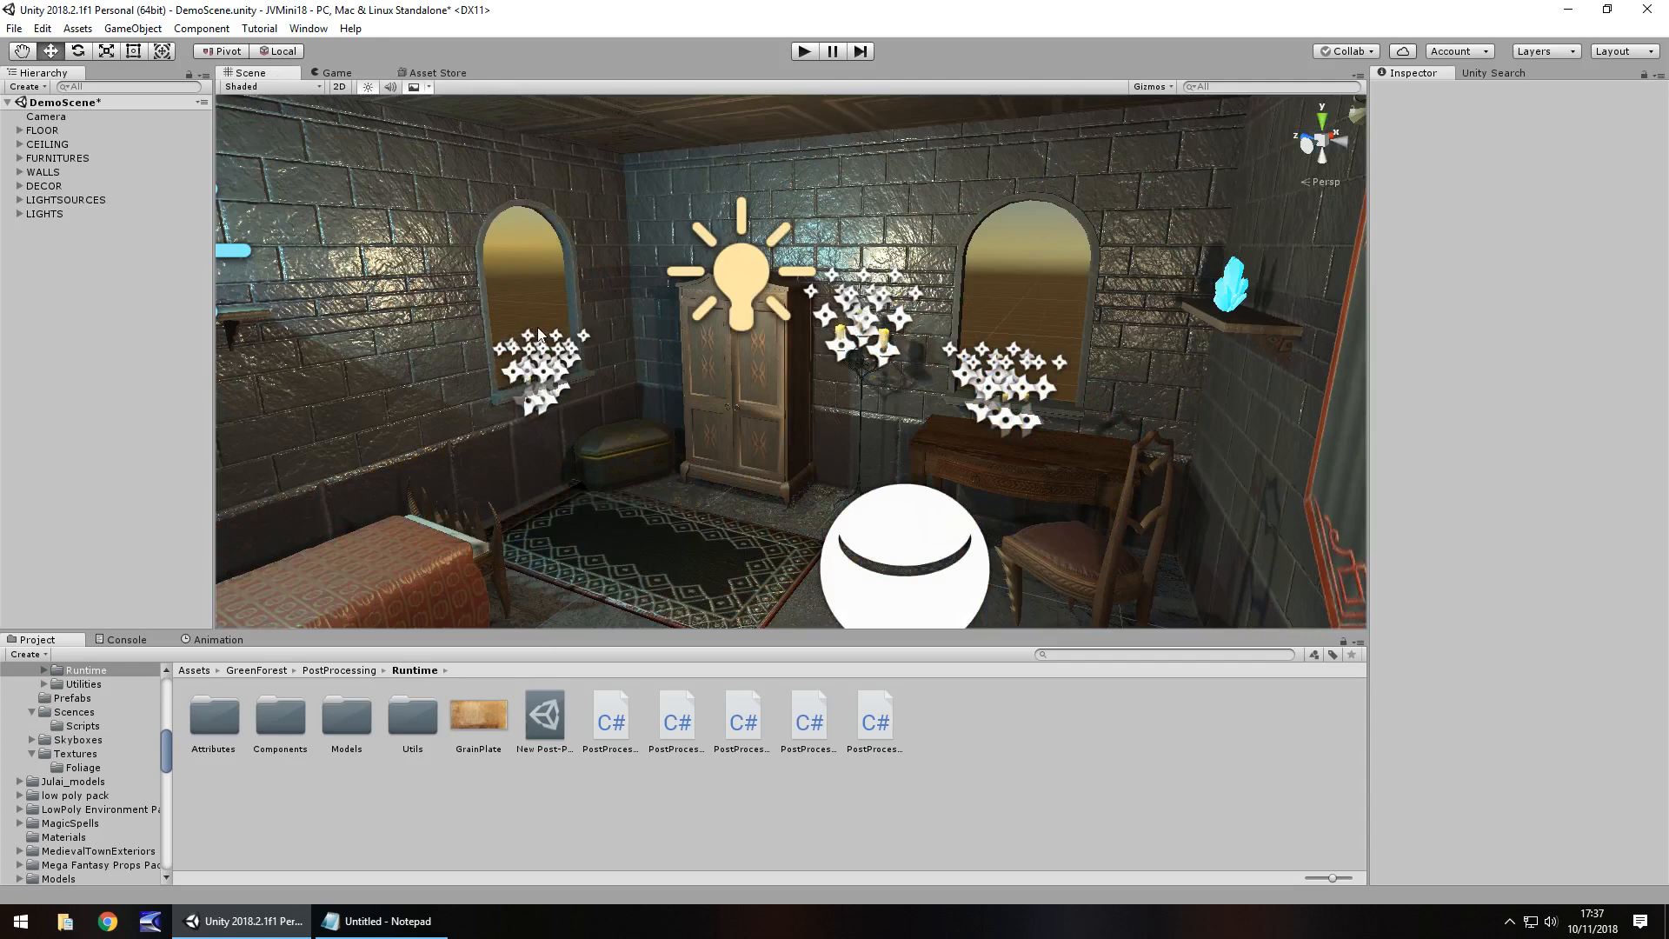
mouse_move(628, 529)
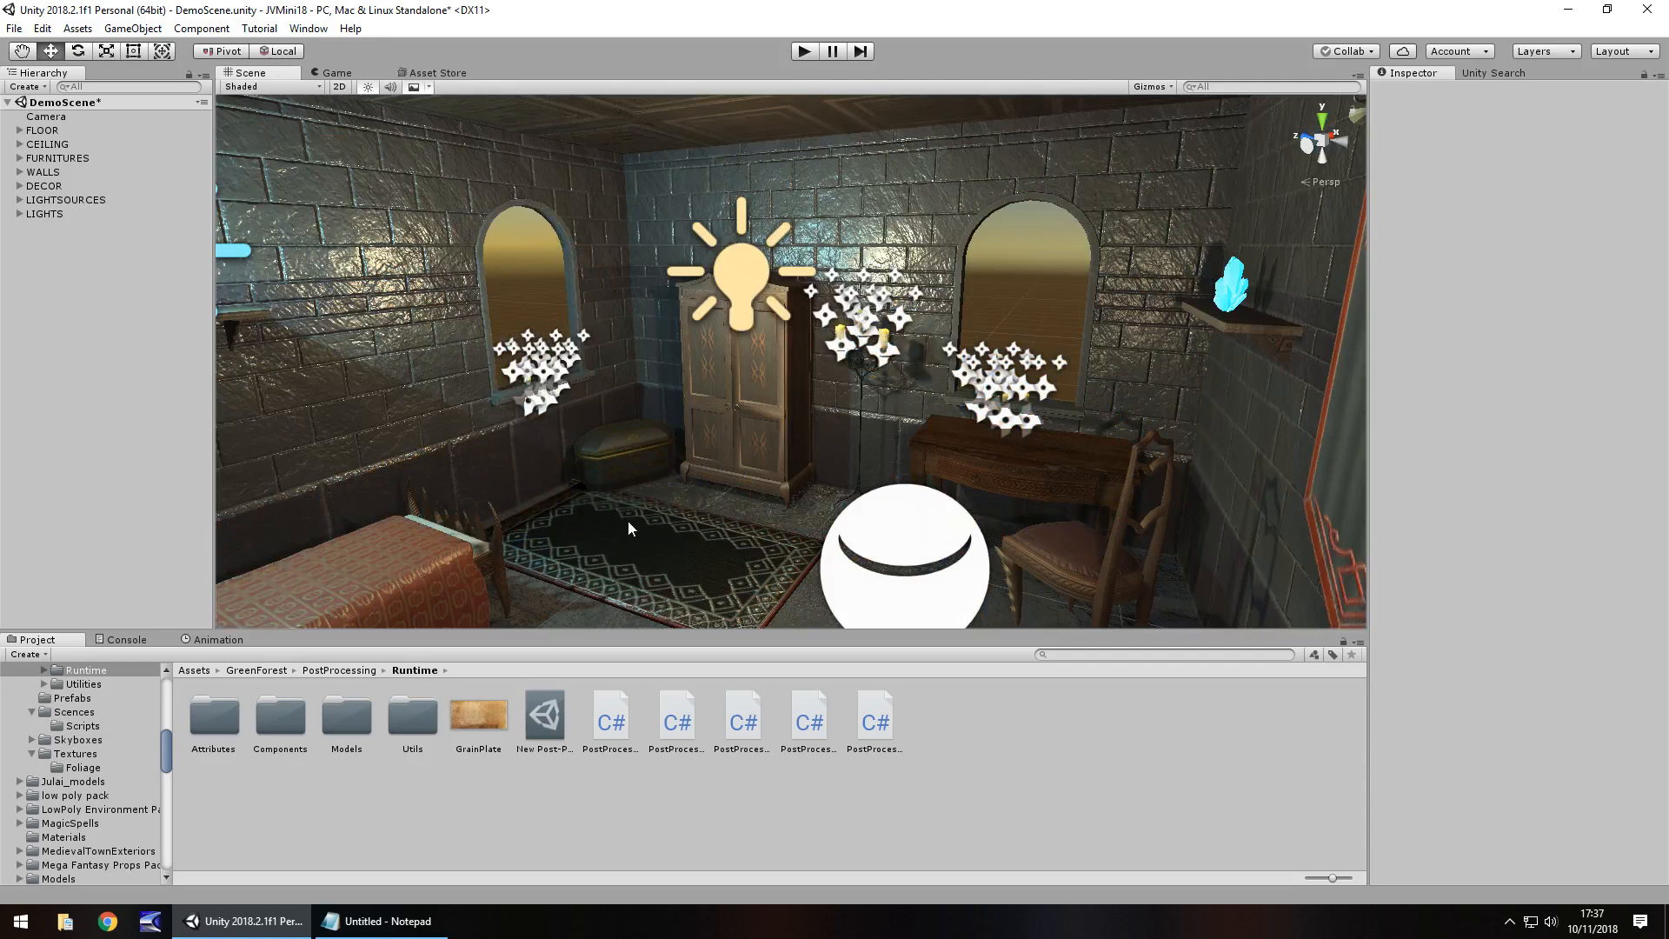
mouse_move(484, 146)
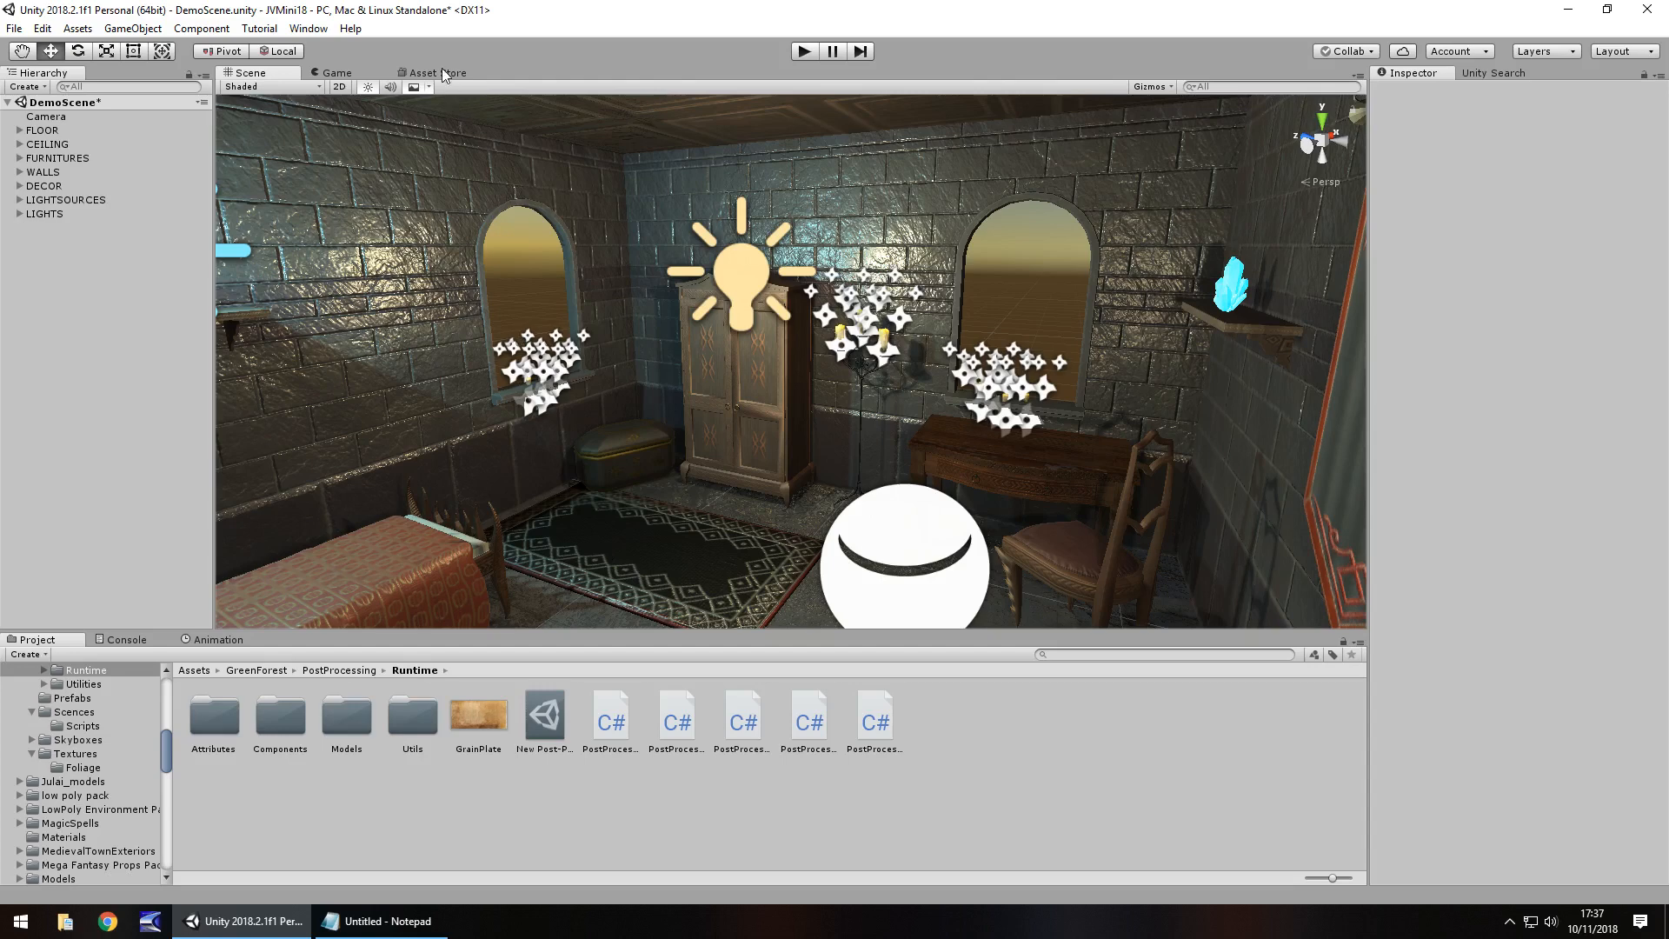
left_click(438, 73)
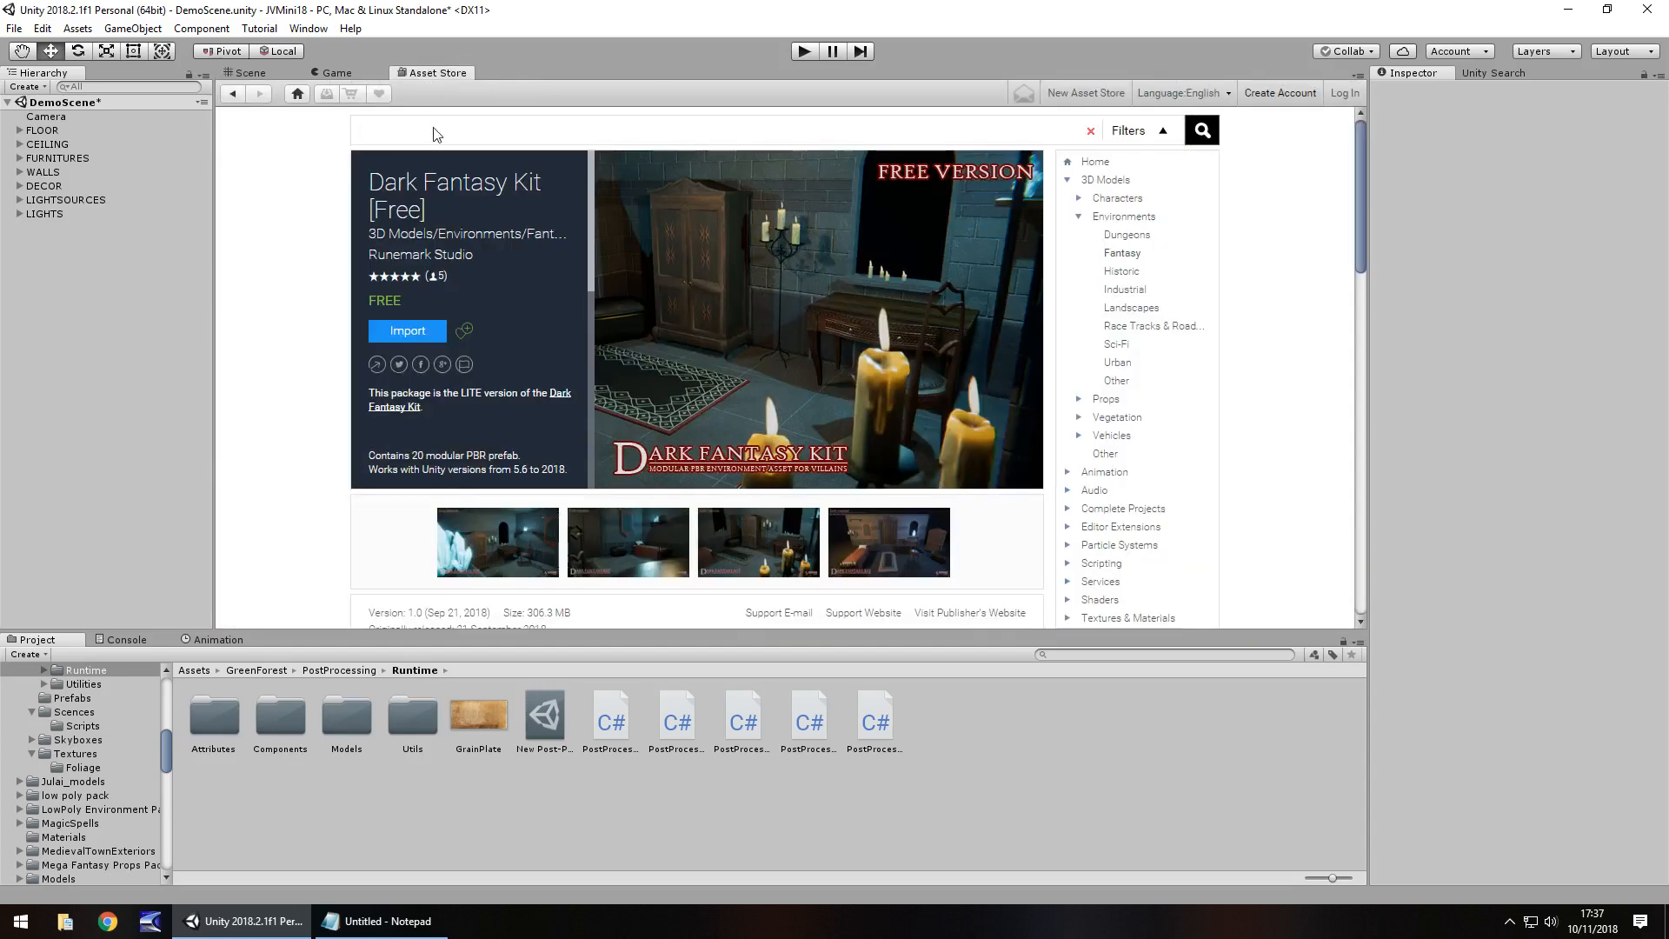
type("post processing")
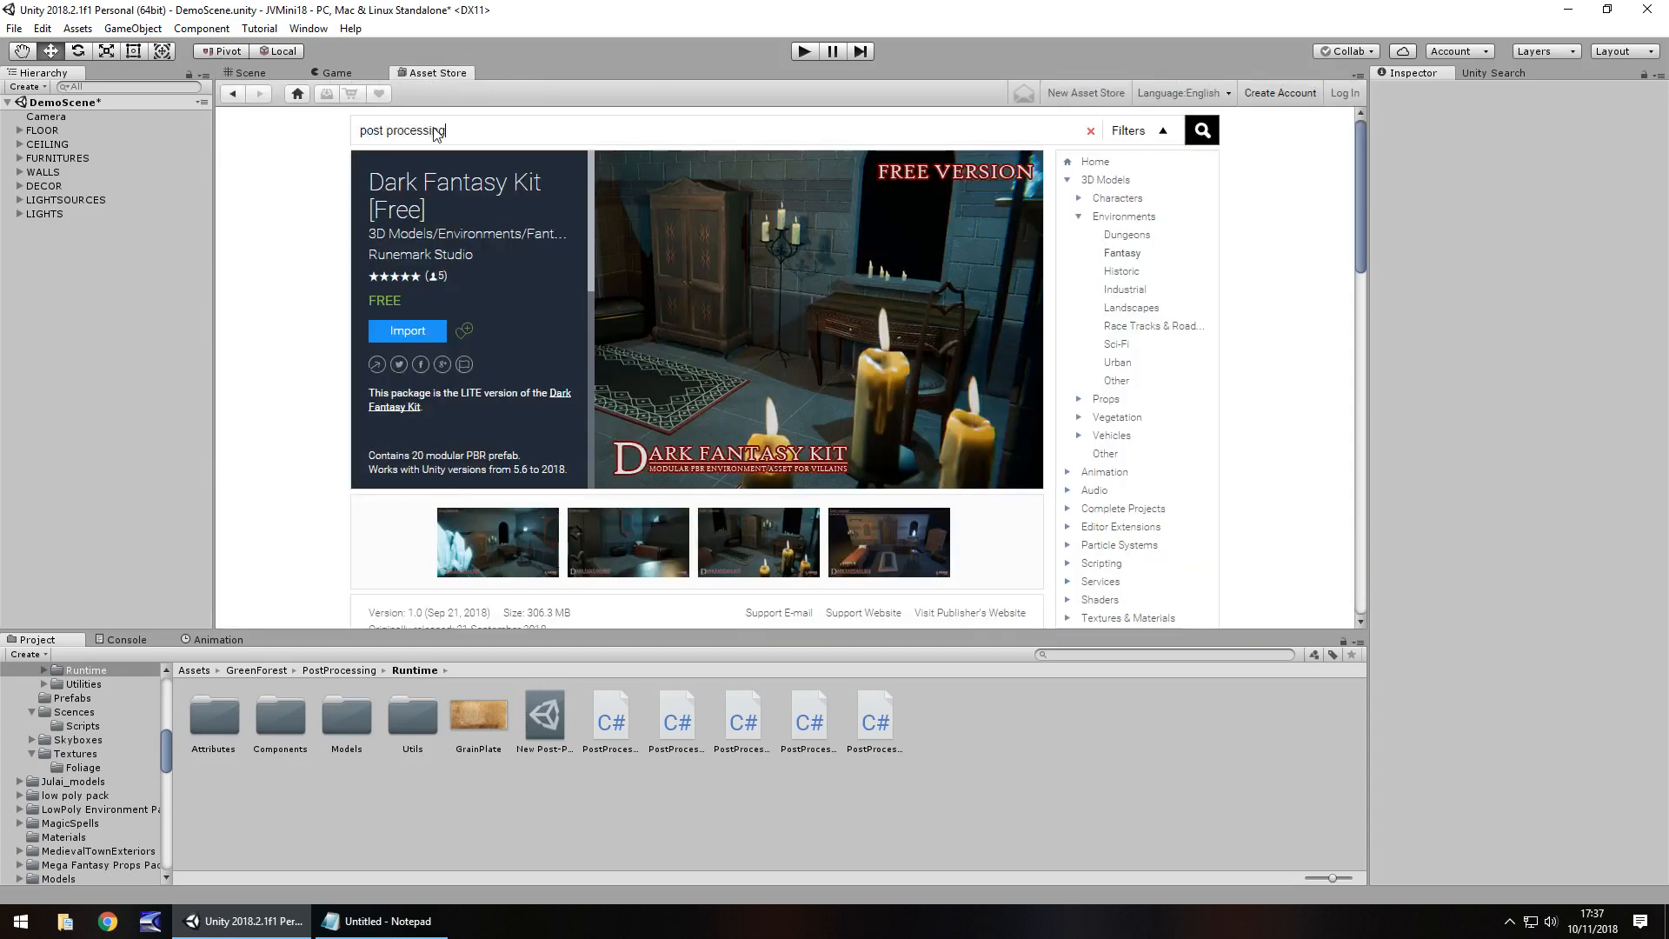
type("stac")
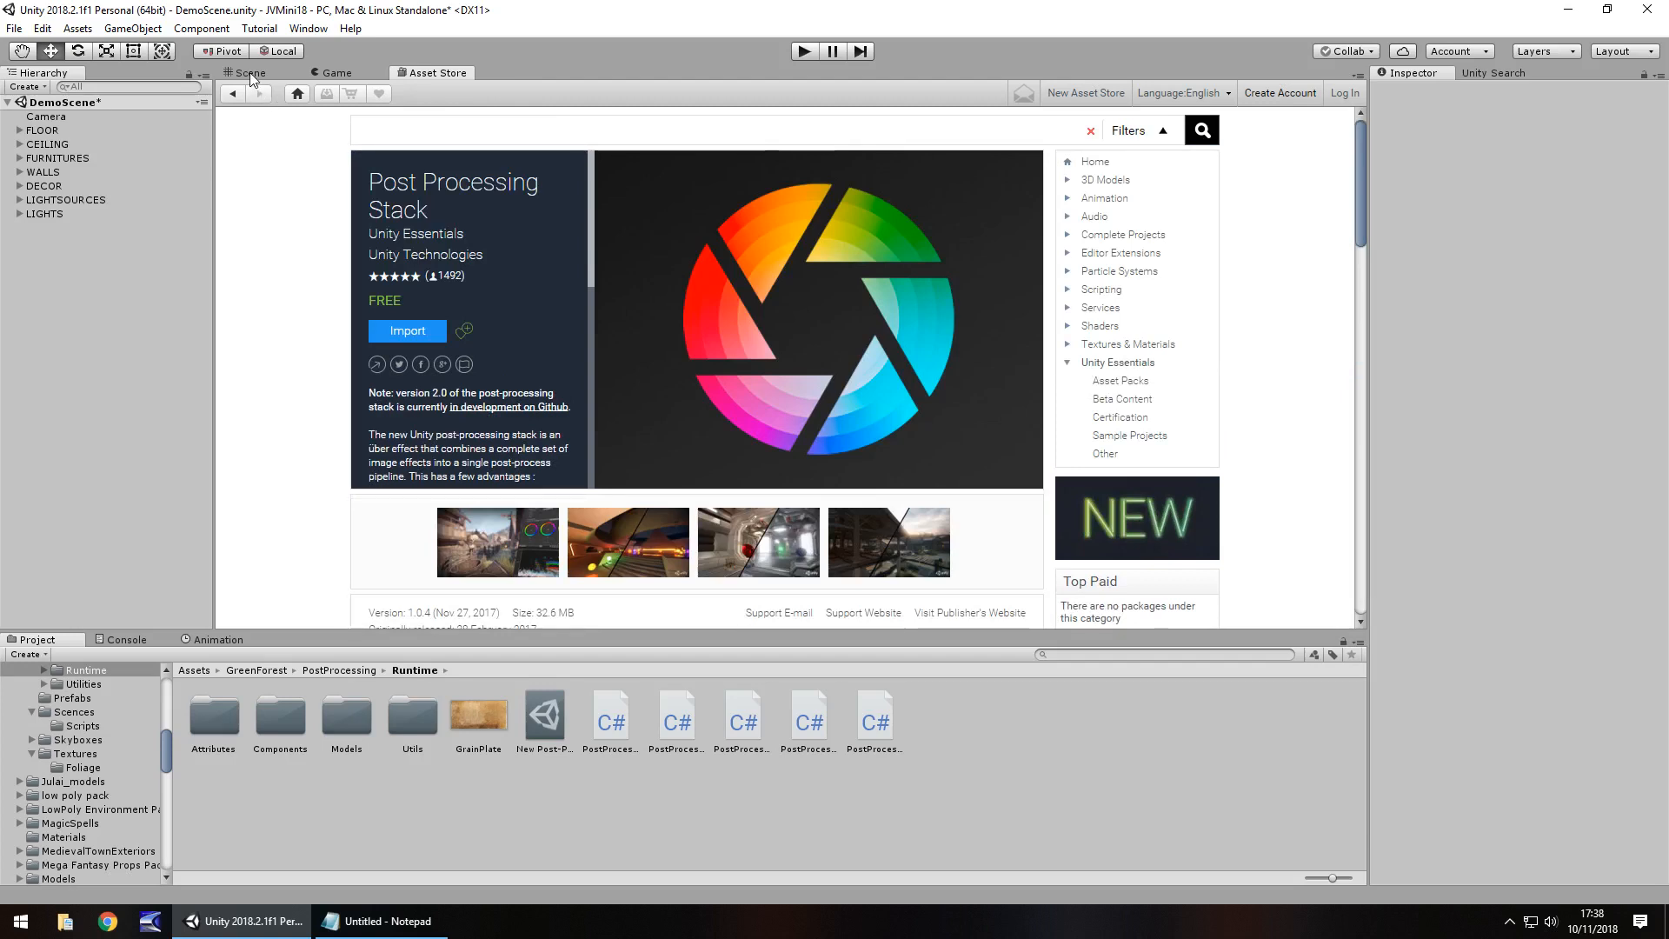
Step: Return to the room scene and select the Camera to show its Post Processing Behaviour with no profile
left_click(247, 73)
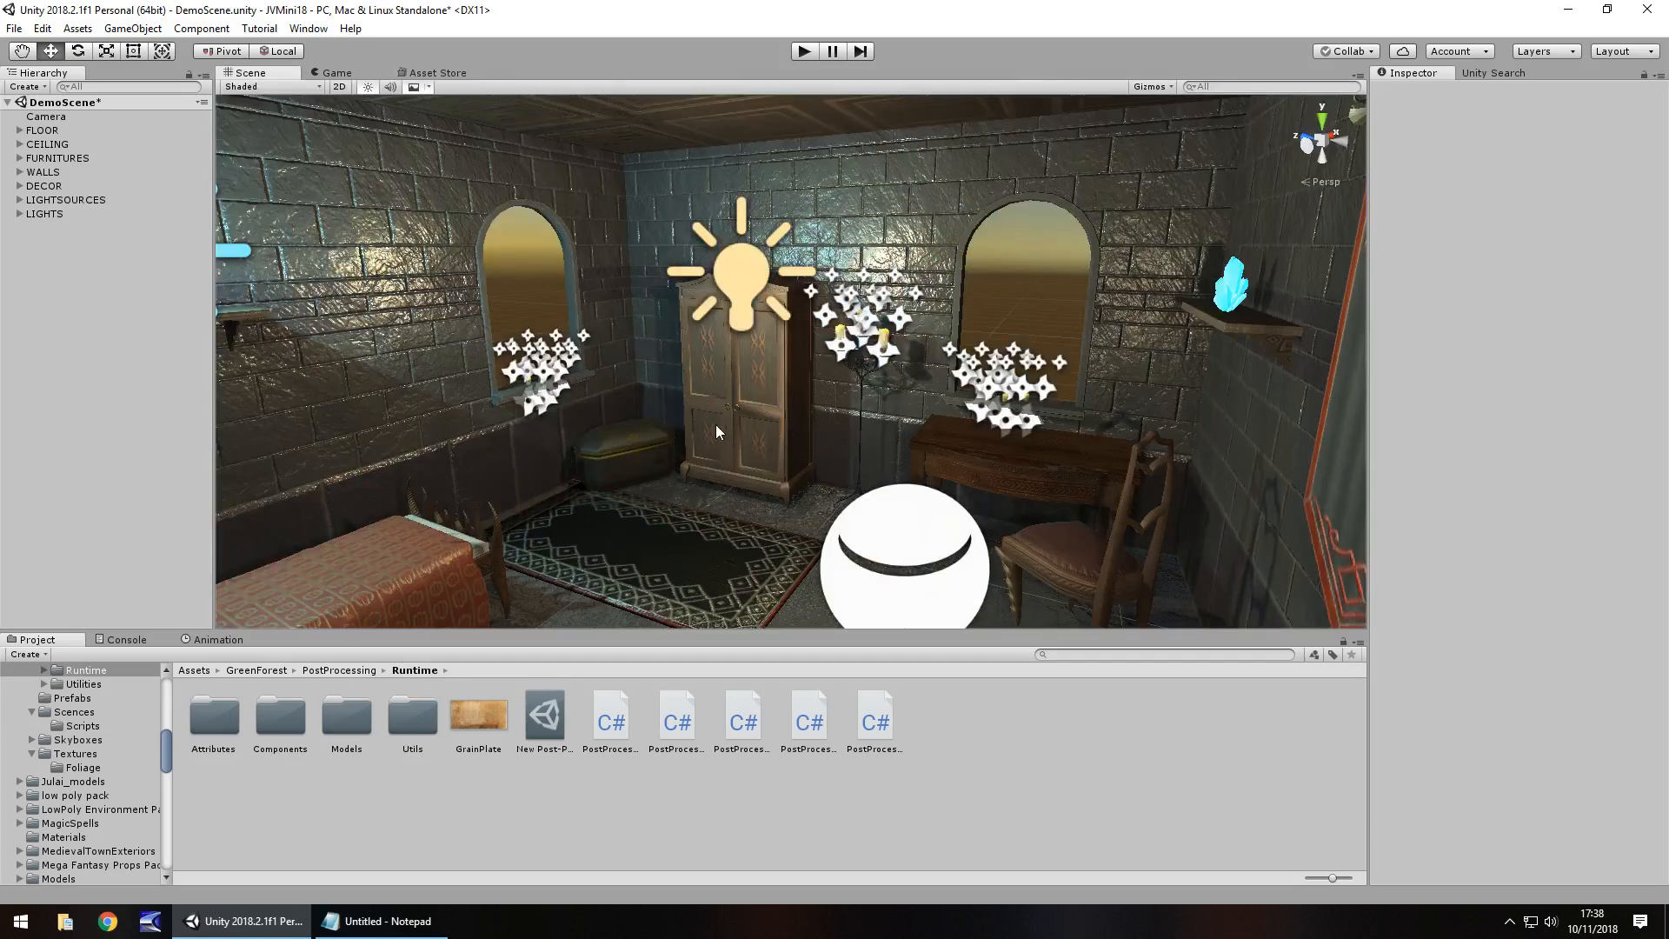
left_click(47, 116)
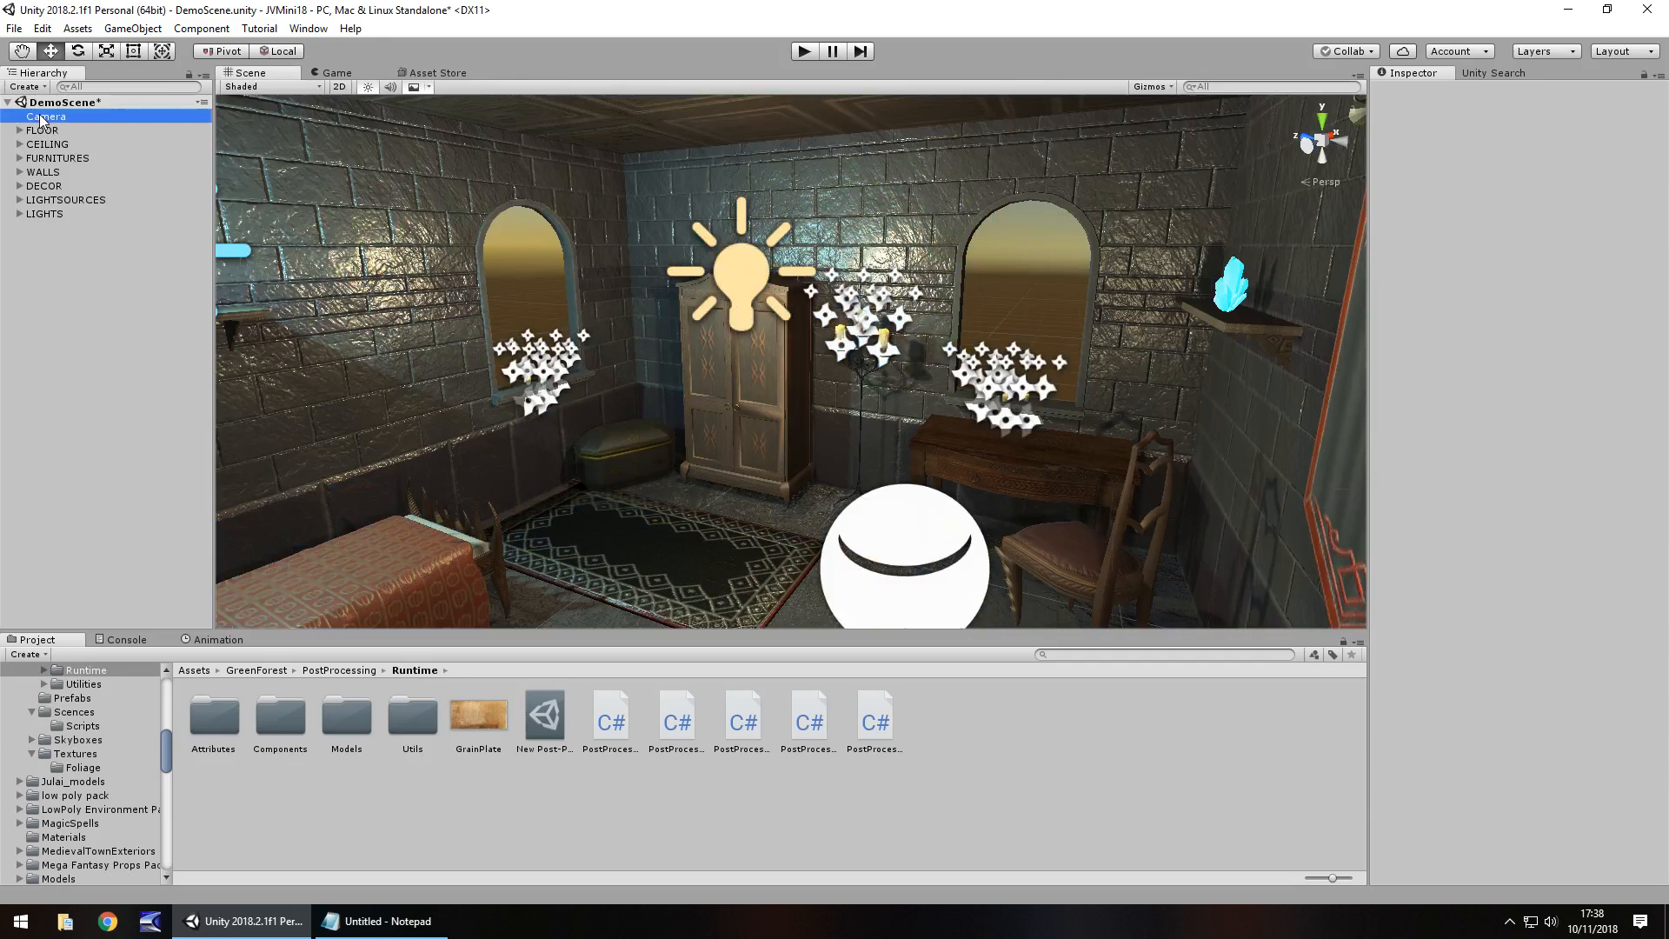
left_click(47, 116)
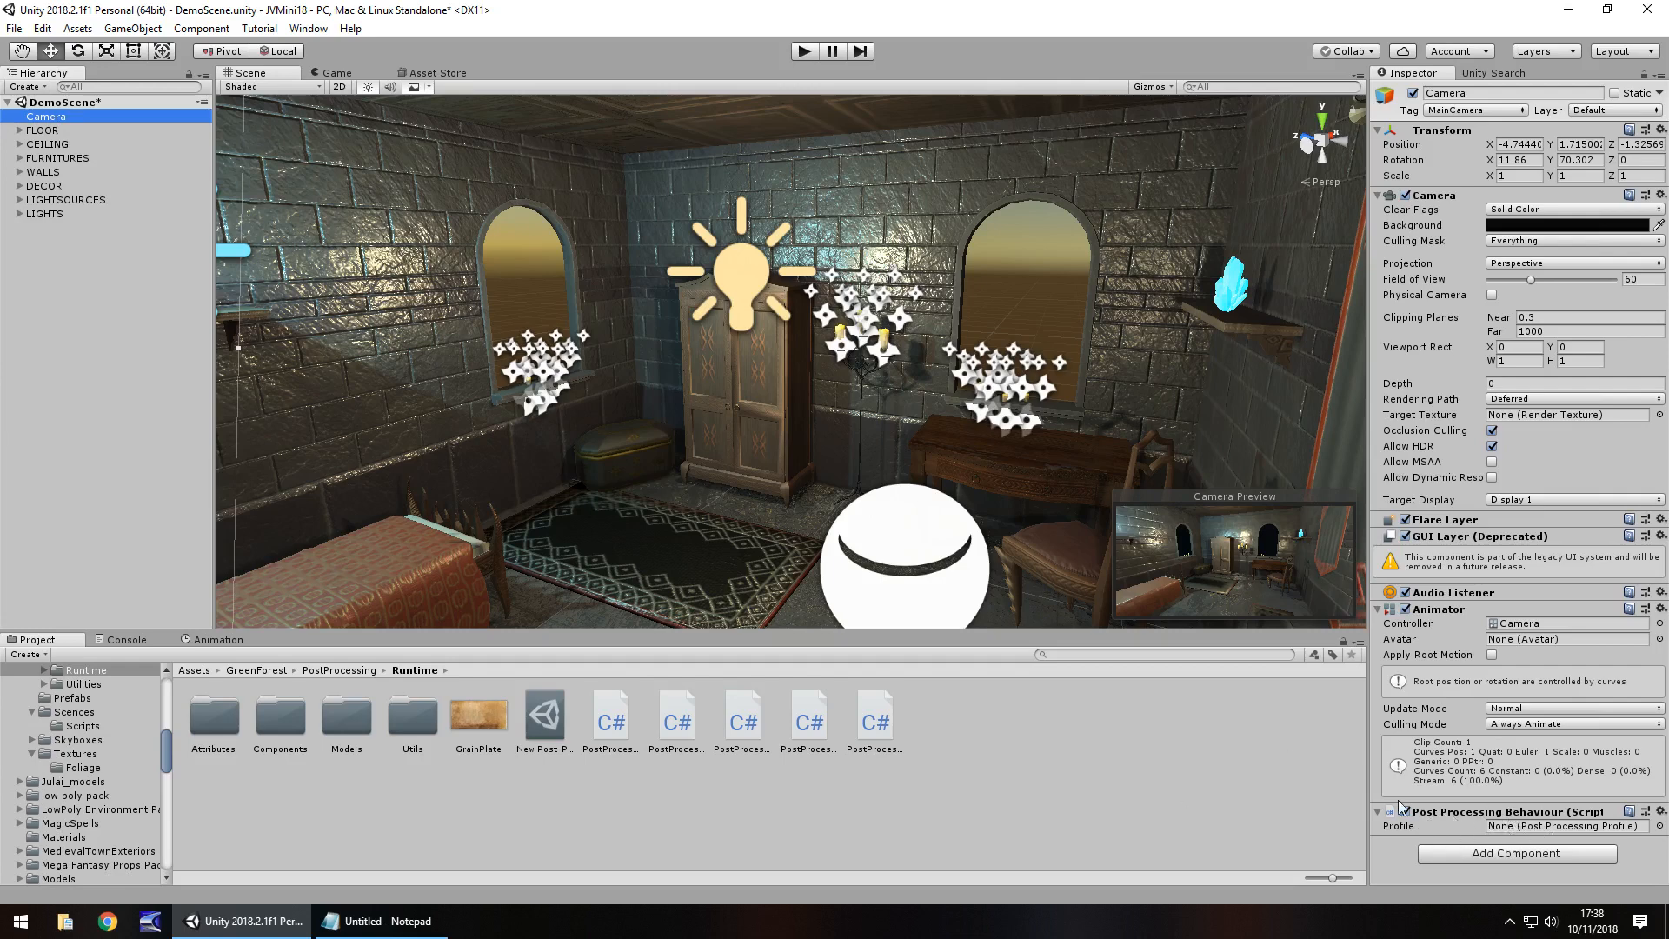
mouse_move(532, 202)
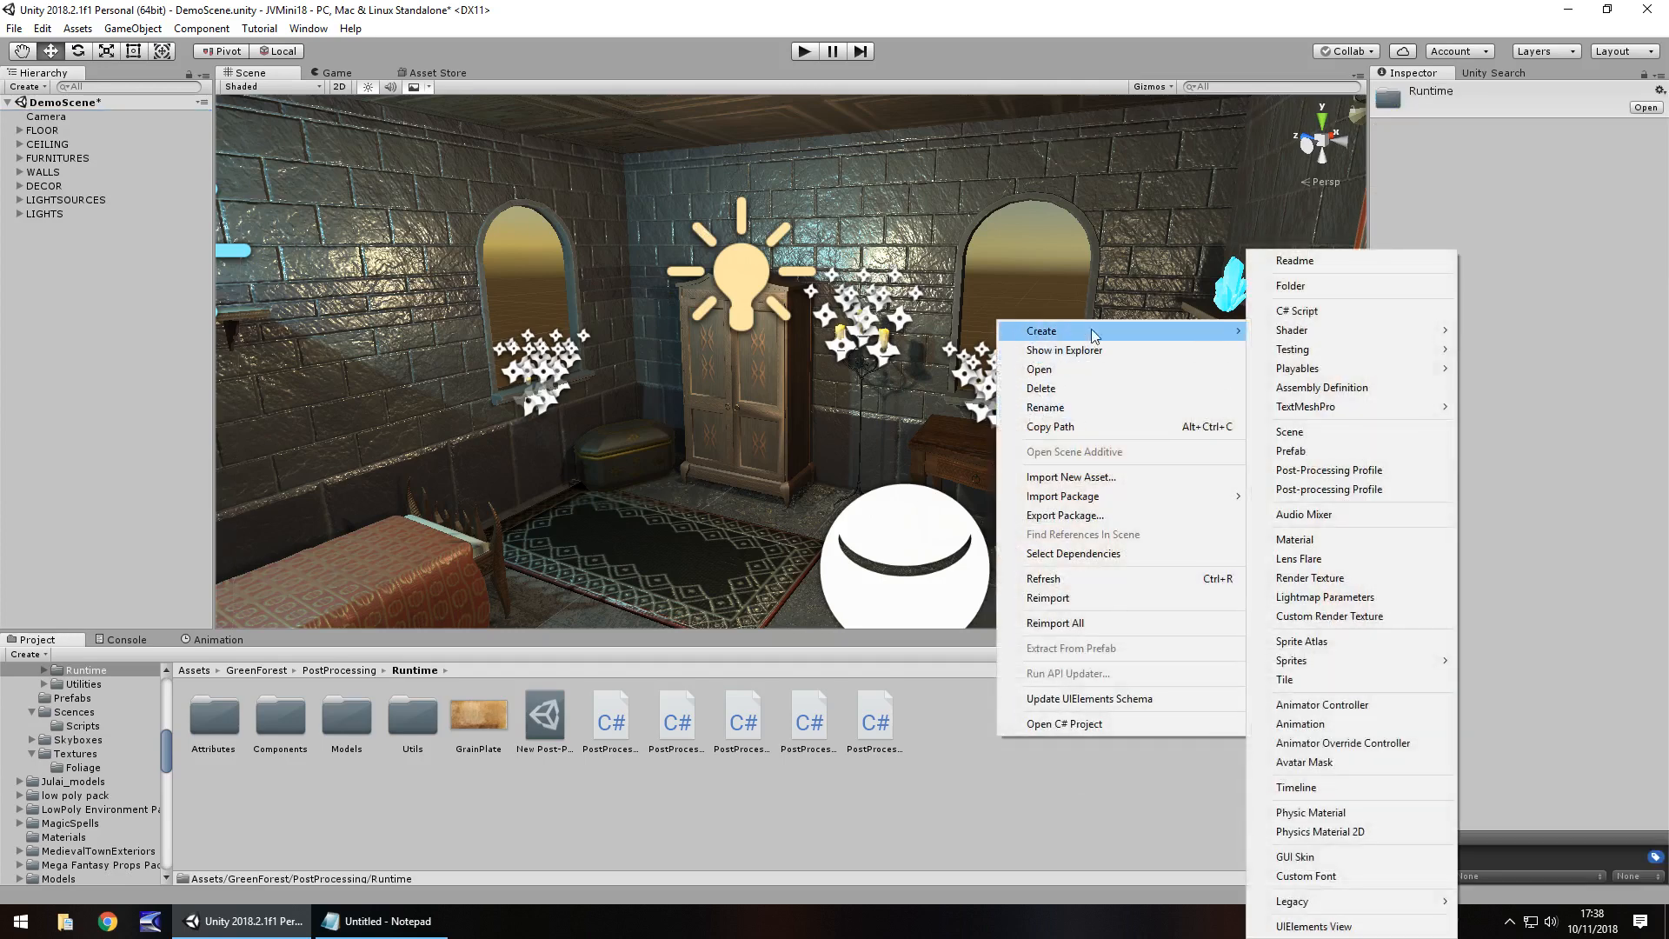
mouse_move(1328, 469)
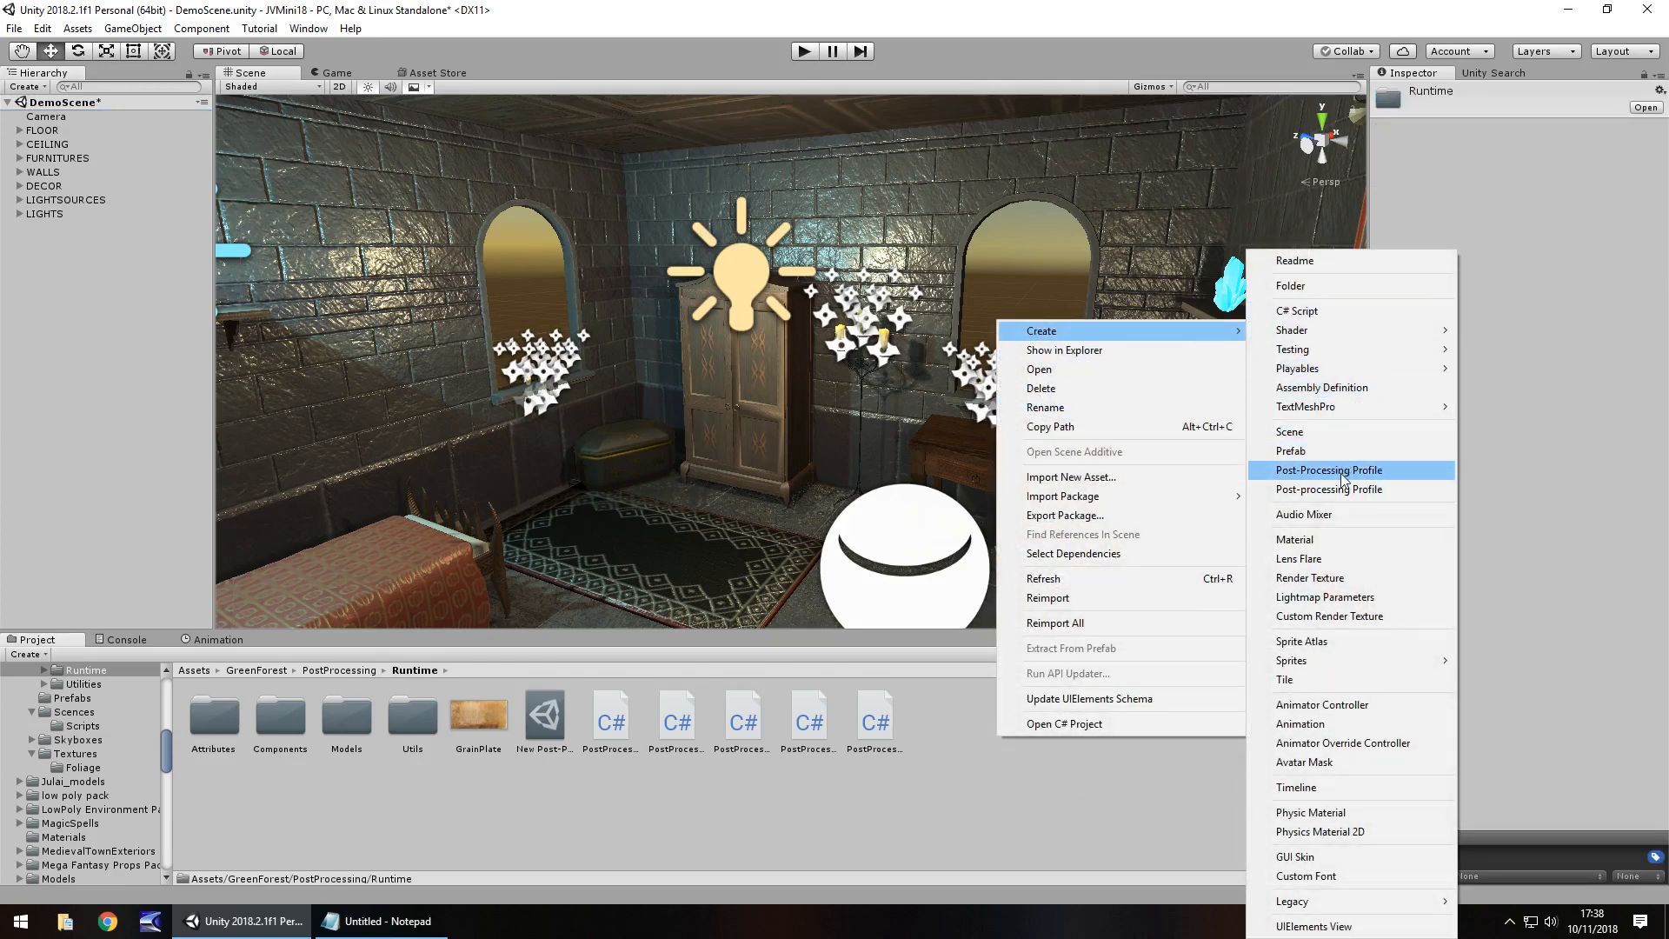
Step: Create a post-processing profile named 20thCen in the Runtime folder and assign it to the Camera
left_click(1328, 469)
type("20thCen")
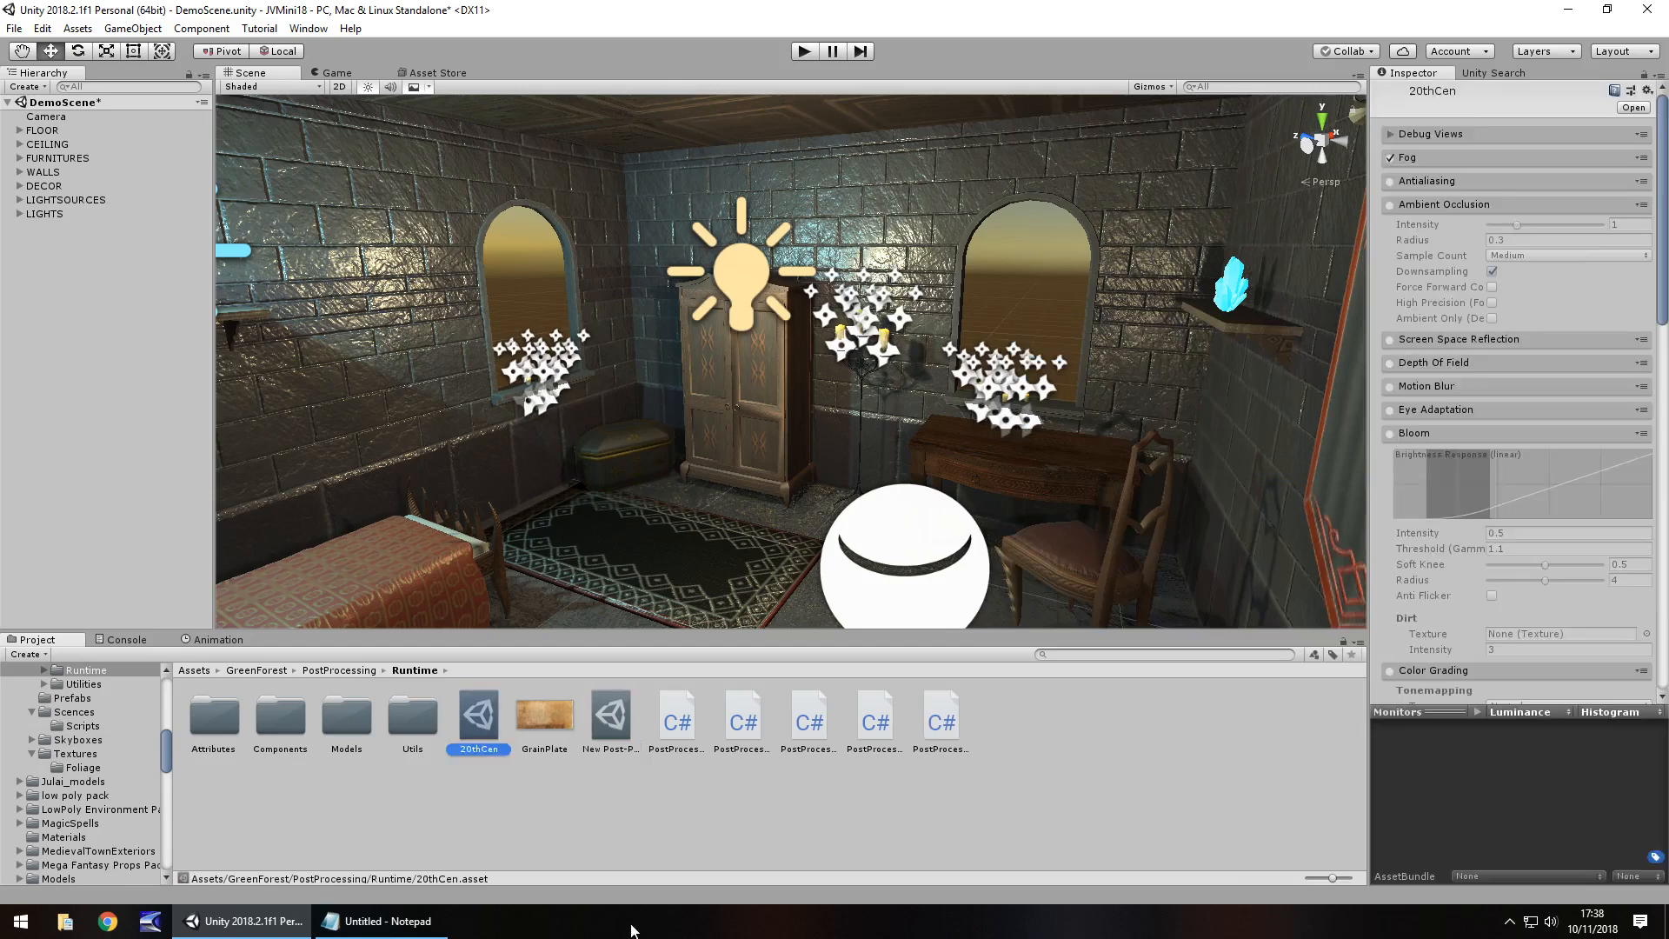
mouse_move(1110, 245)
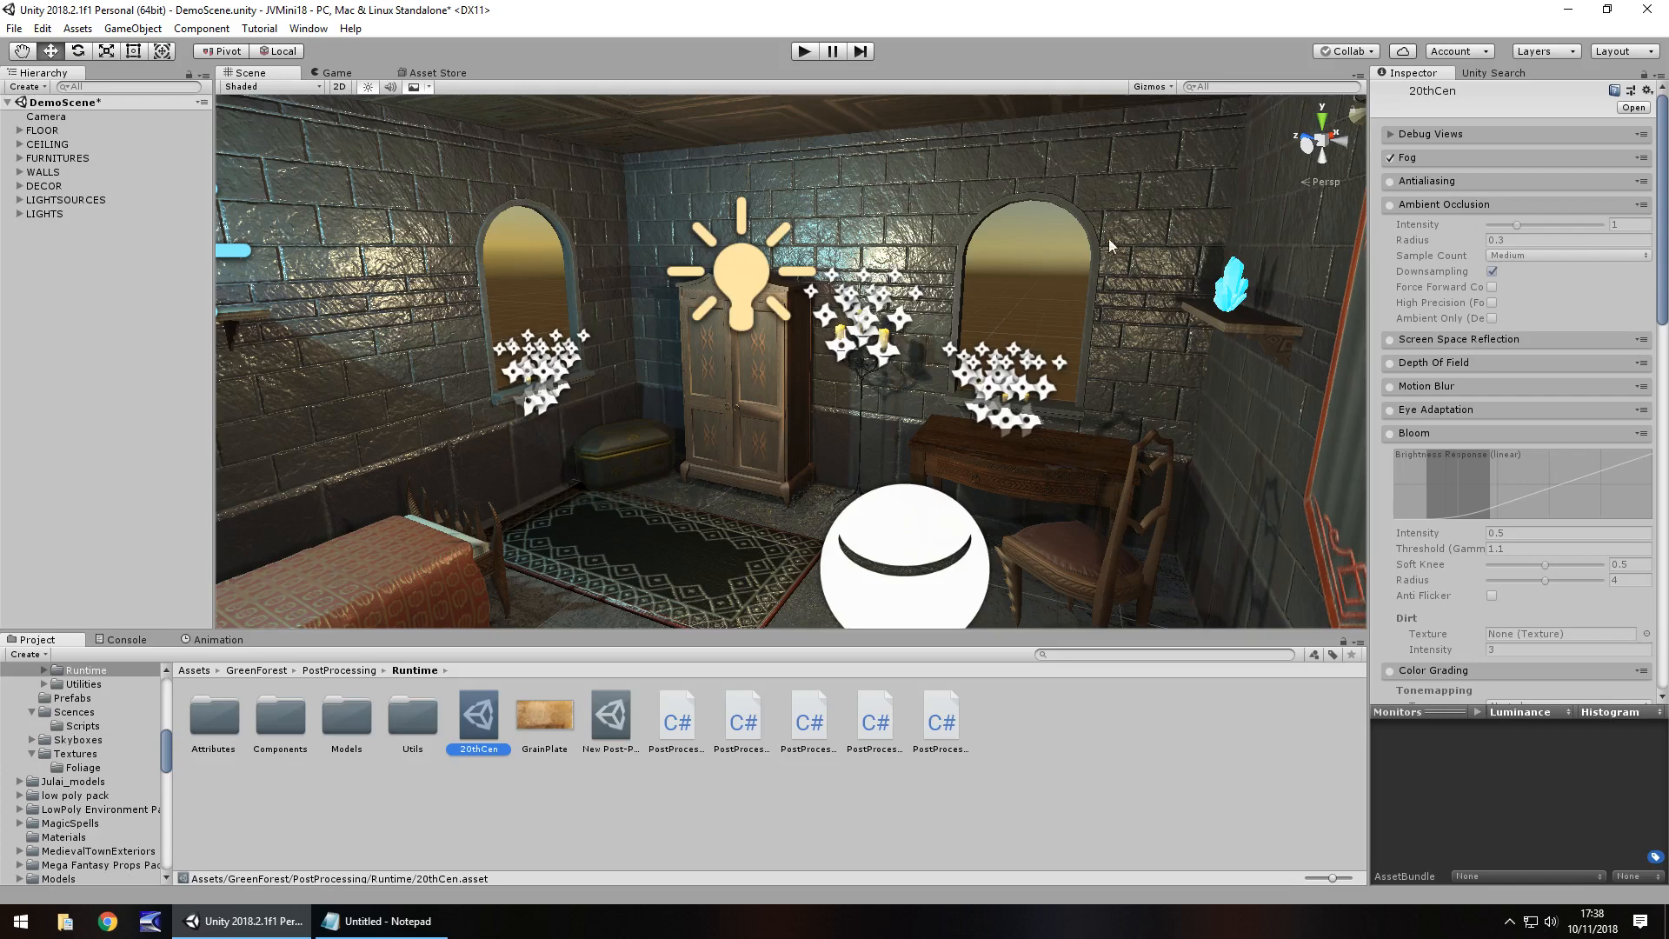
left_click(47, 117)
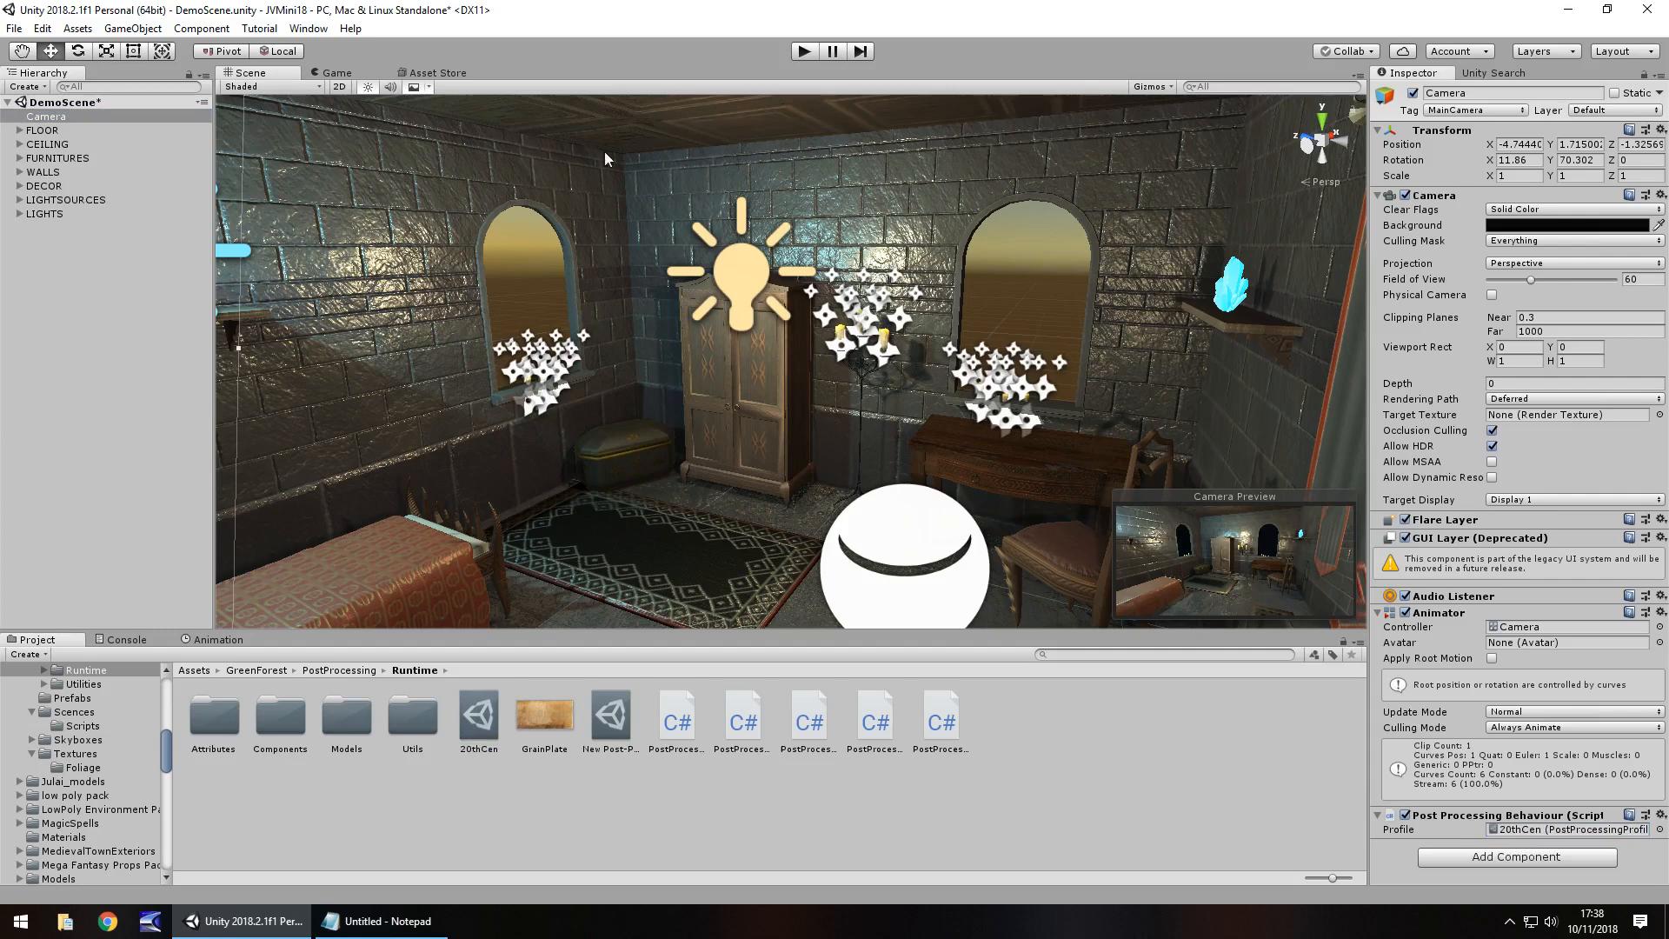
mouse_move(525, 283)
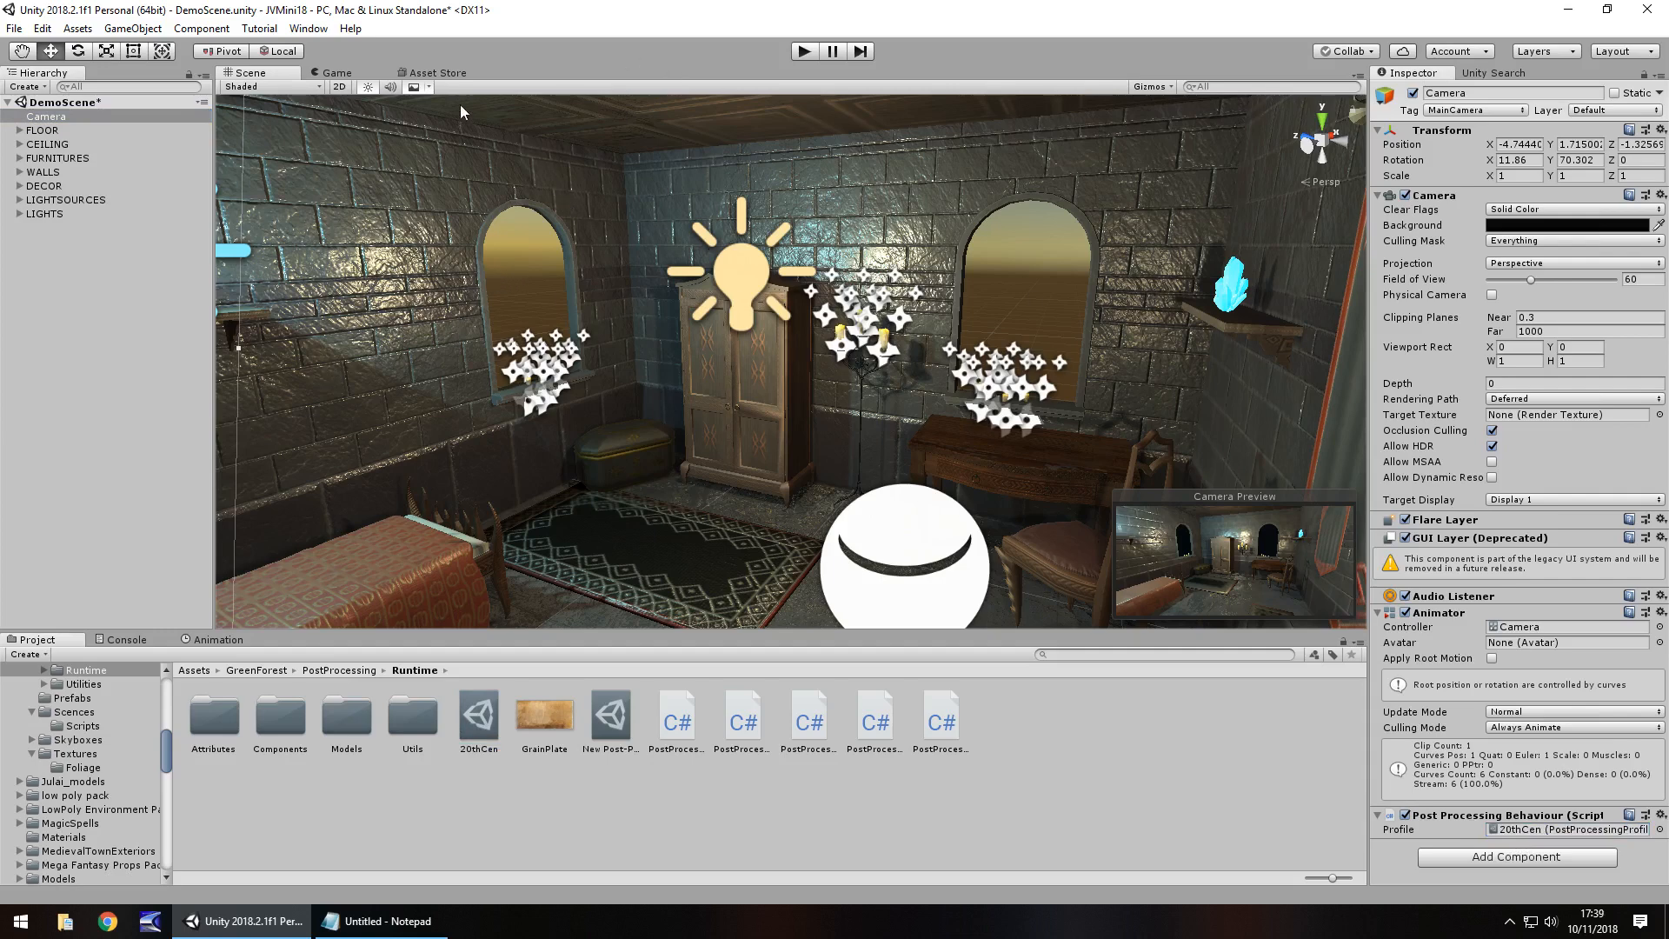
left_click(424, 87)
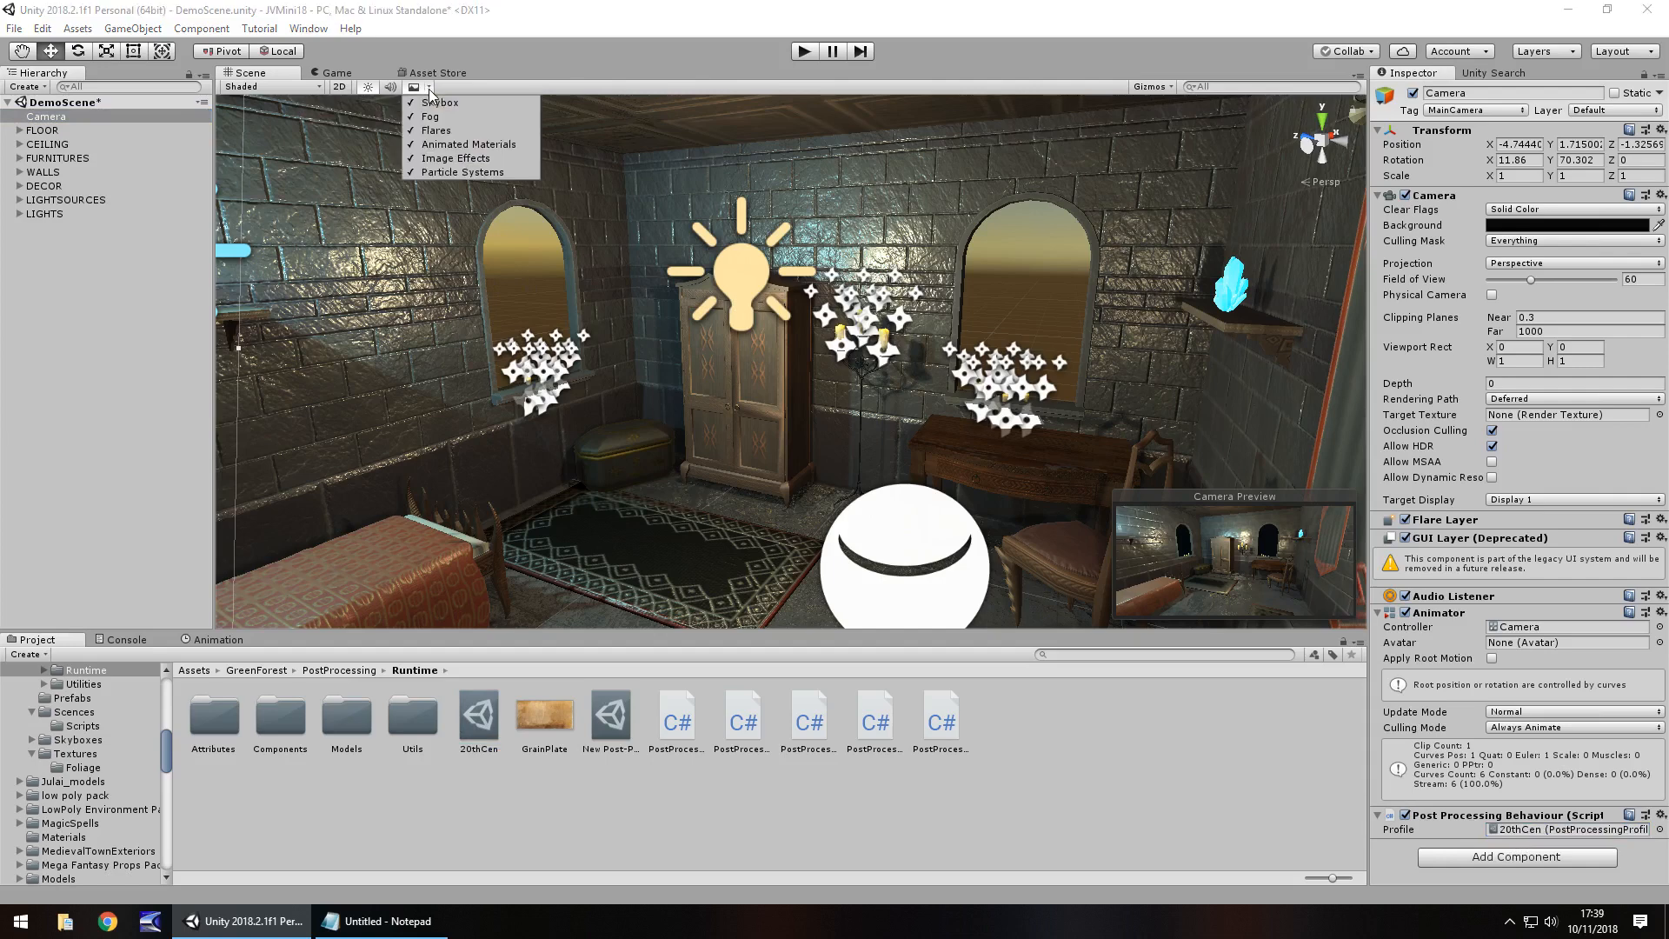
mouse_move(456, 158)
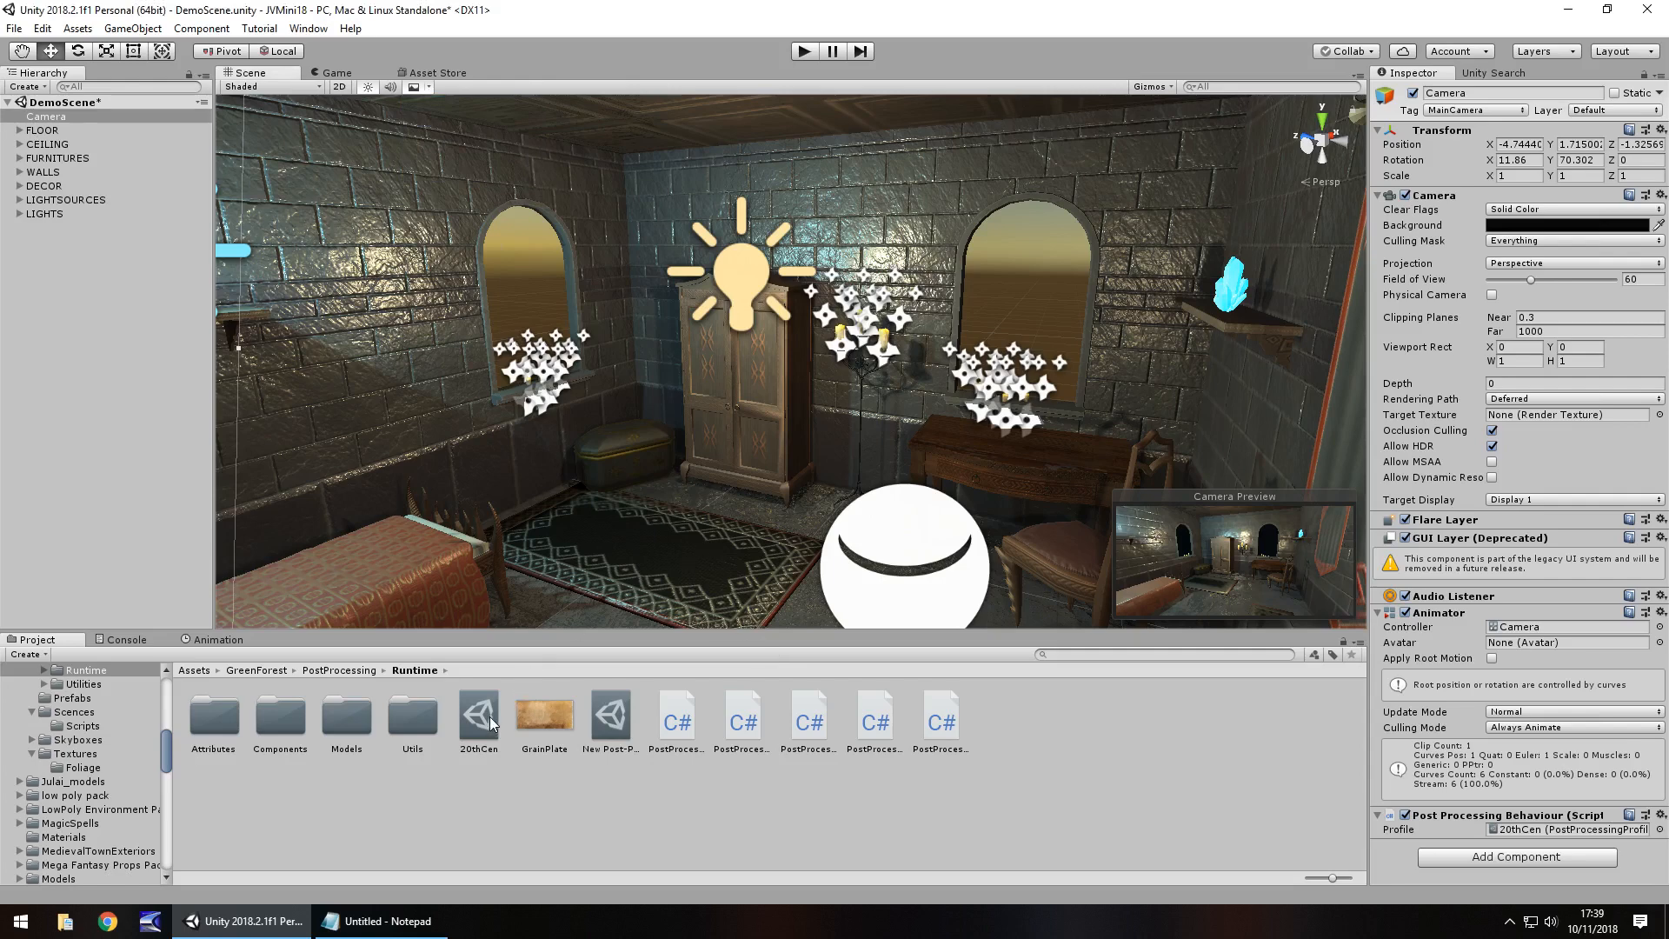
Step: Enable Antialiasing and Ambient Occlusion in 20thCen with intensity about 3.67 and radius 0.63
left_click(476, 709)
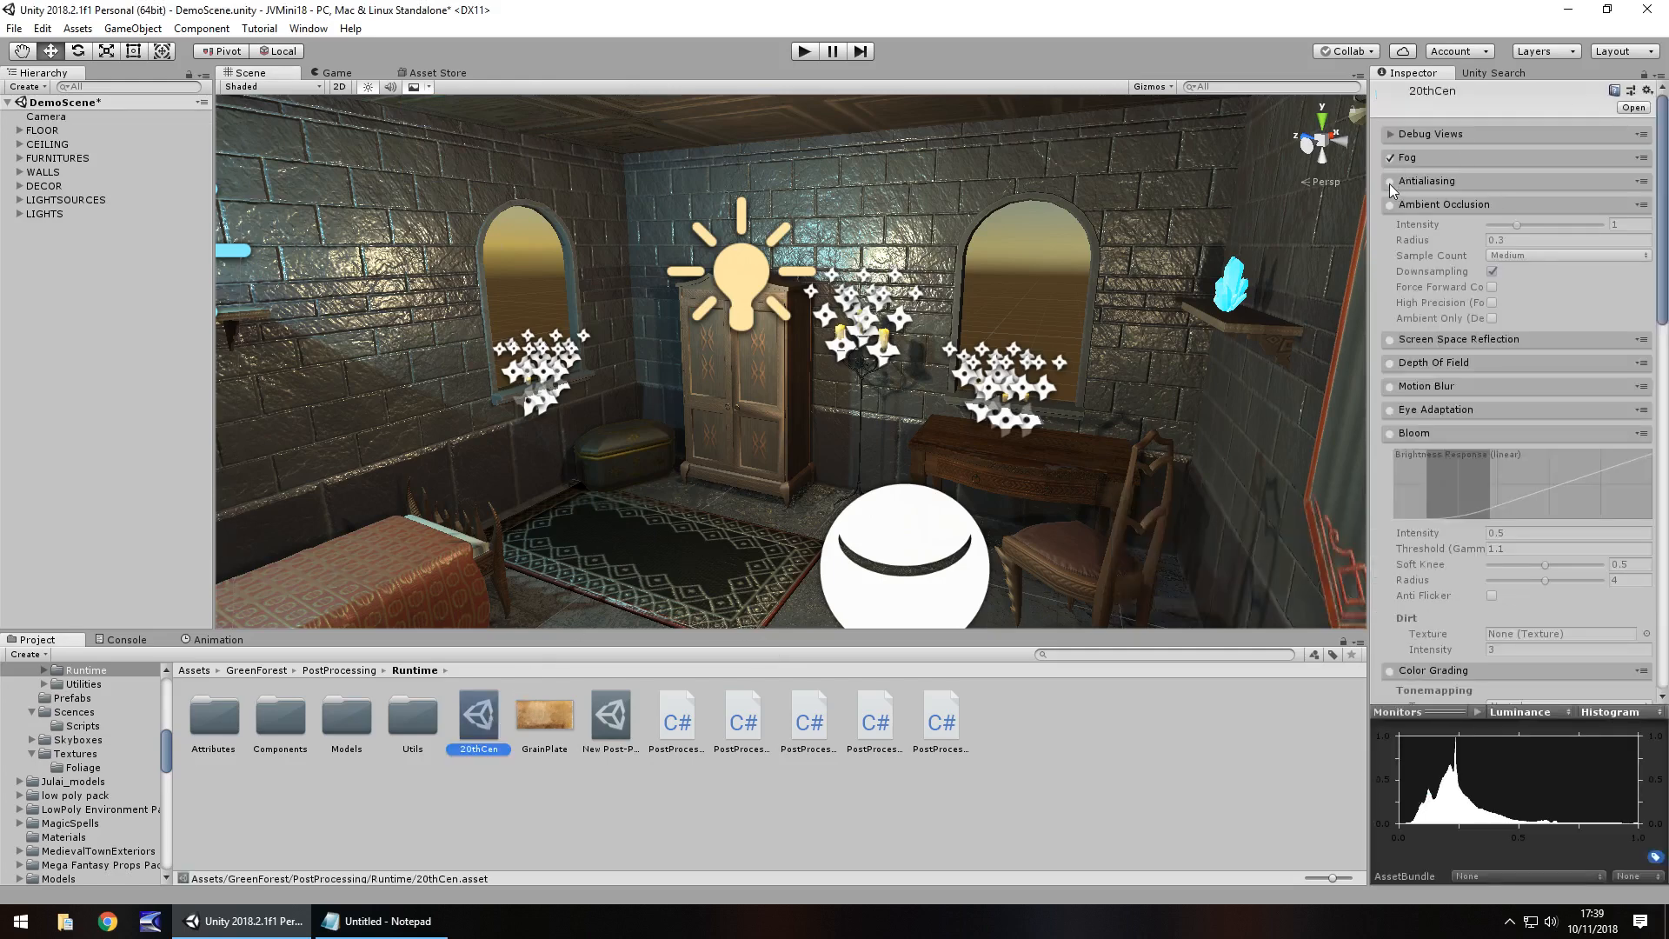
left_click(1390, 204)
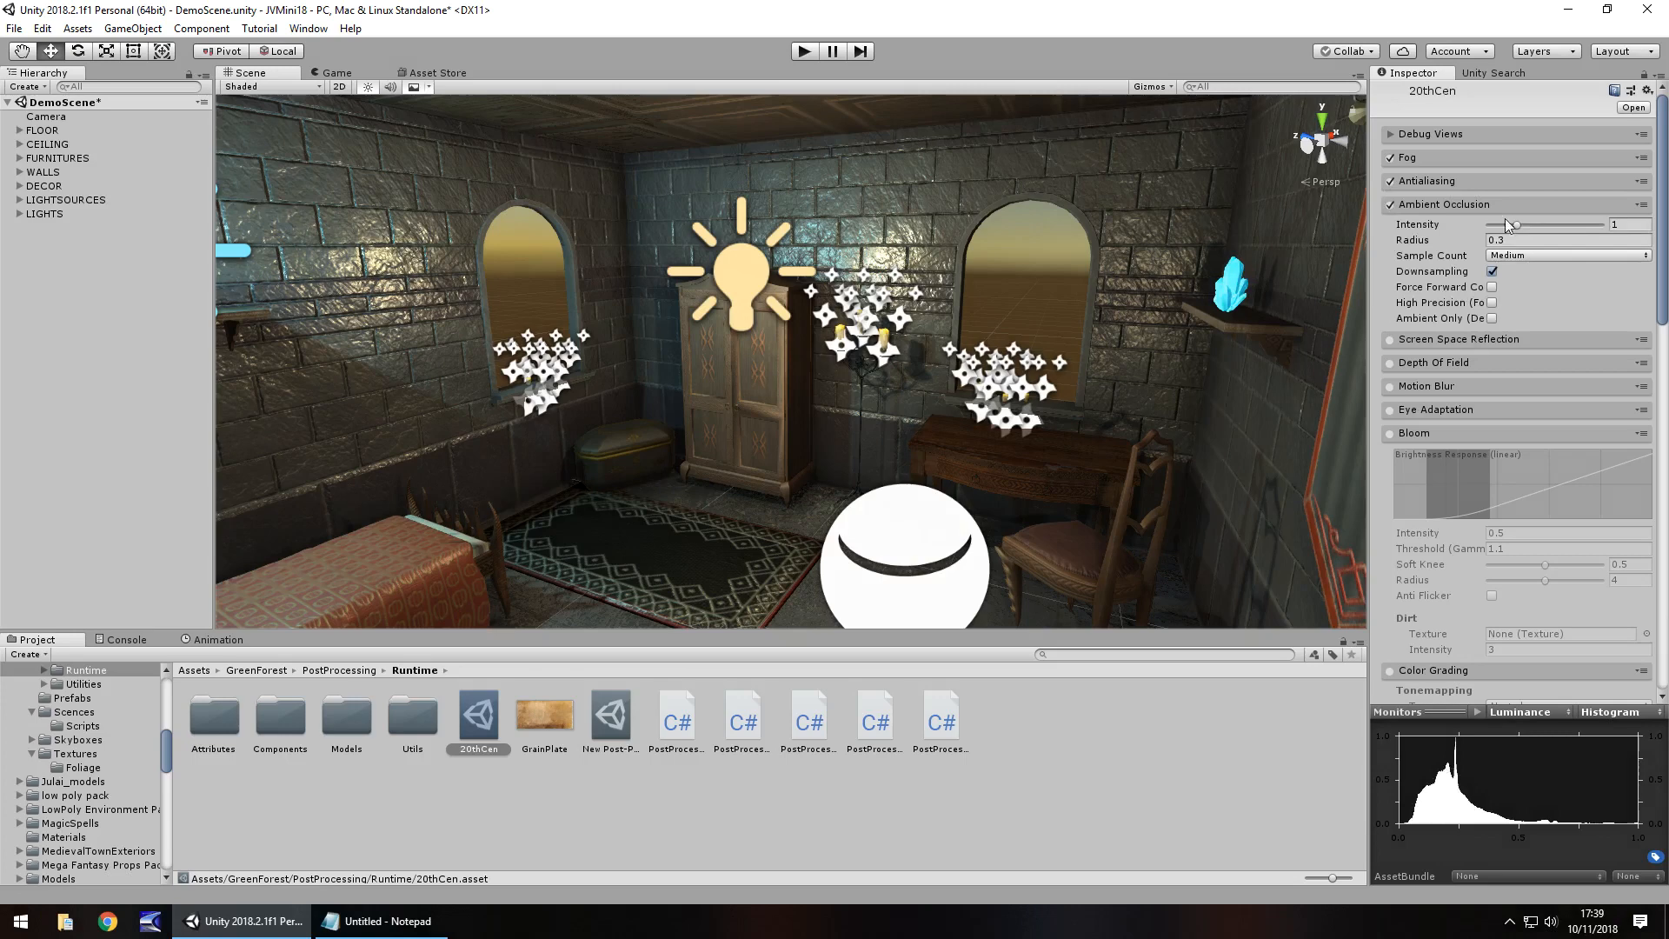
left_click_drag(1509, 224, 1594, 224)
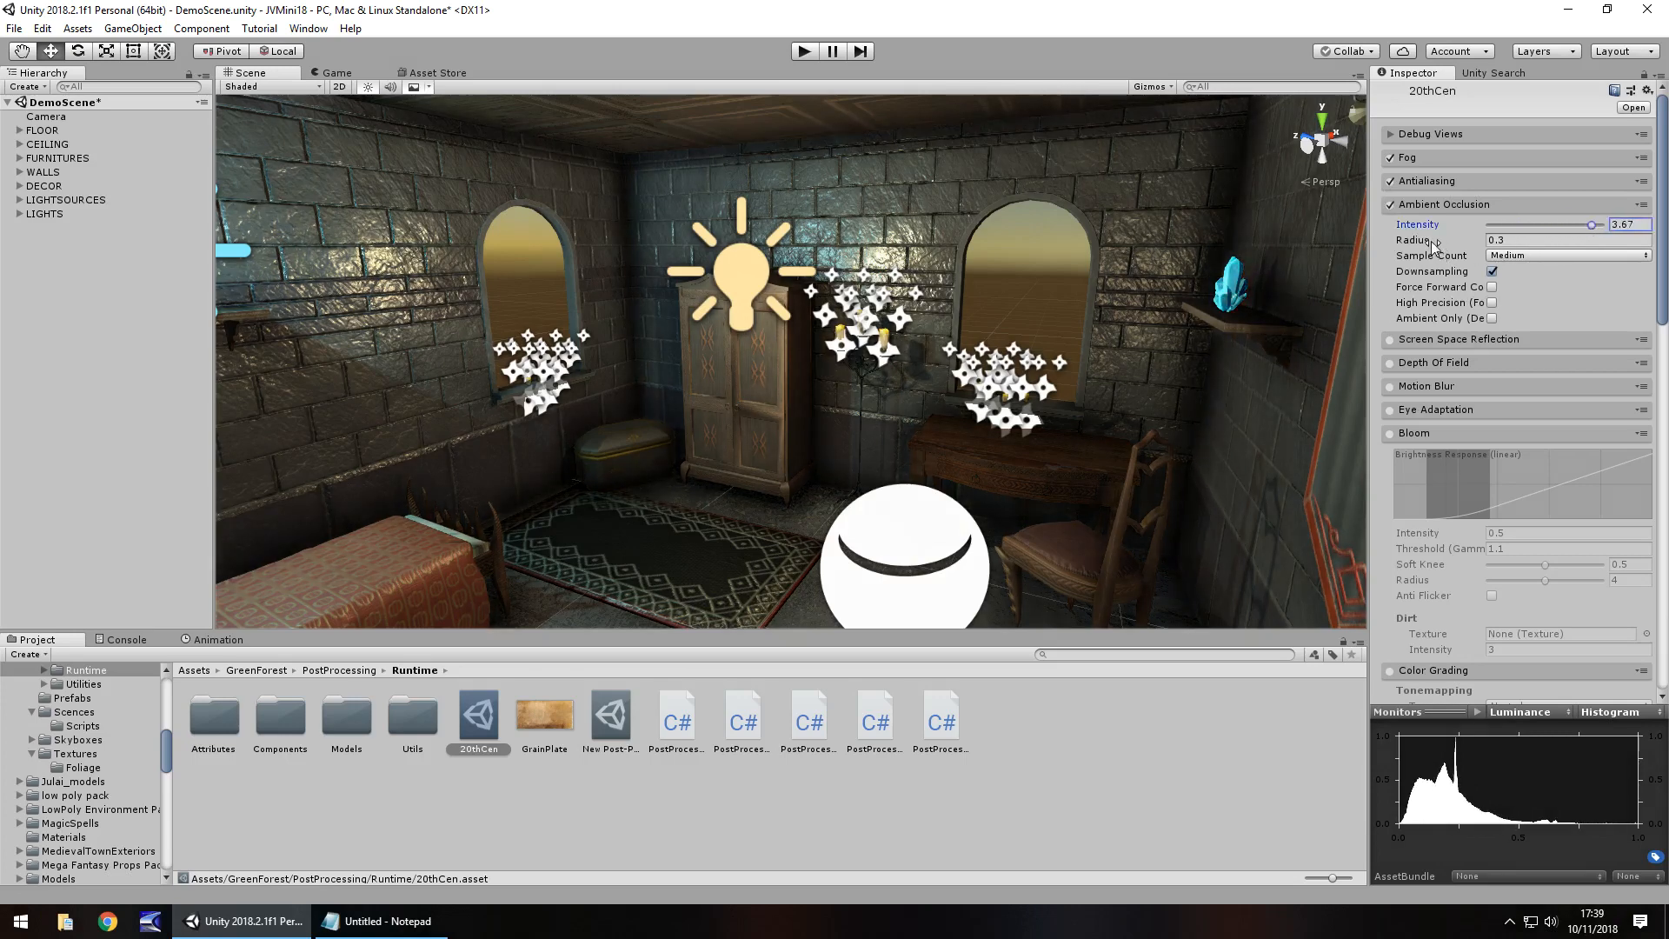
left_click(1565, 240)
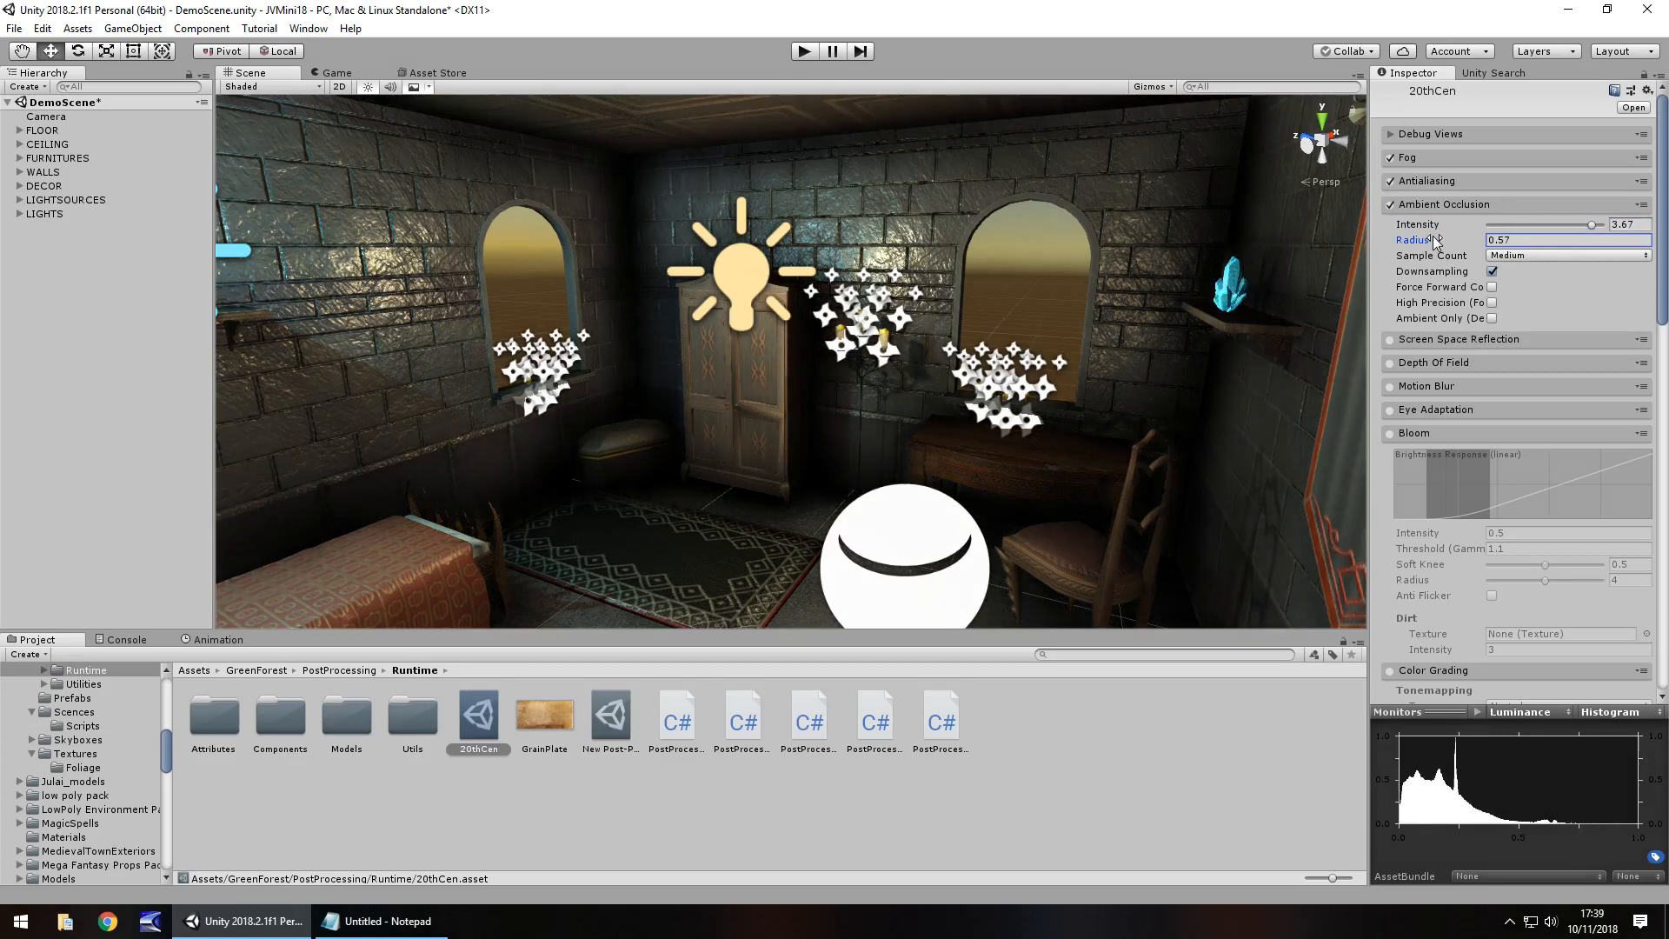
left_click(1565, 240)
type("0.63")
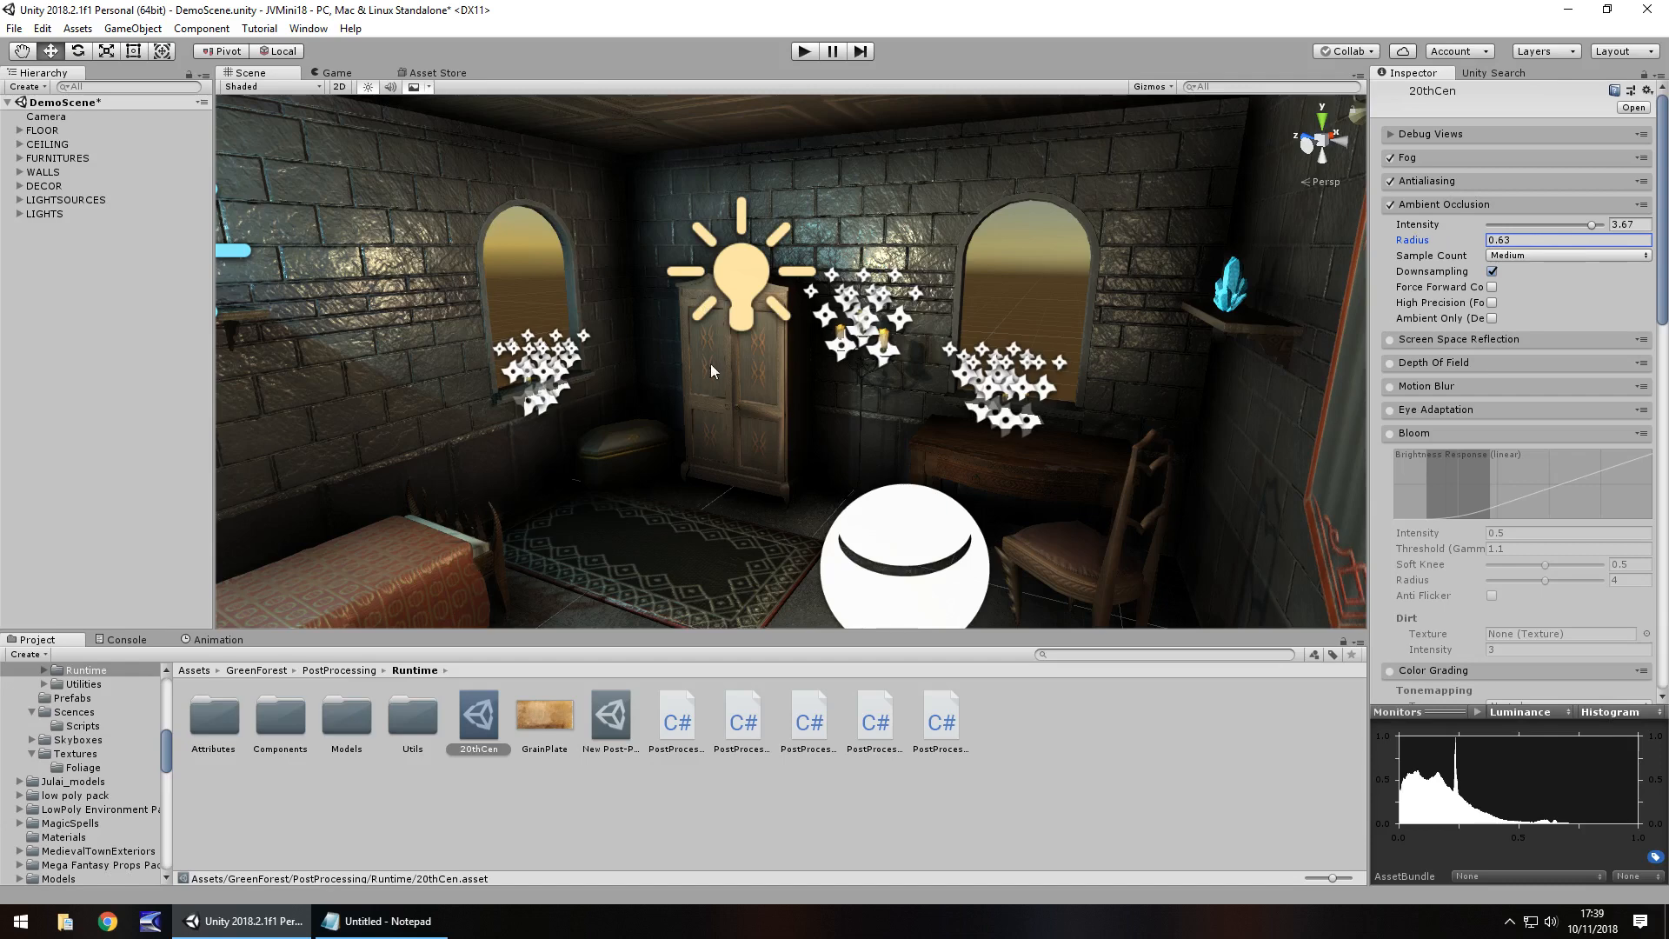
mouse_move(1444, 323)
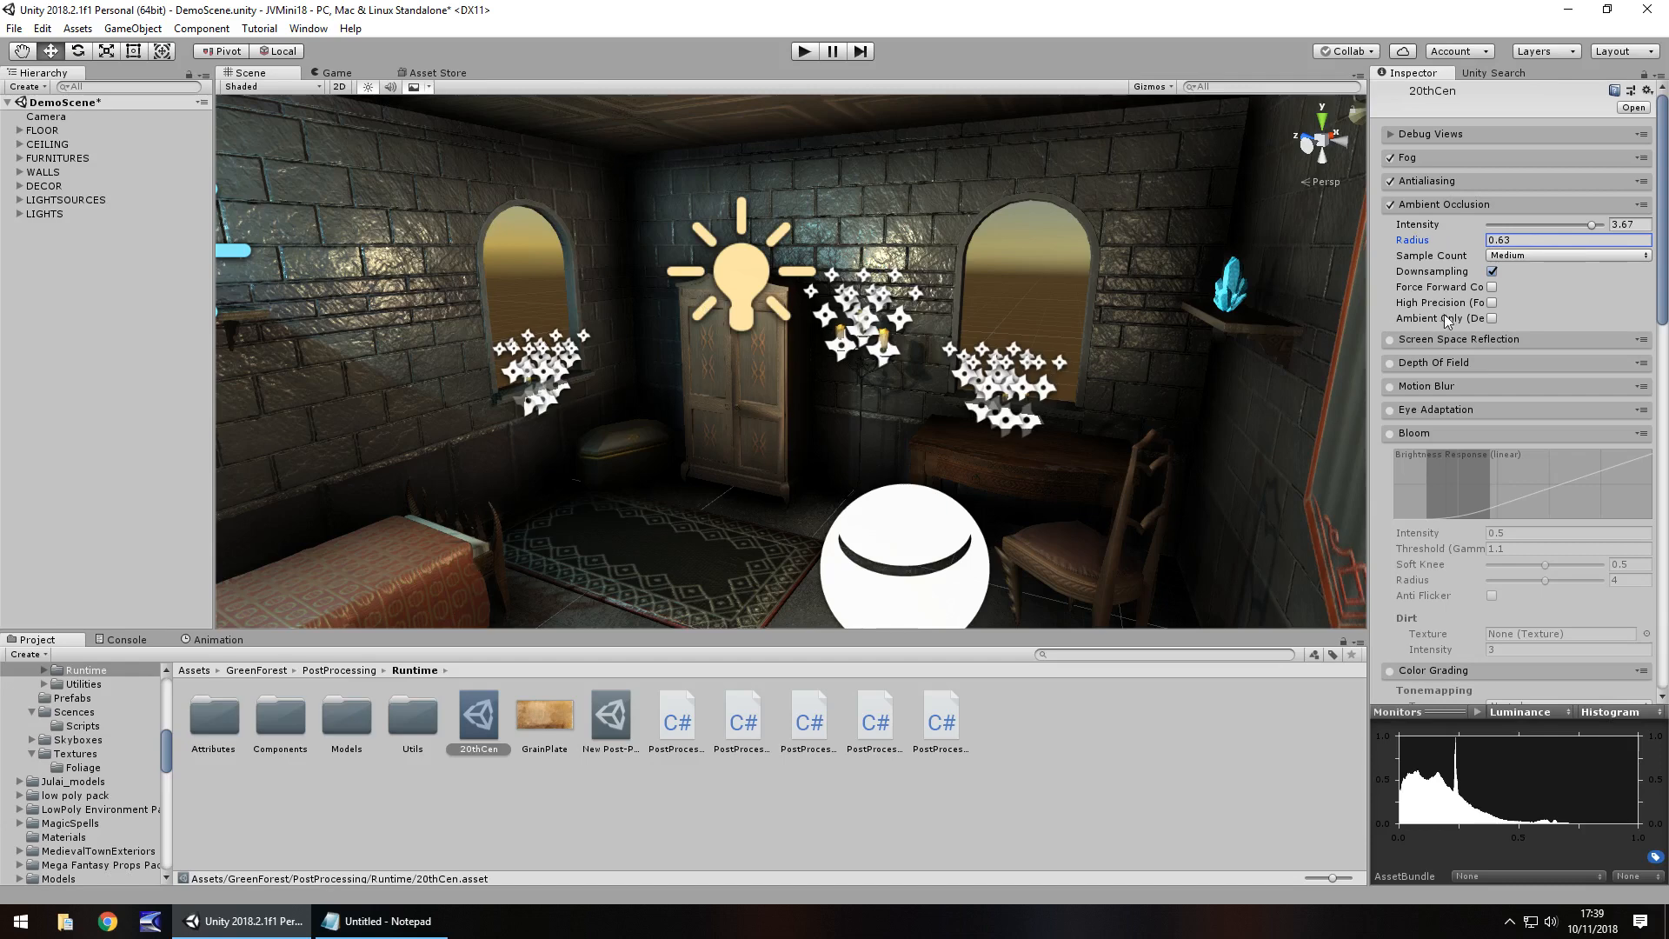
mouse_move(1514, 372)
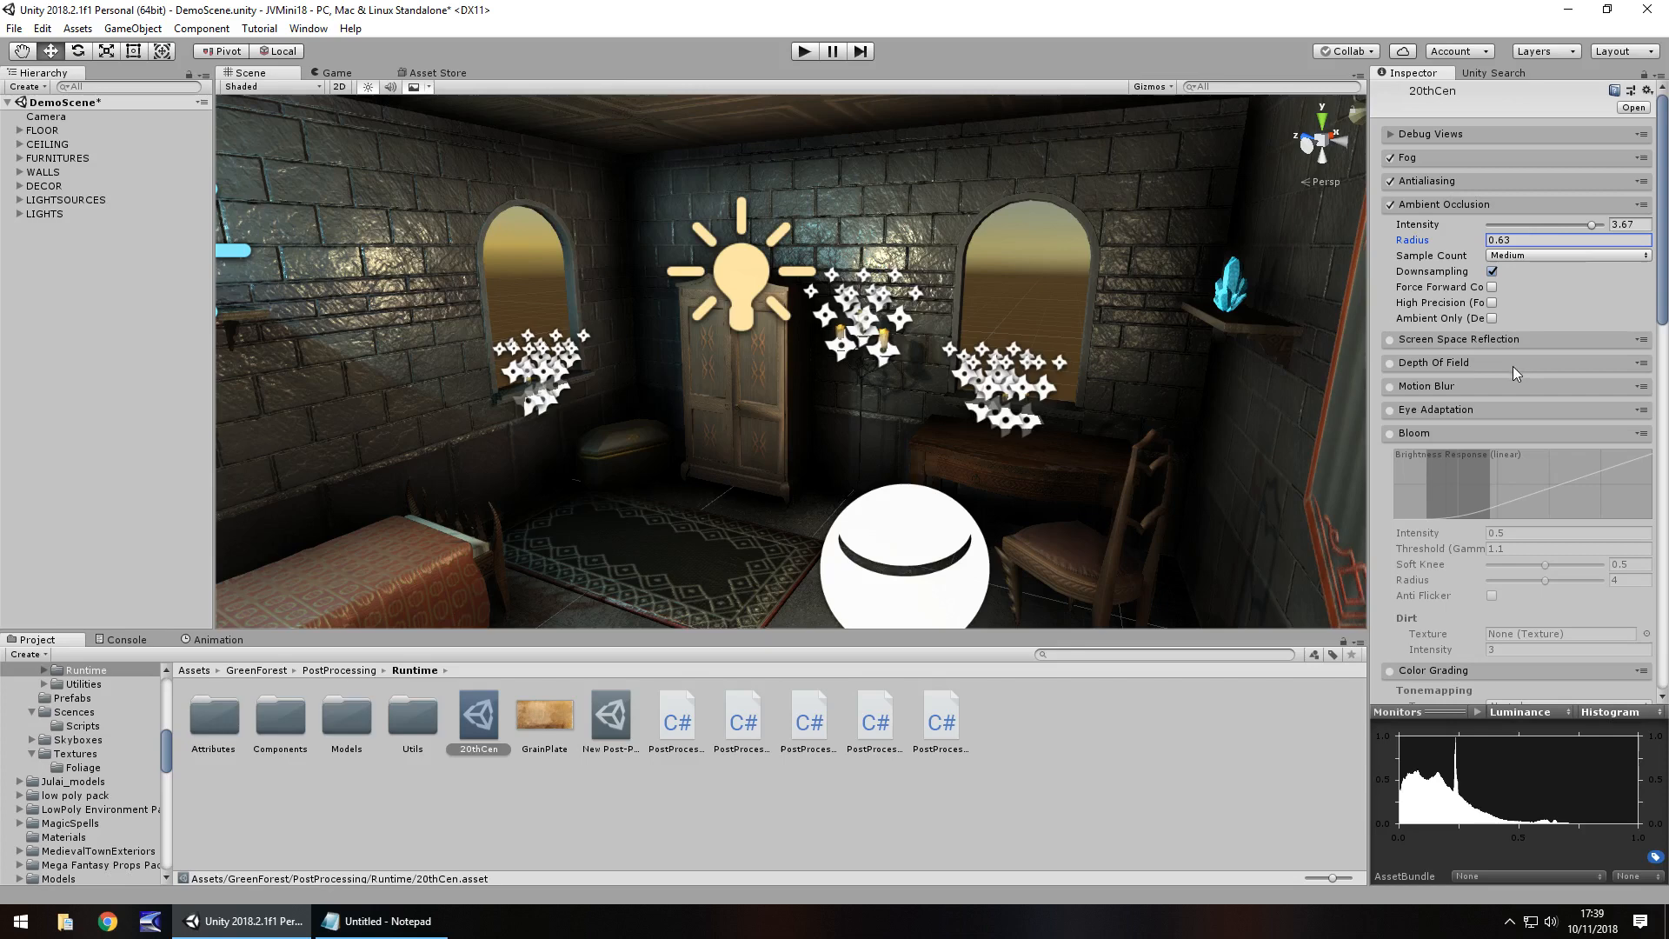
mouse_move(1390, 394)
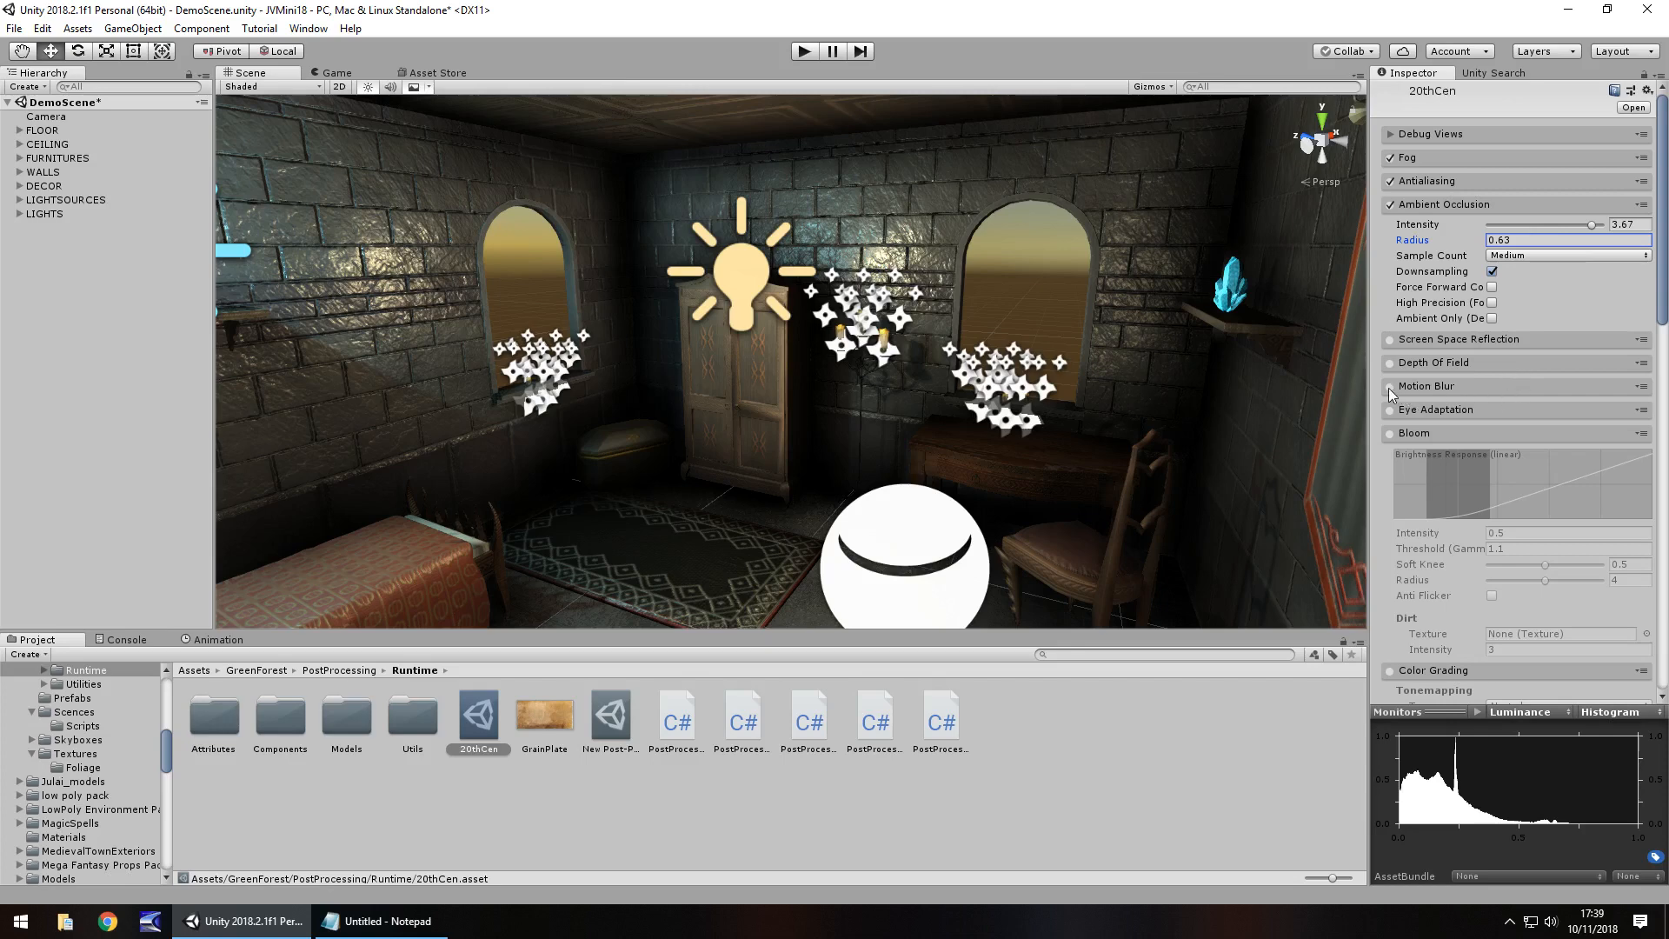
mouse_move(875, 610)
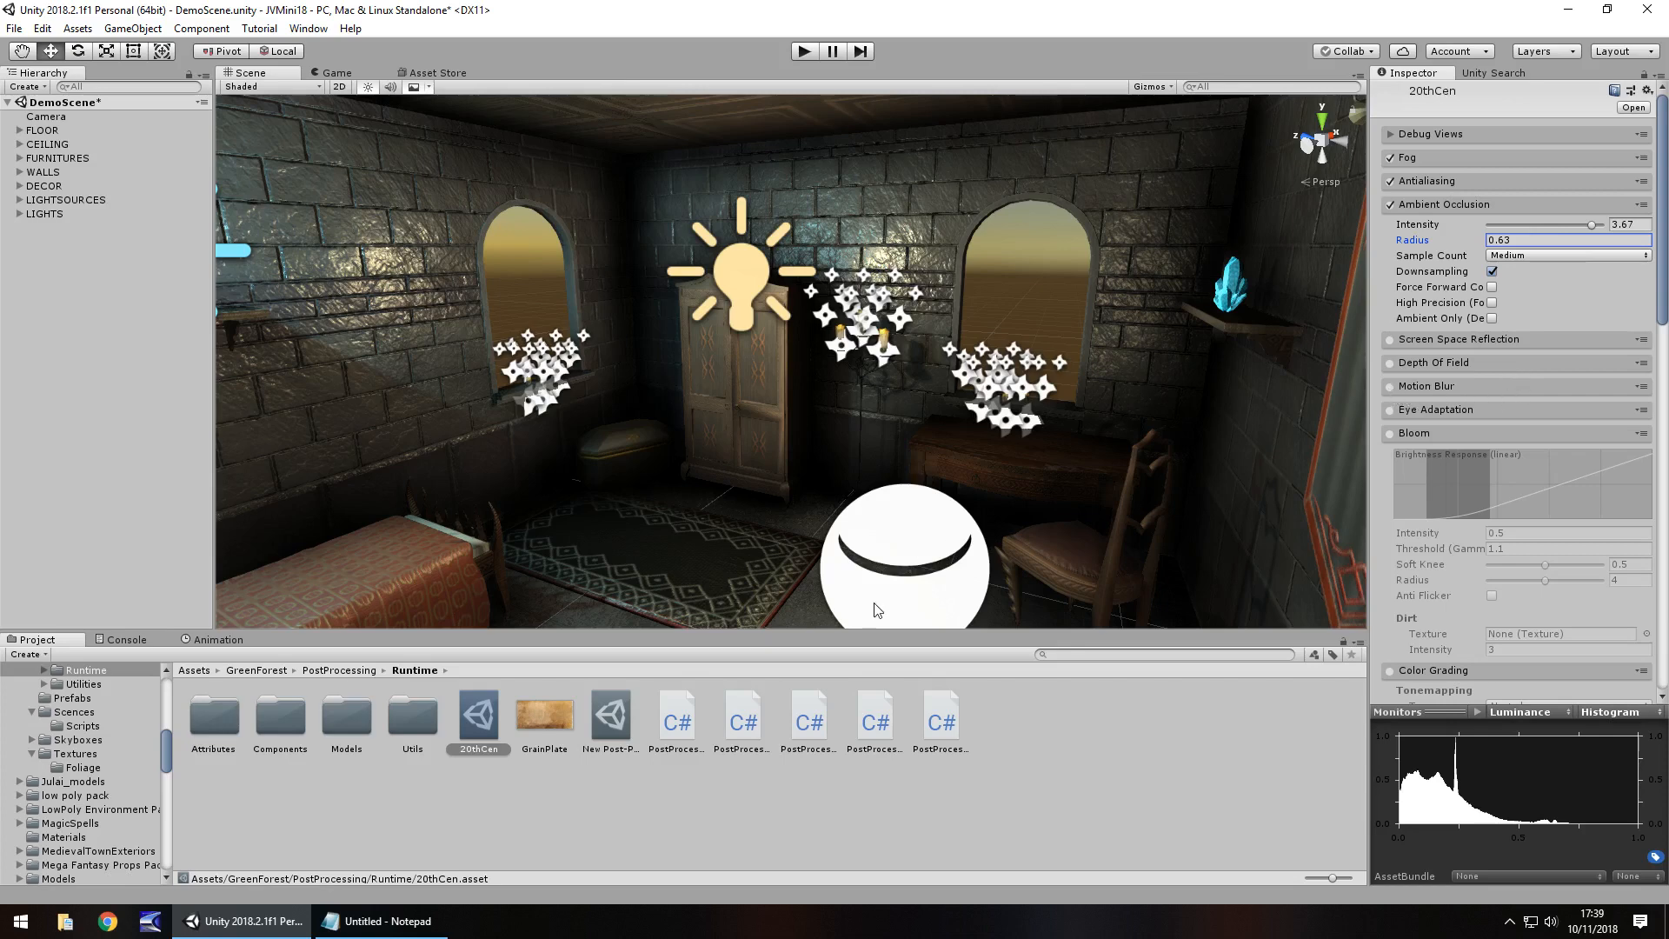
mouse_move(1390, 395)
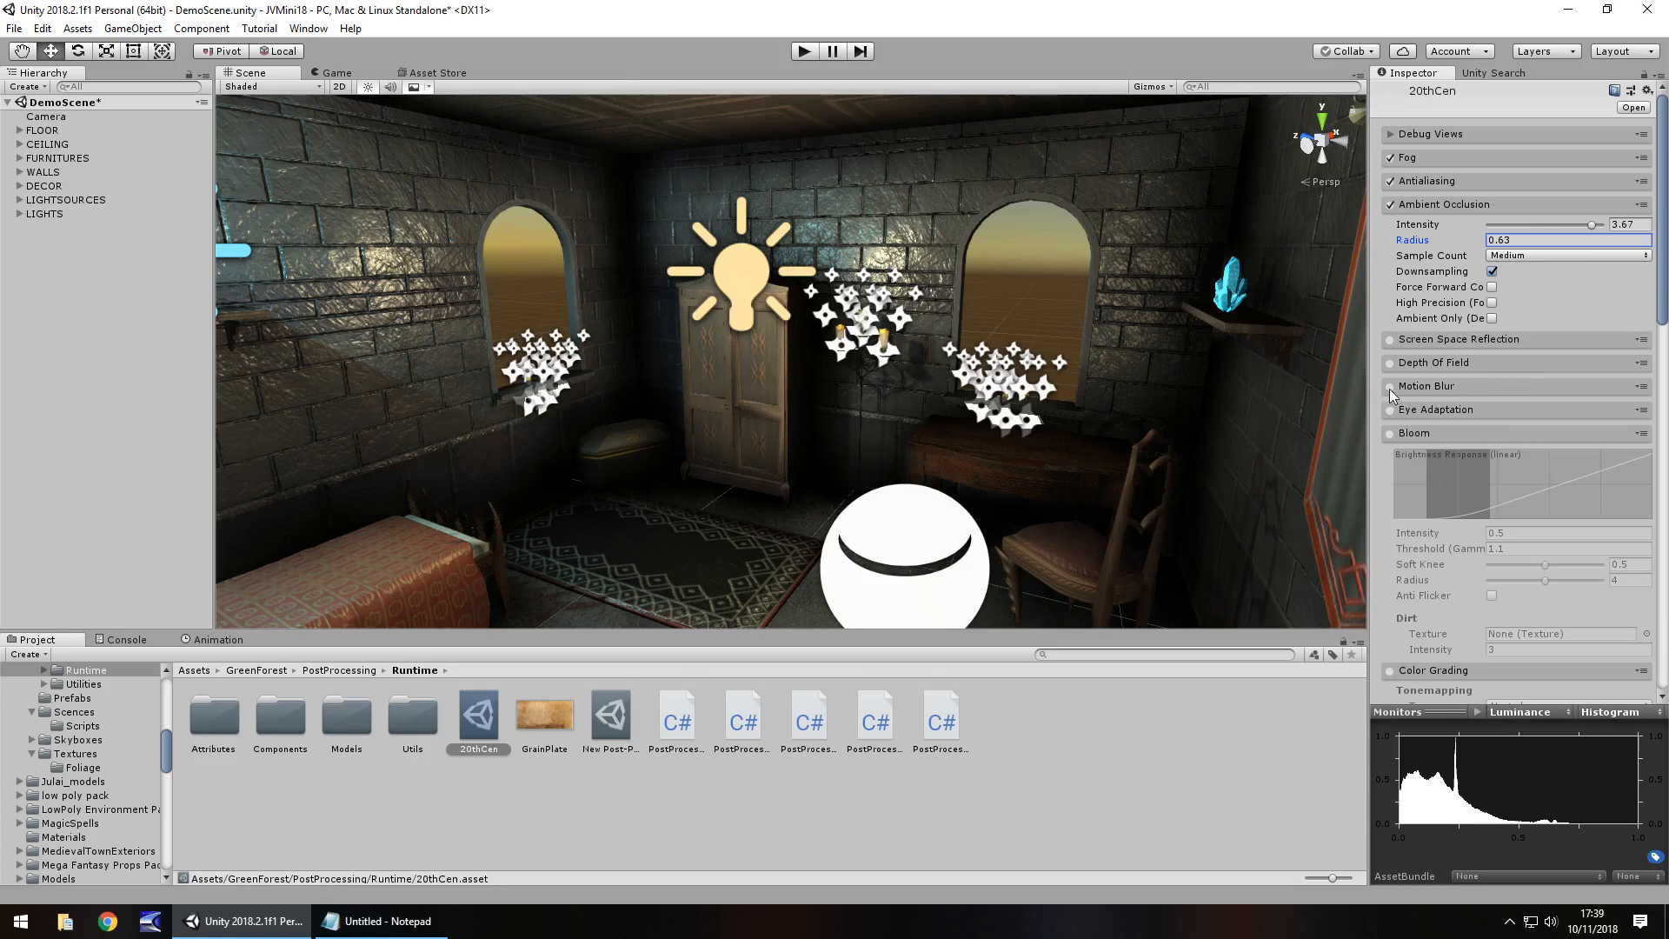
Step: Enable Motion Blur, Bloom and Color Grading in the 20thCen profile
scroll("down", 3)
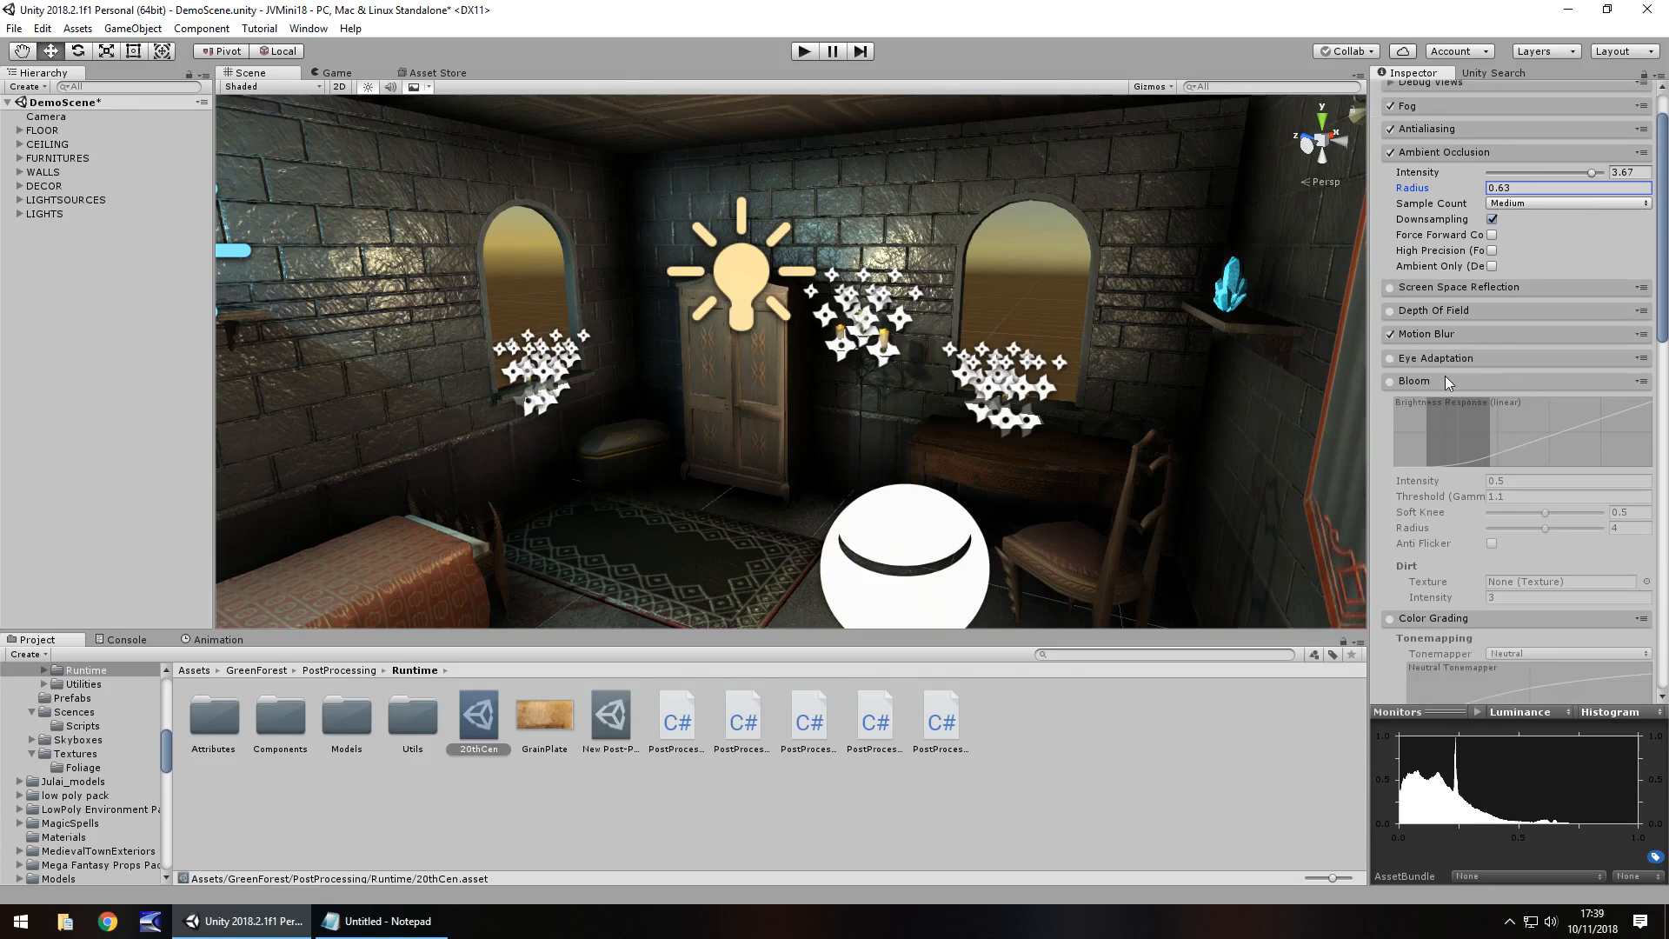
mouse_move(1393, 391)
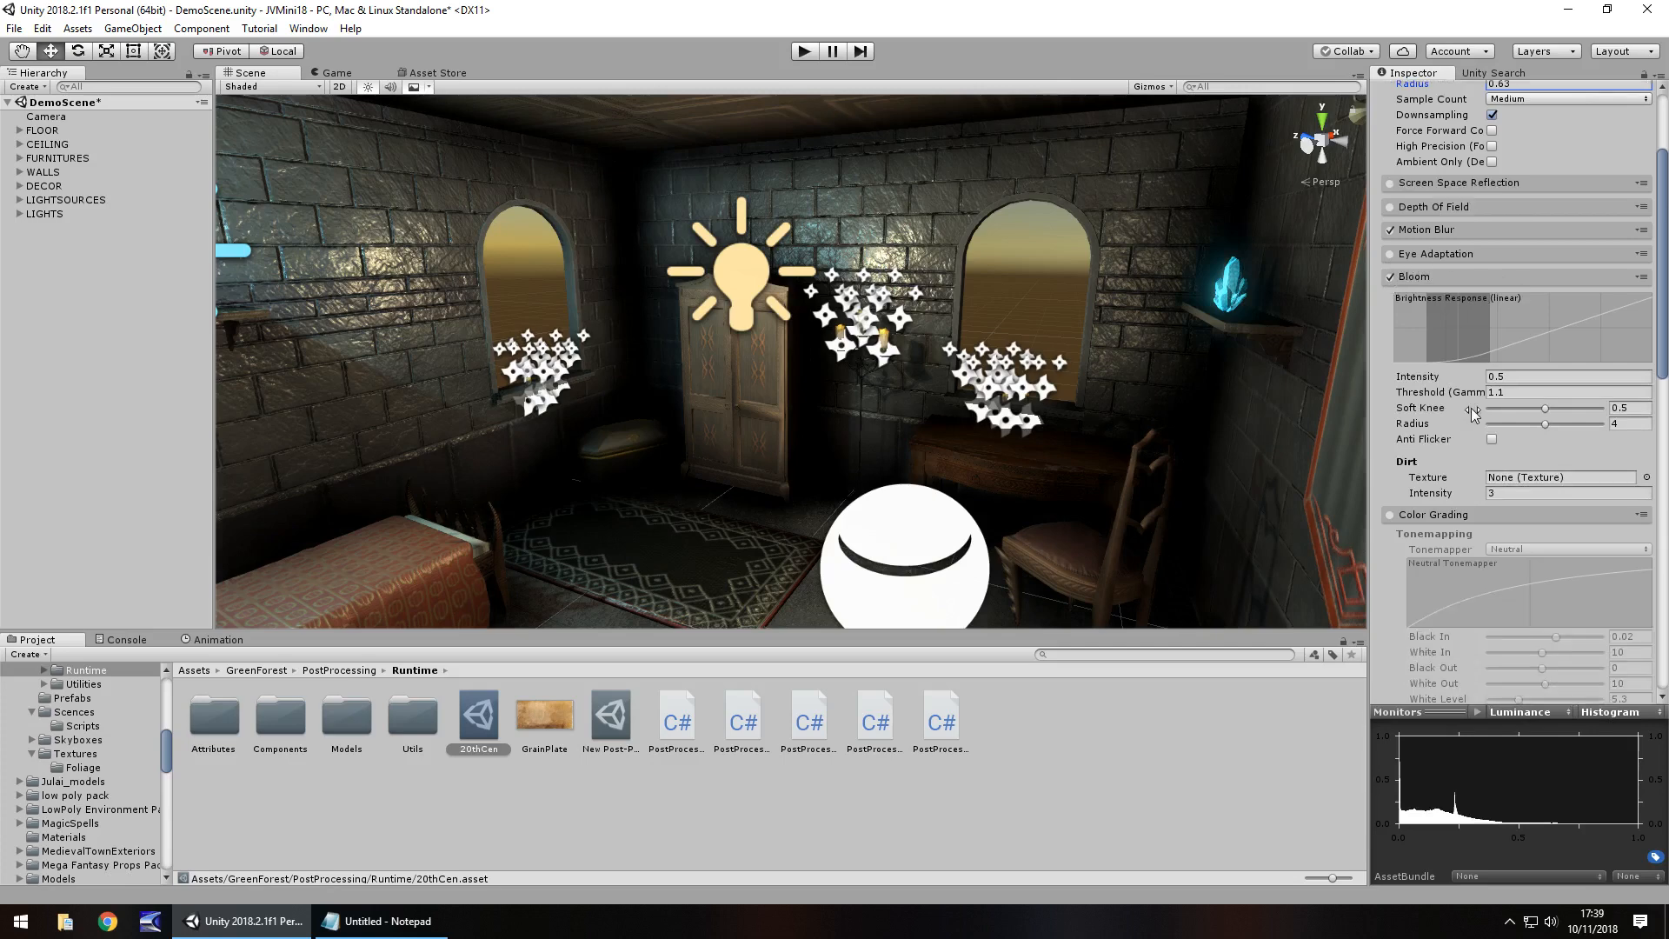
scroll("down", 3)
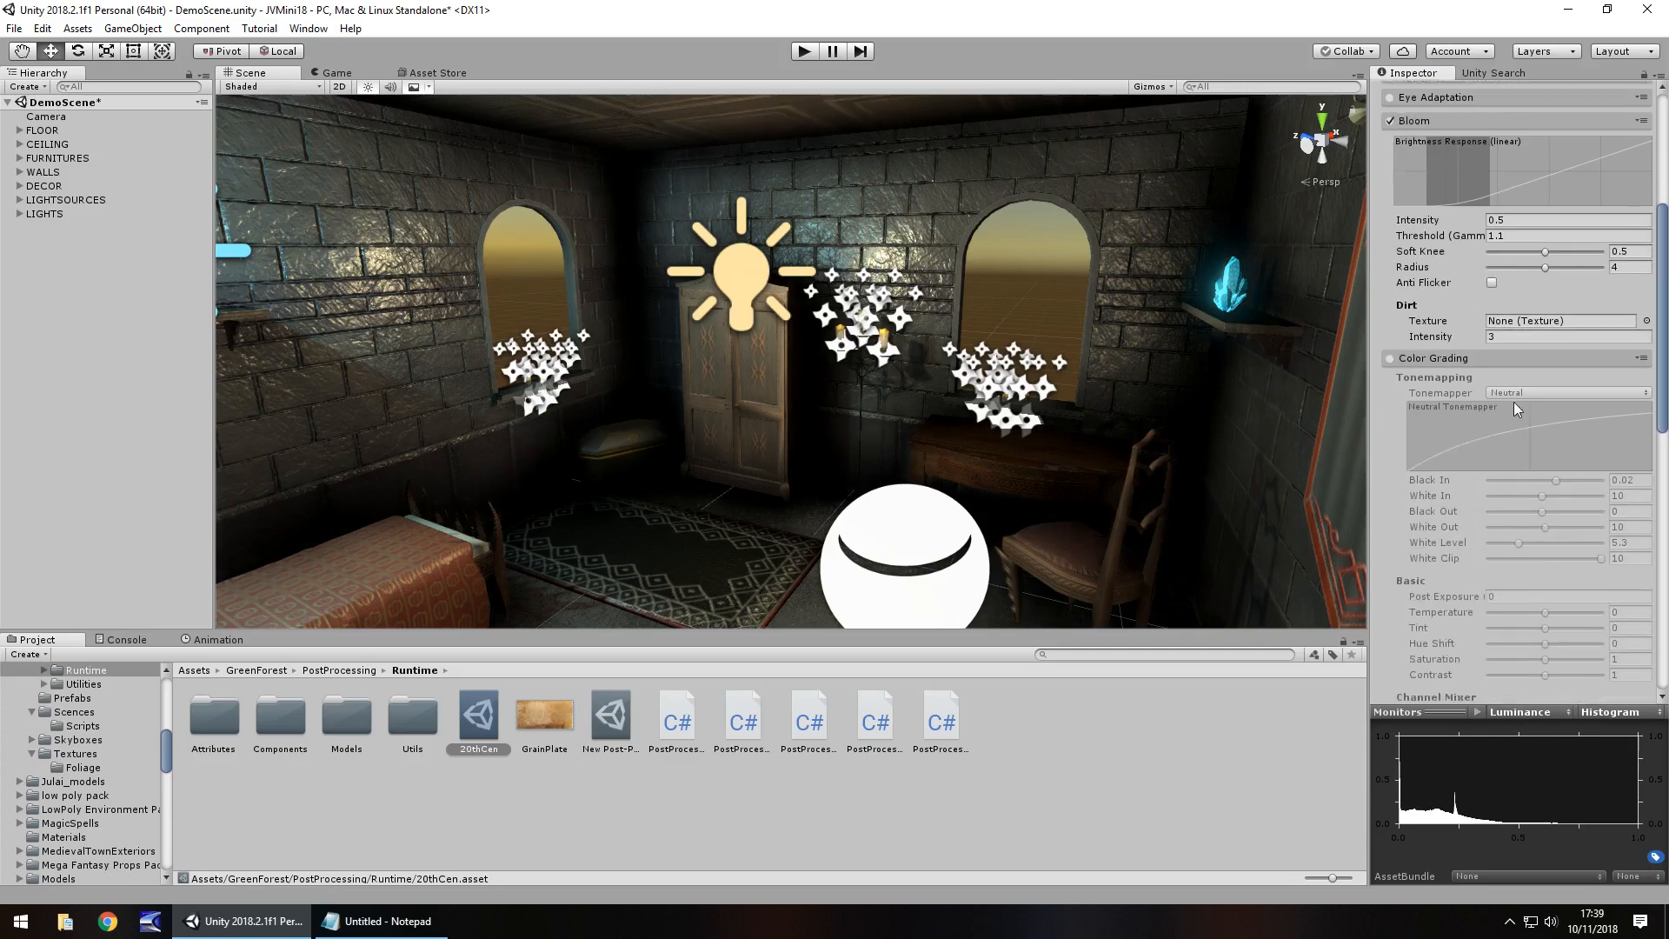
left_click(1391, 359)
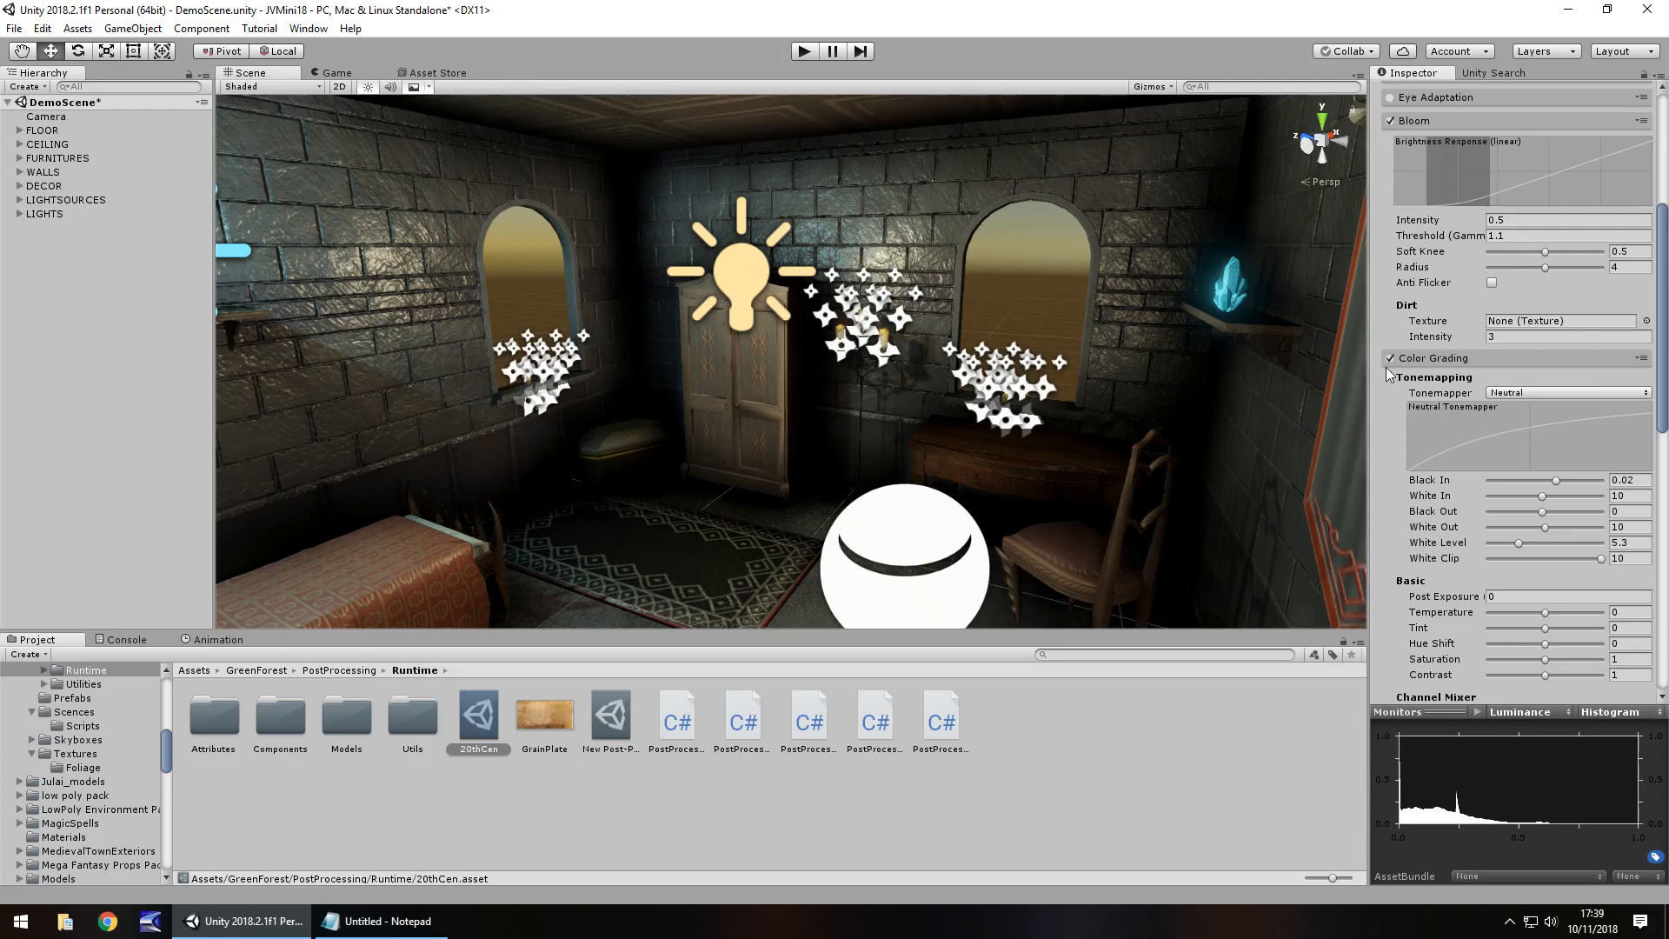
mouse_move(1279, 414)
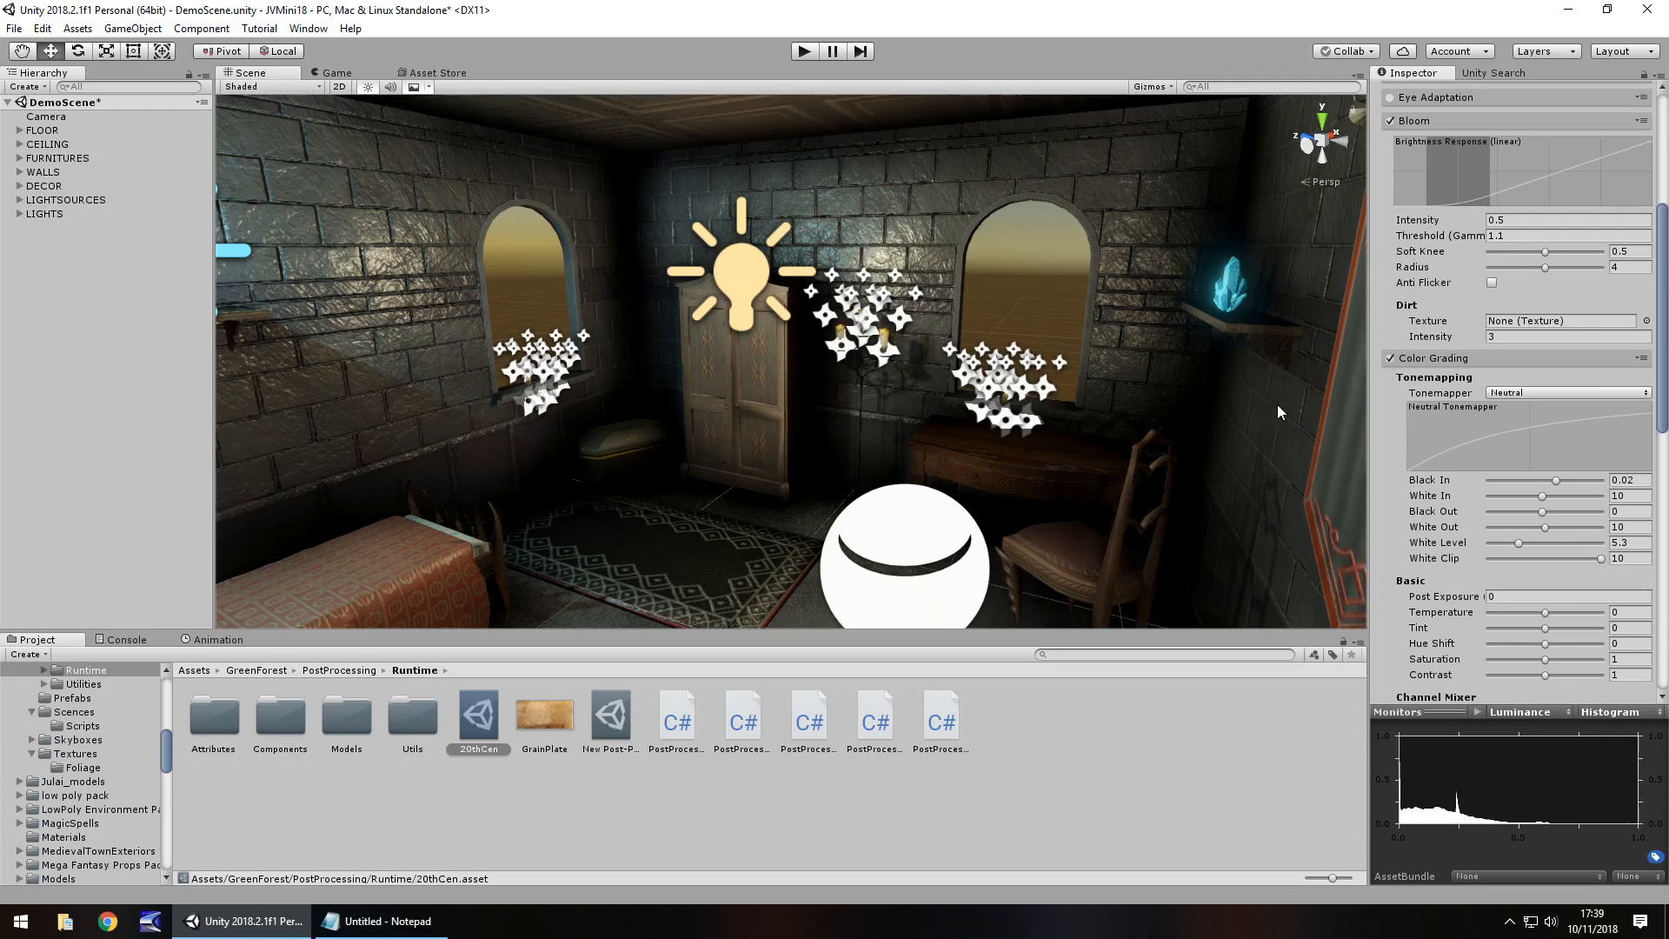
mouse_move(1423, 388)
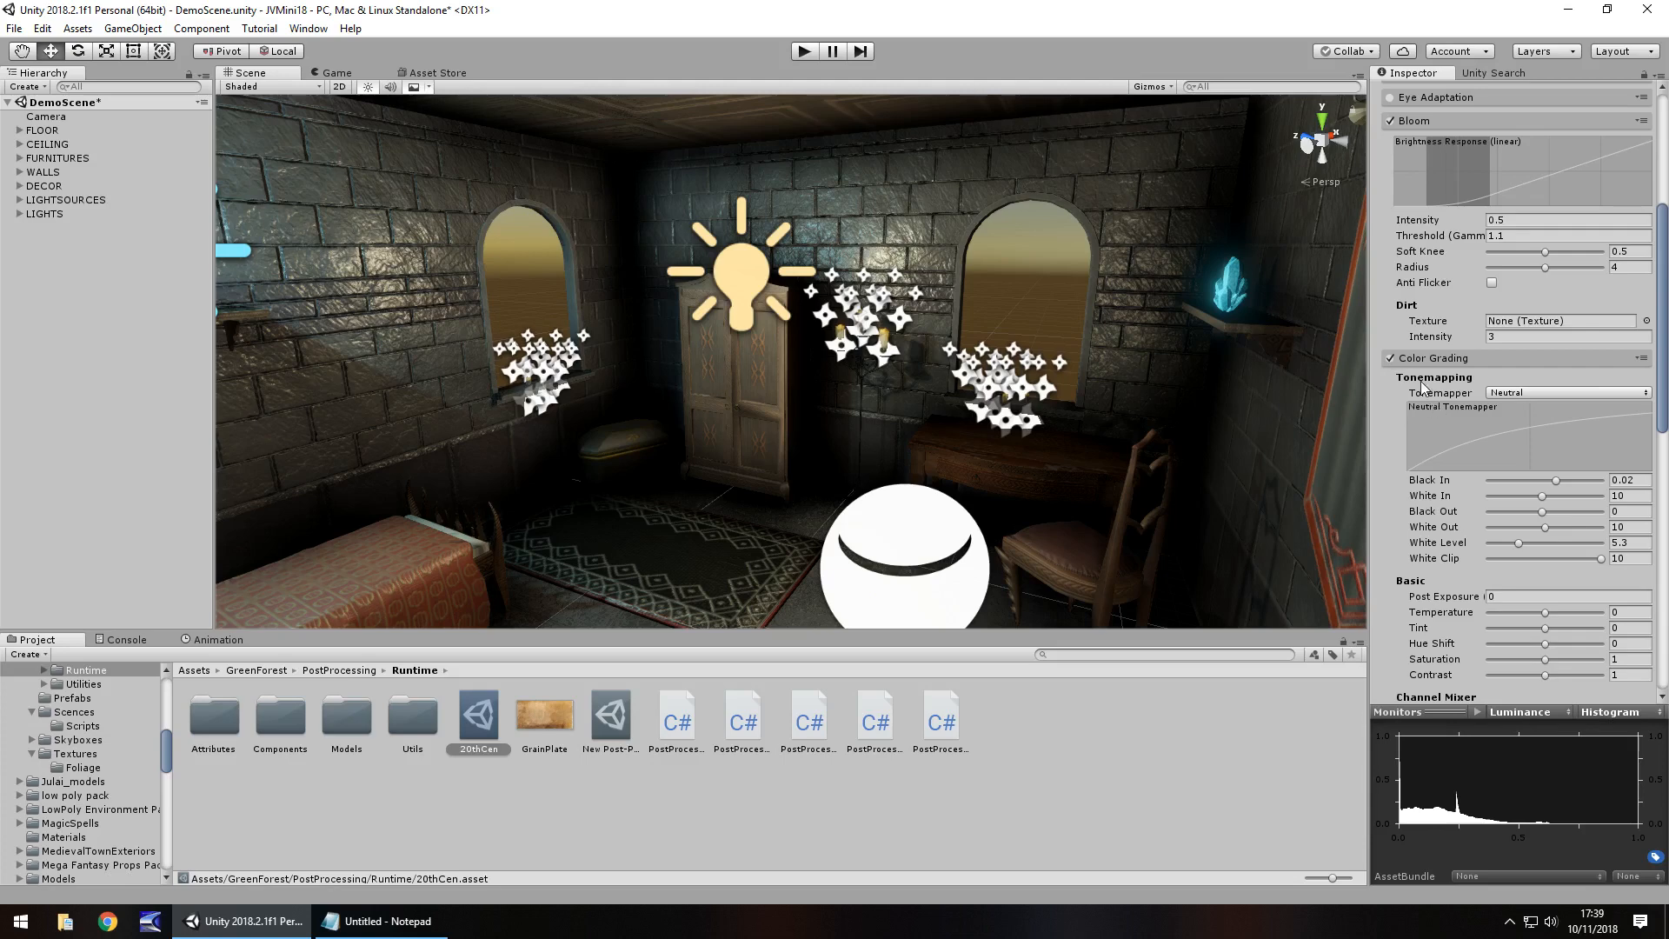
left_click(1565, 391)
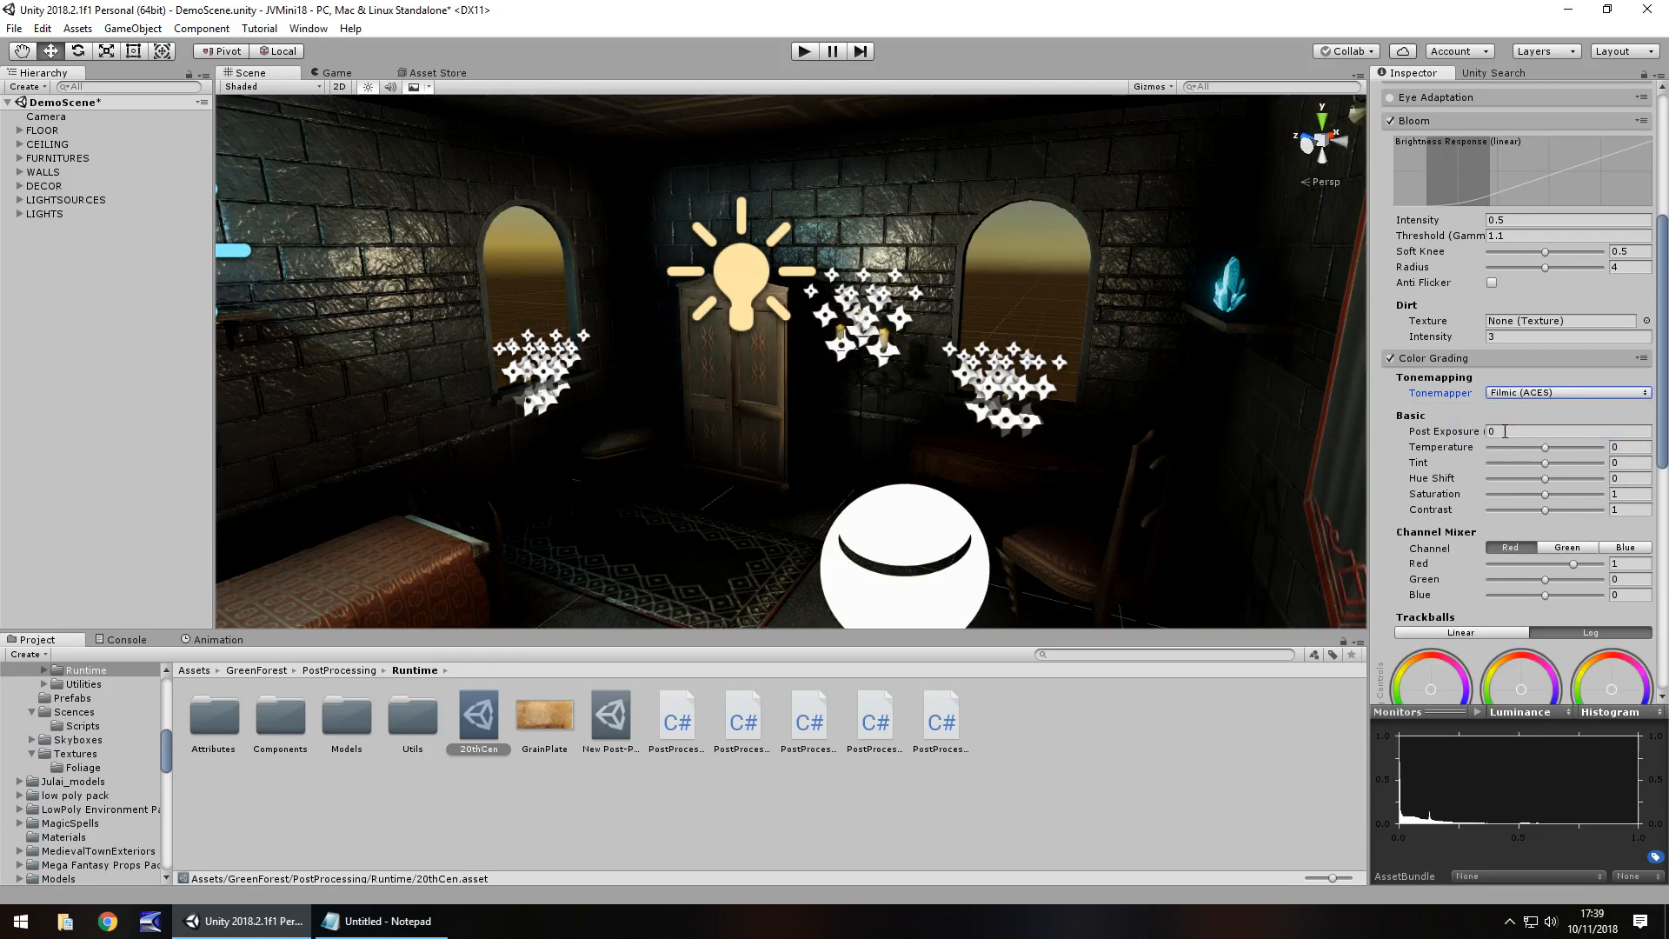
Step: Warm the color grading temperature to about 55 for a sepia tone
left_click_drag(1547, 447, 1575, 446)
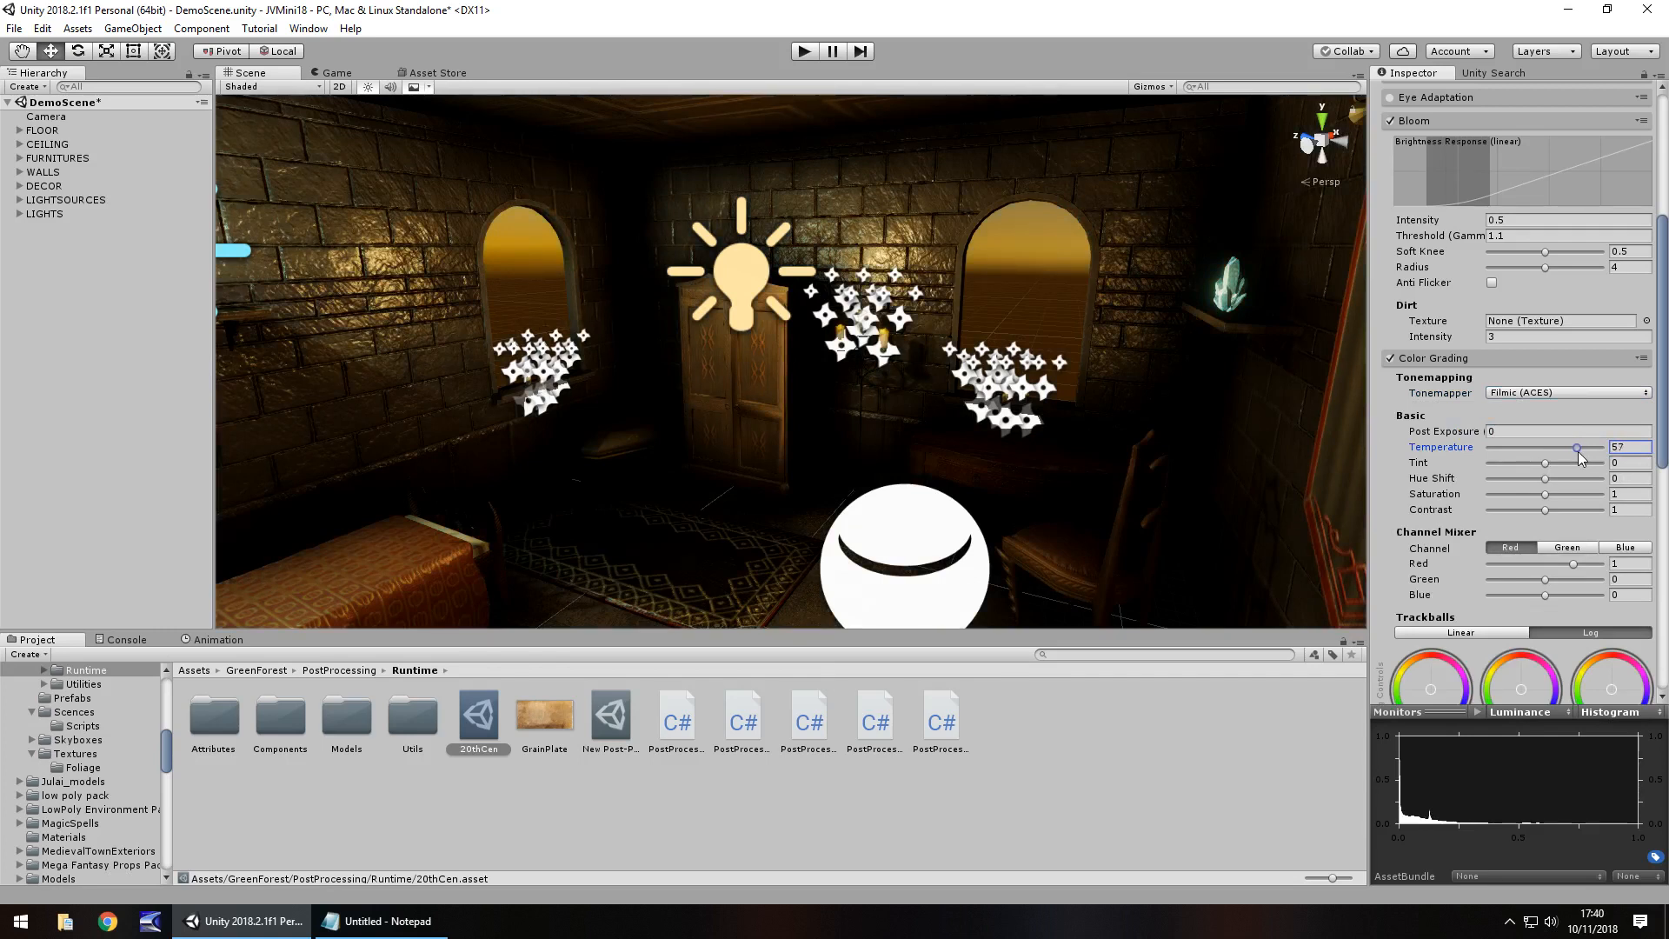
left_click_drag(1576, 447, 1580, 447)
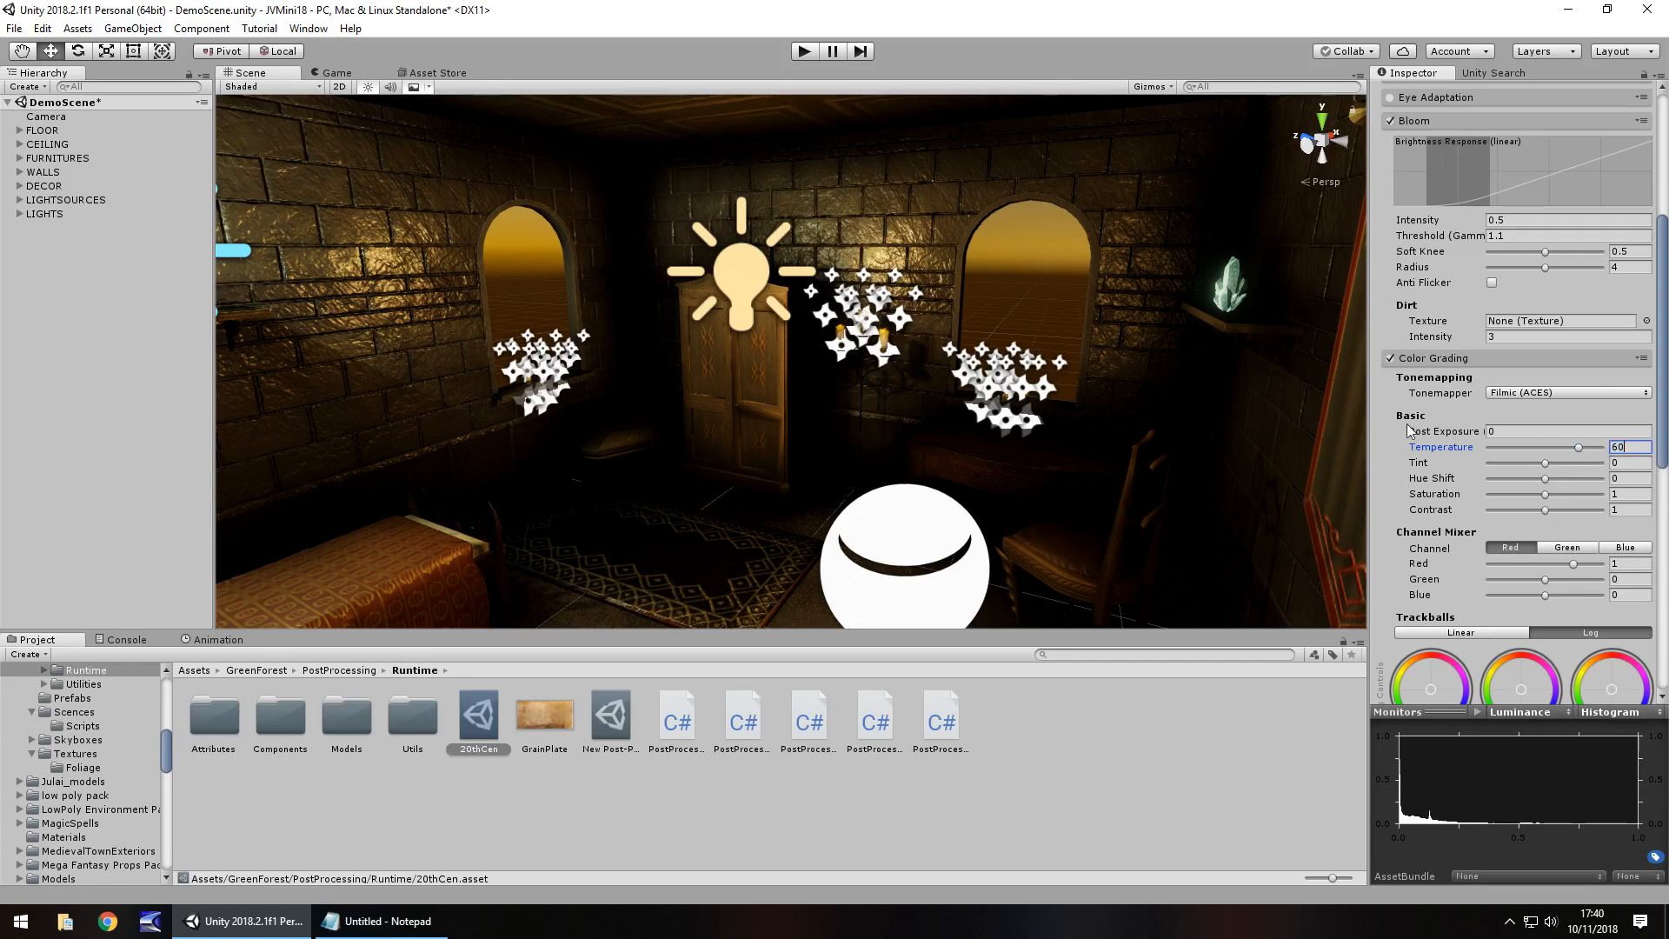
mouse_move(1462, 478)
type("0")
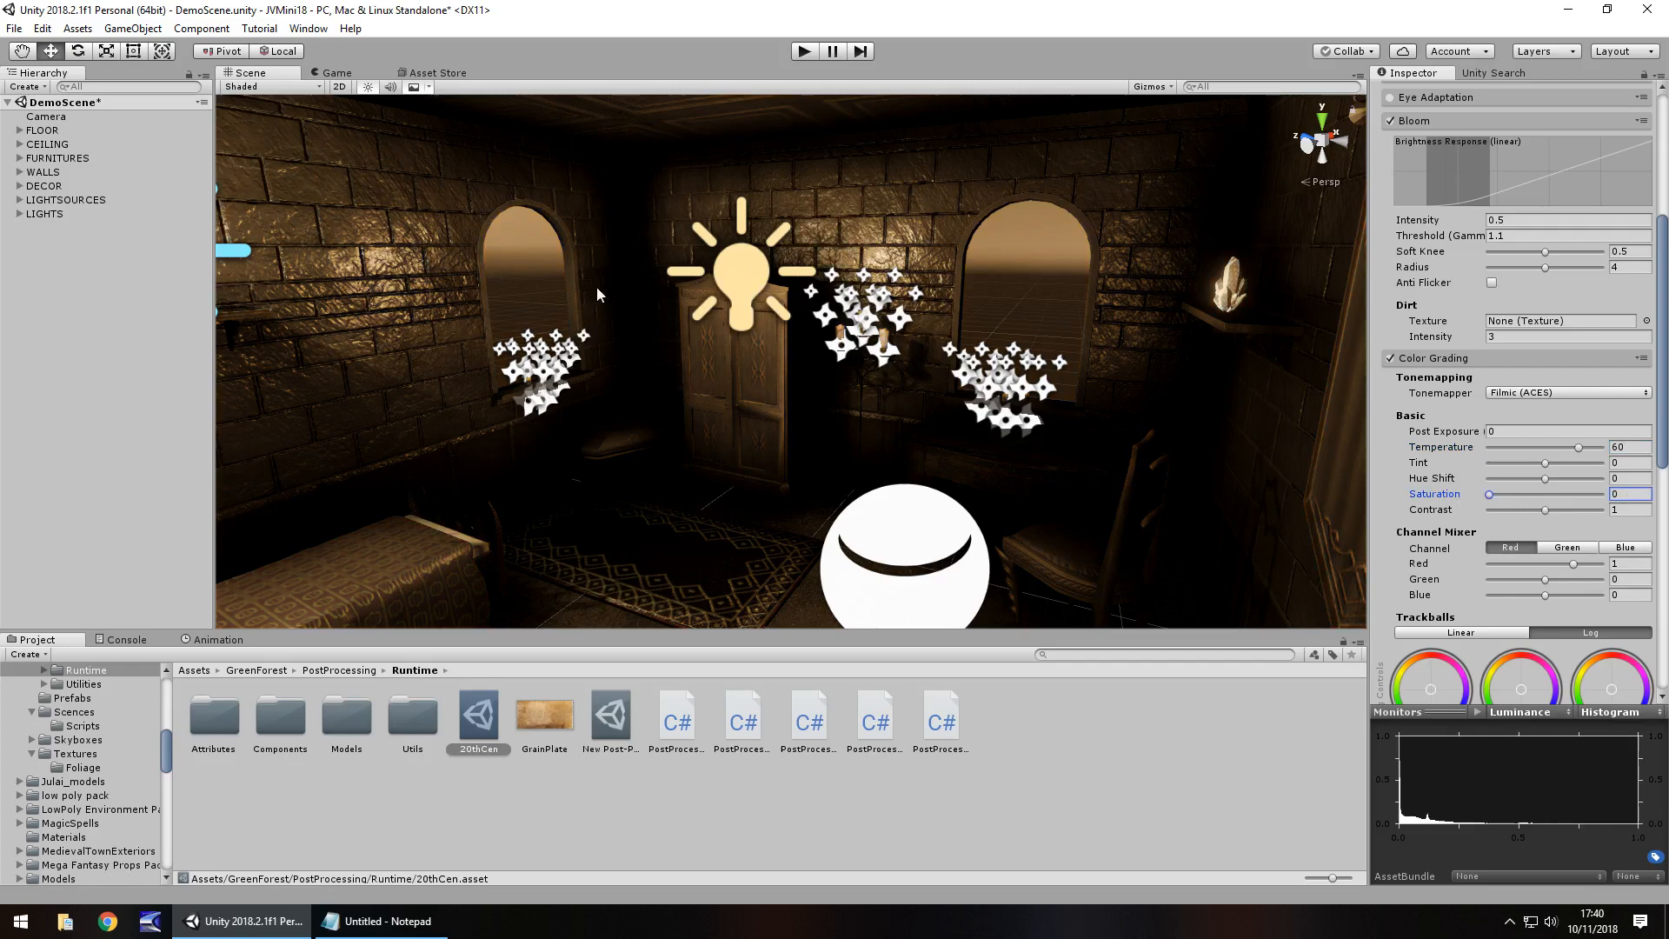
left_click_drag(1578, 447, 1568, 447)
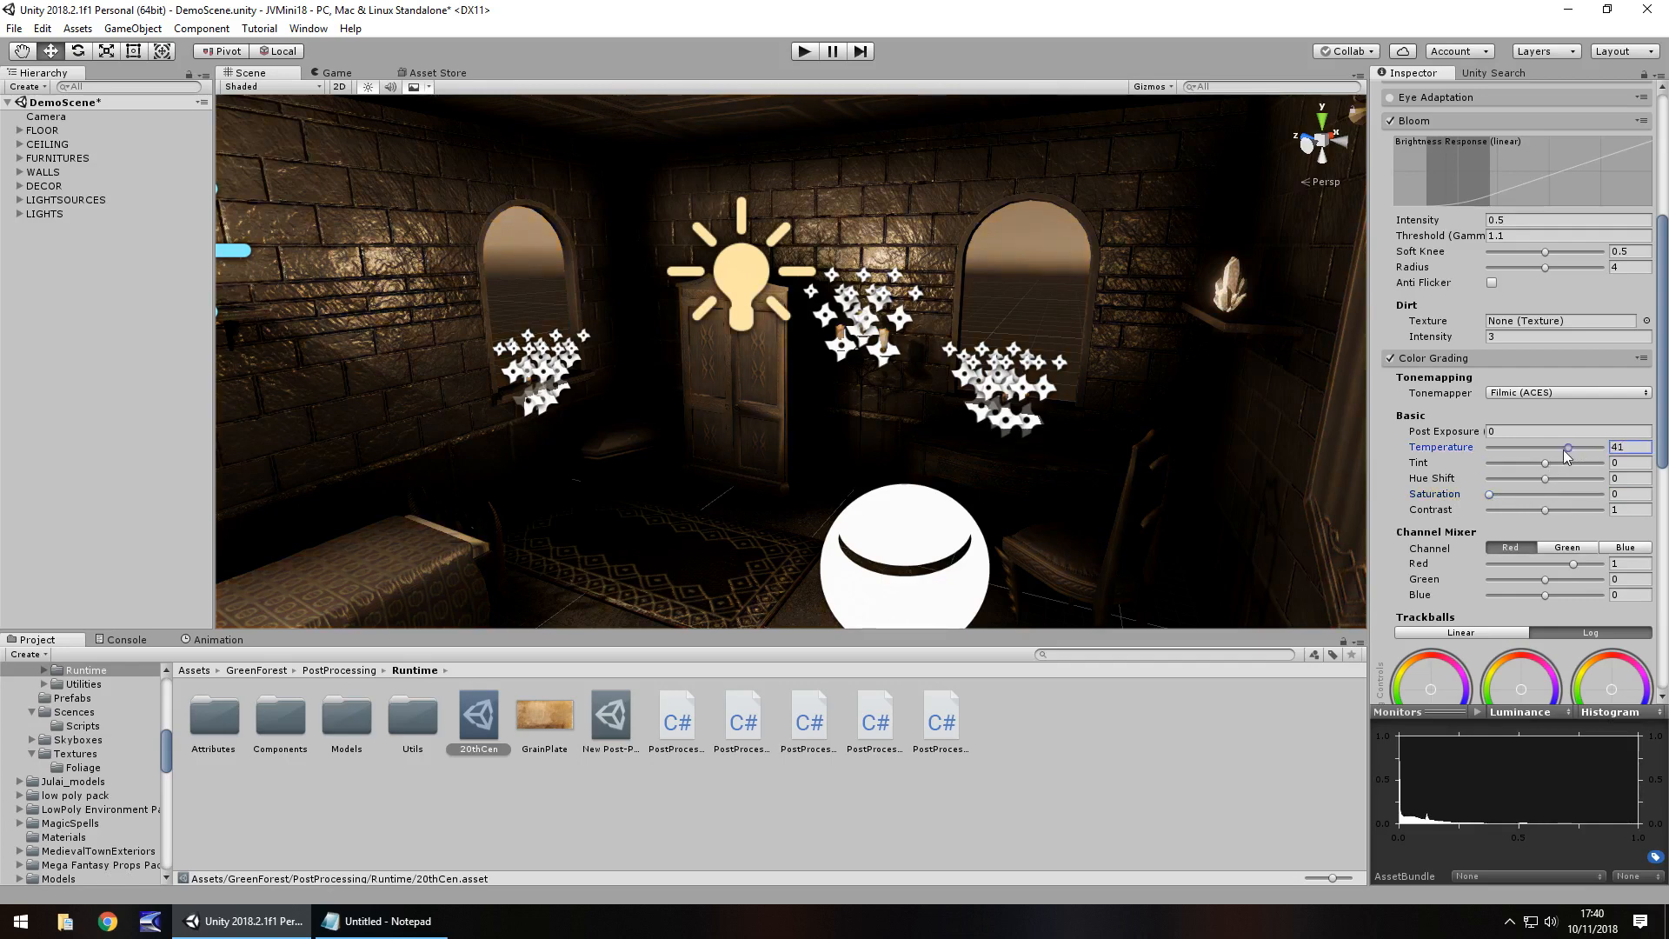
left_click_drag(1565, 447, 1516, 447)
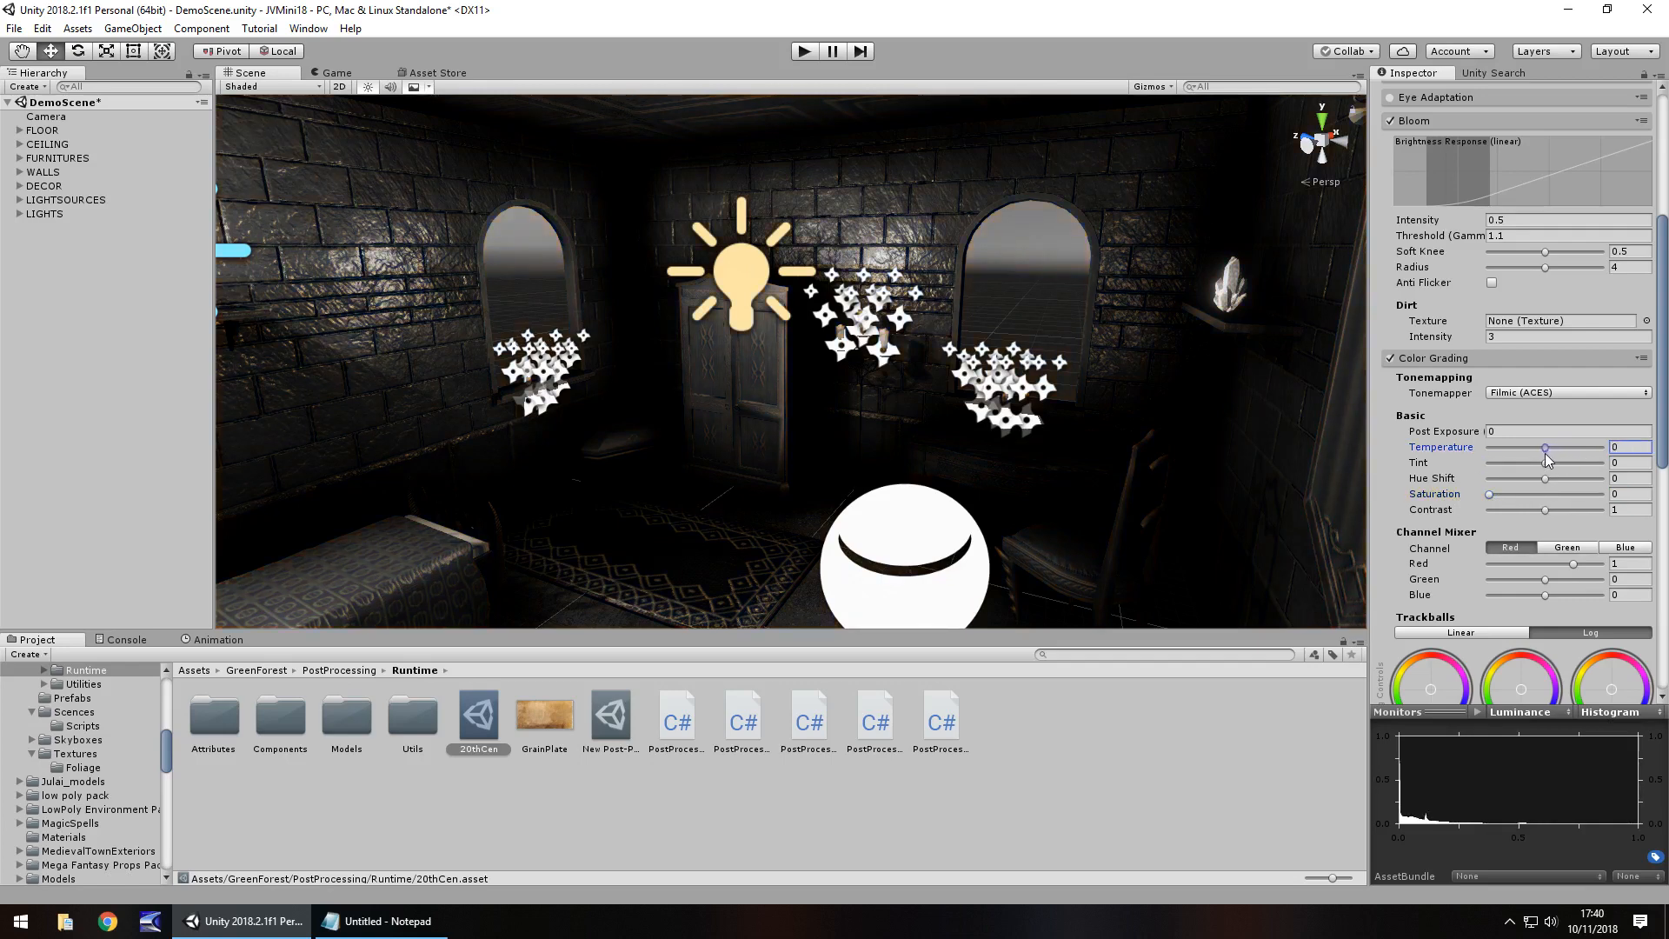
left_click_drag(1511, 447, 1575, 446)
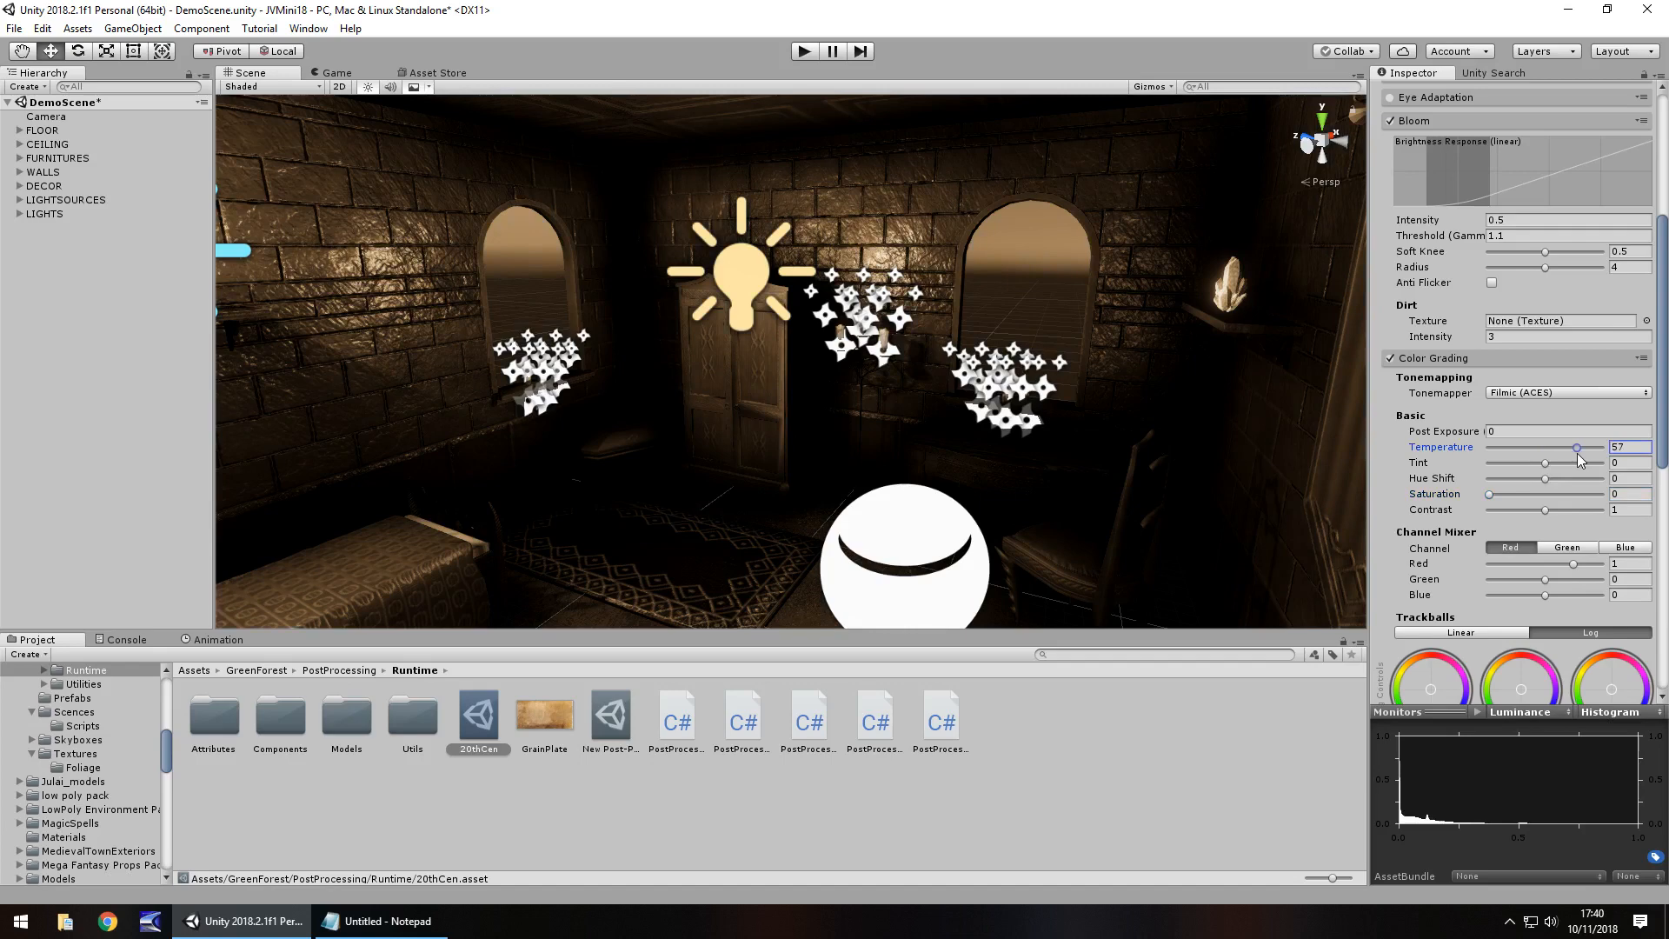
left_click_drag(1577, 447, 1574, 446)
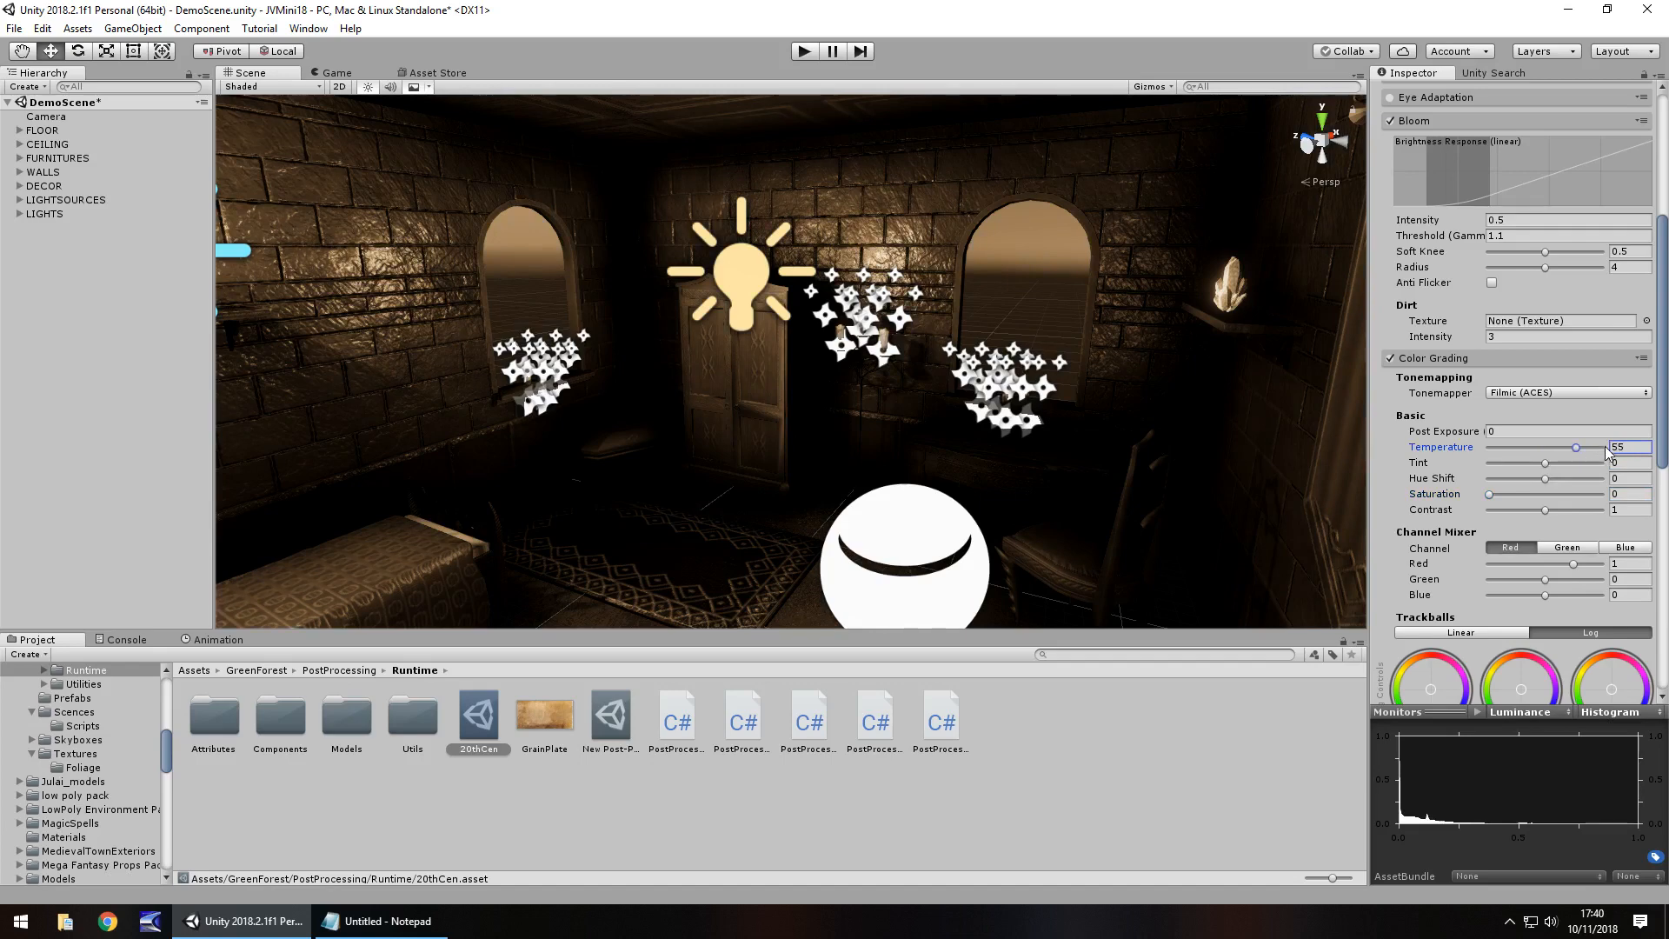
Step: Try low and maximum contrast, then settle the contrast at about 1.23
left_click_drag(1543, 509, 1549, 510)
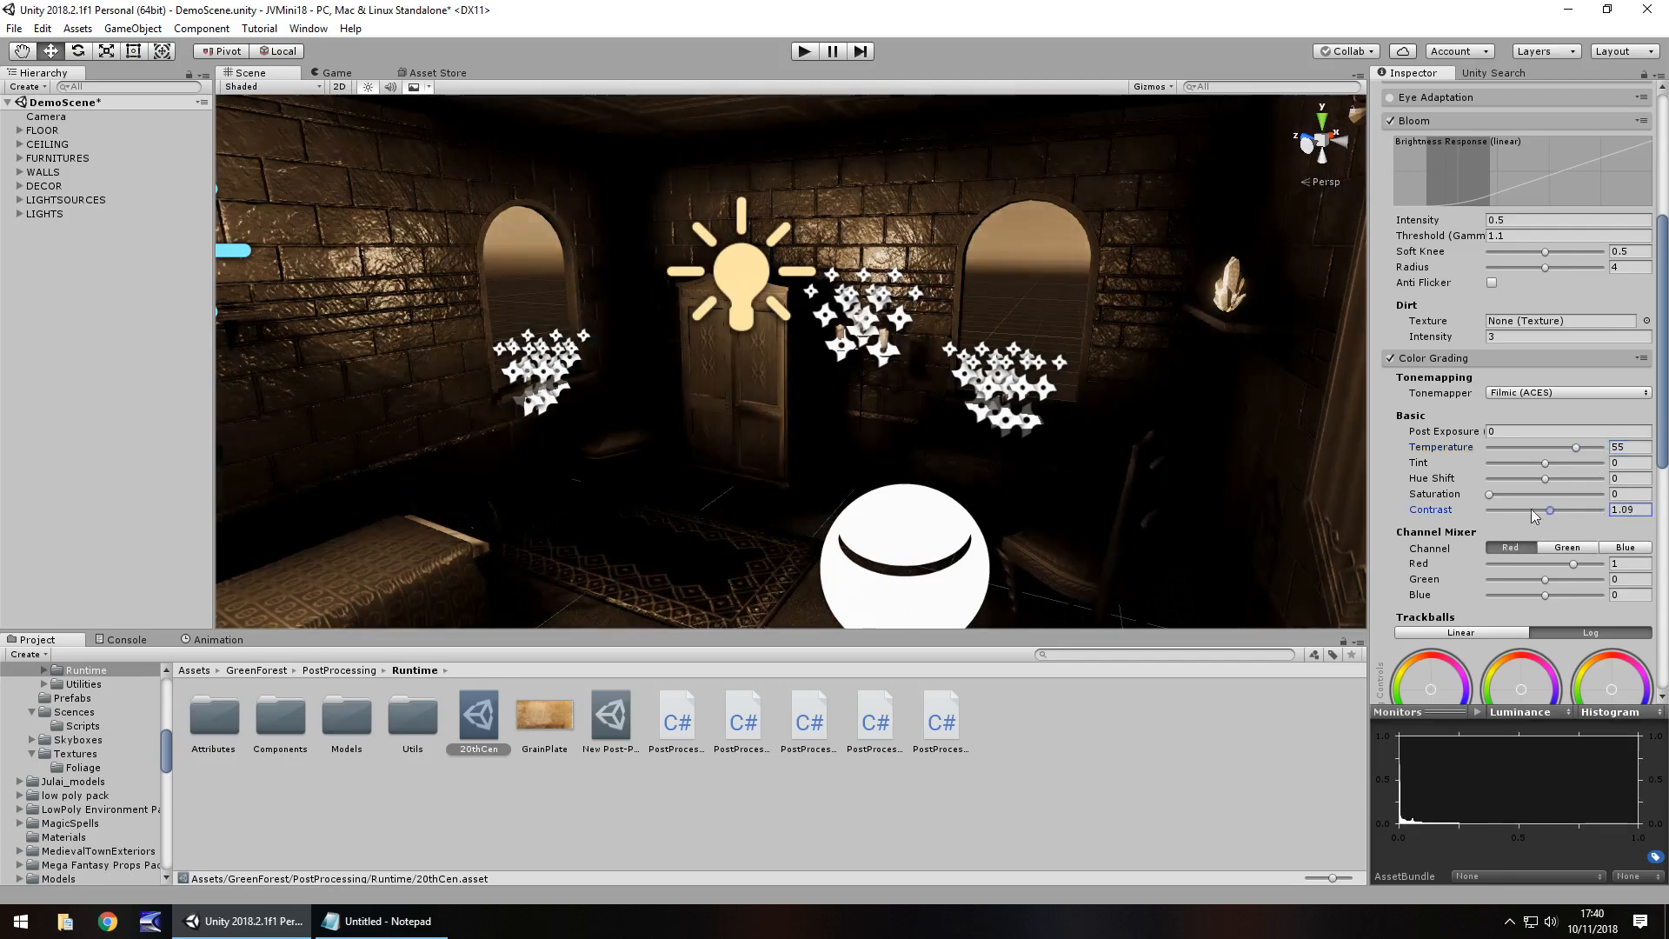
left_click_drag(1549, 510, 1490, 509)
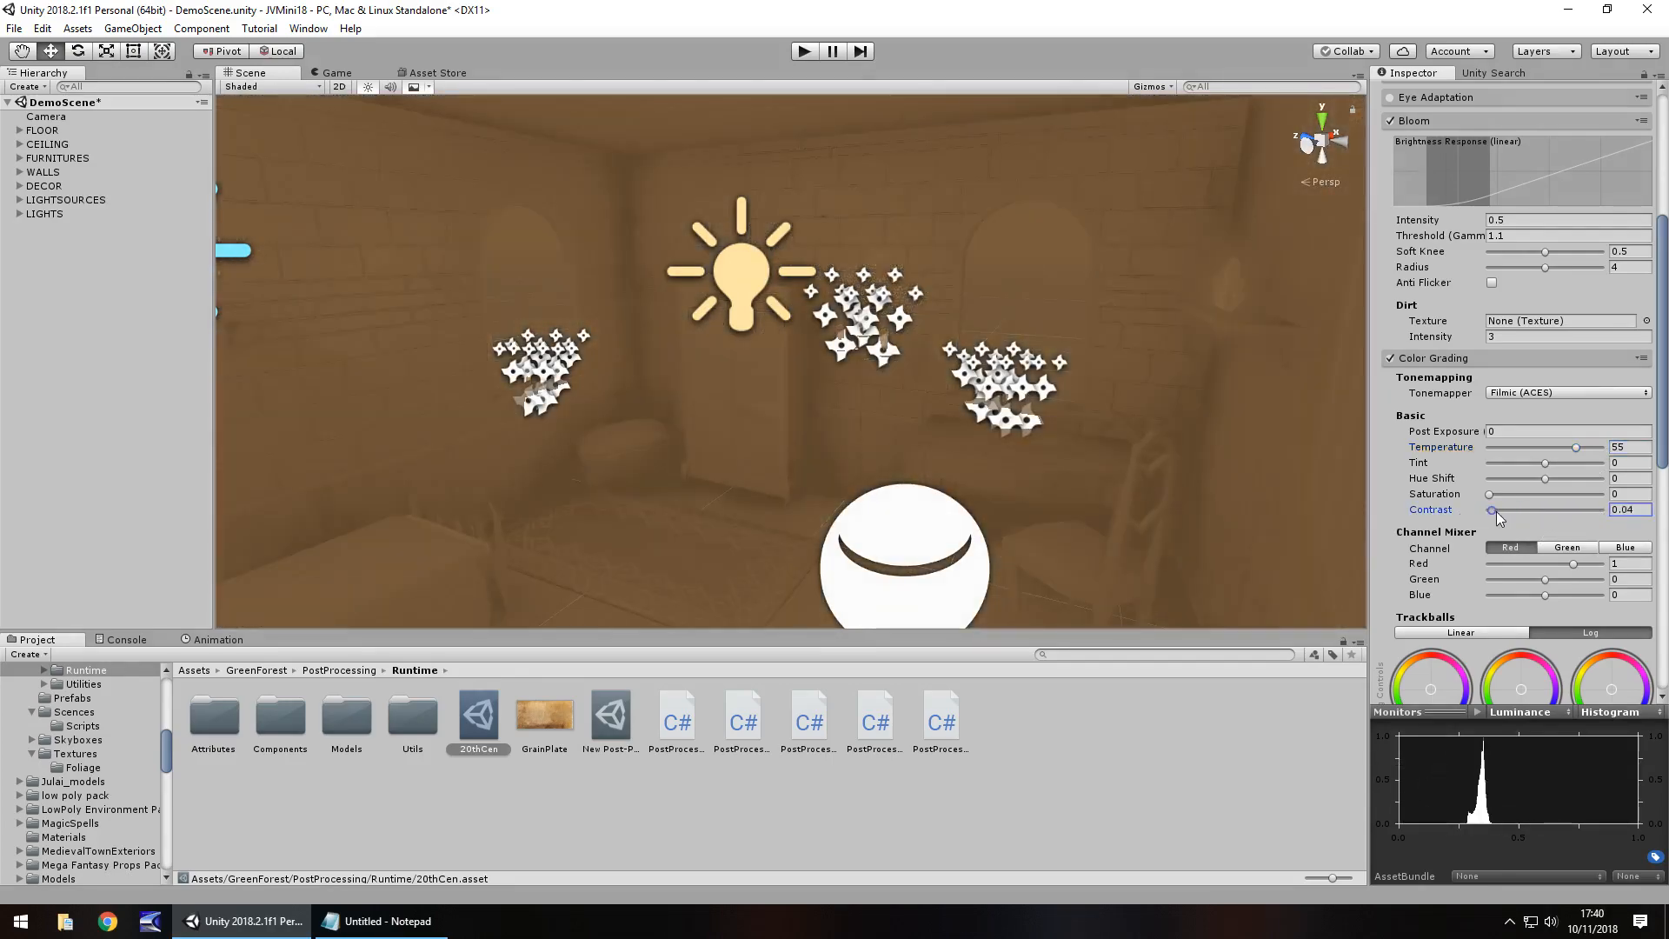
left_click_drag(1490, 509, 1492, 510)
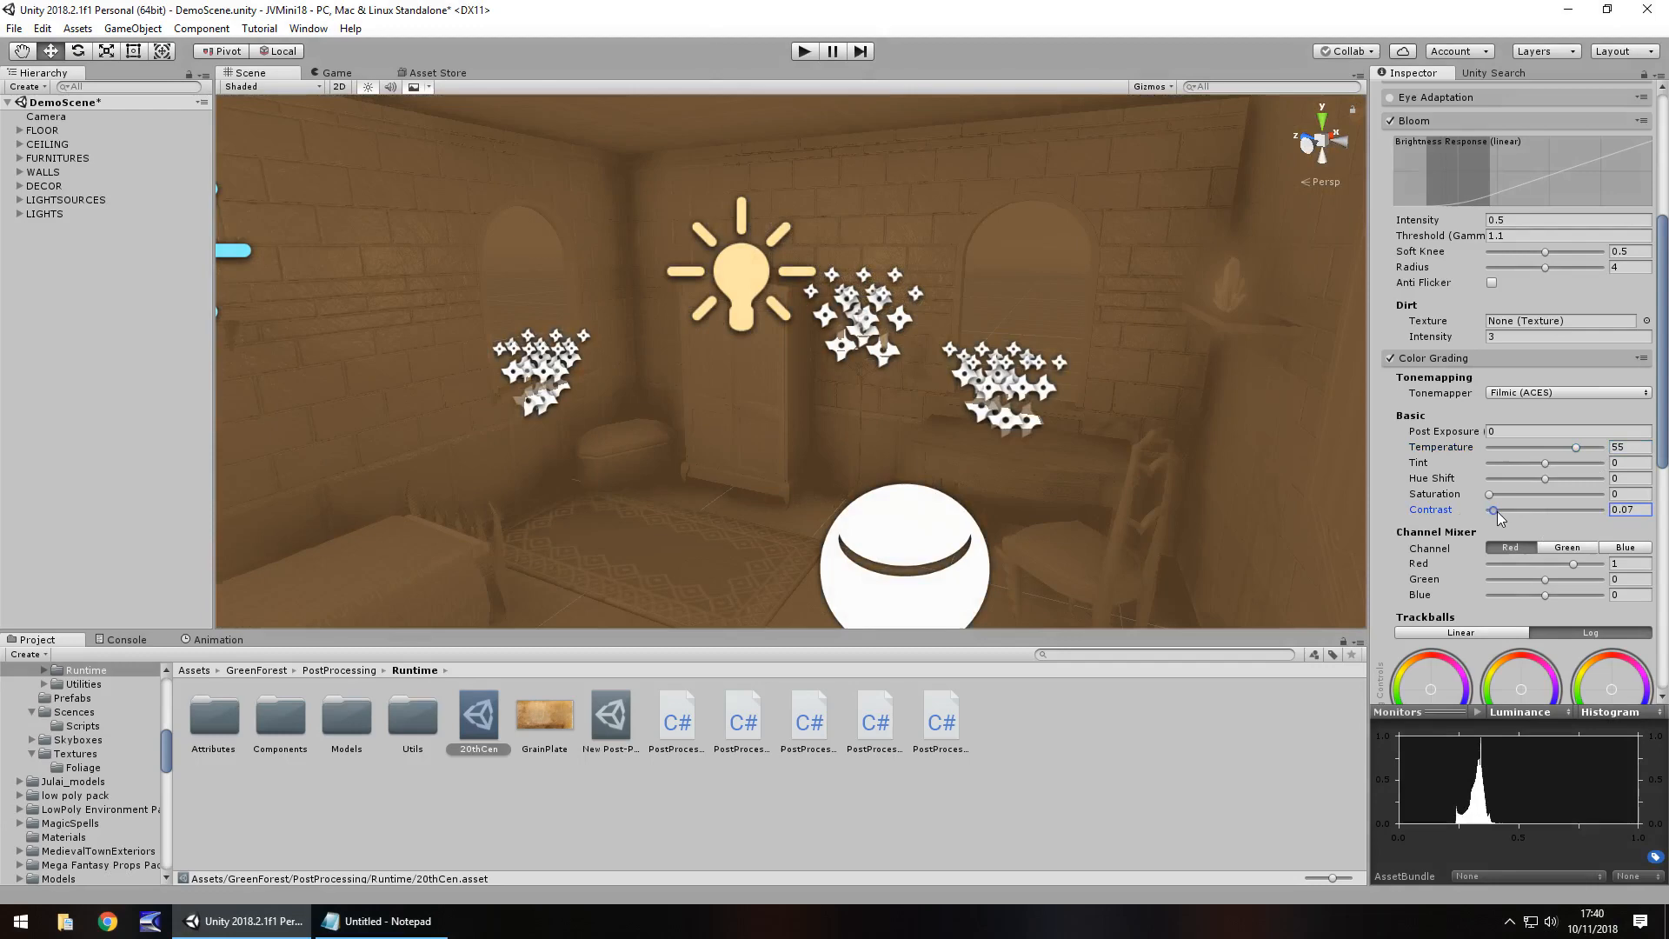
left_click_drag(1495, 509, 1601, 510)
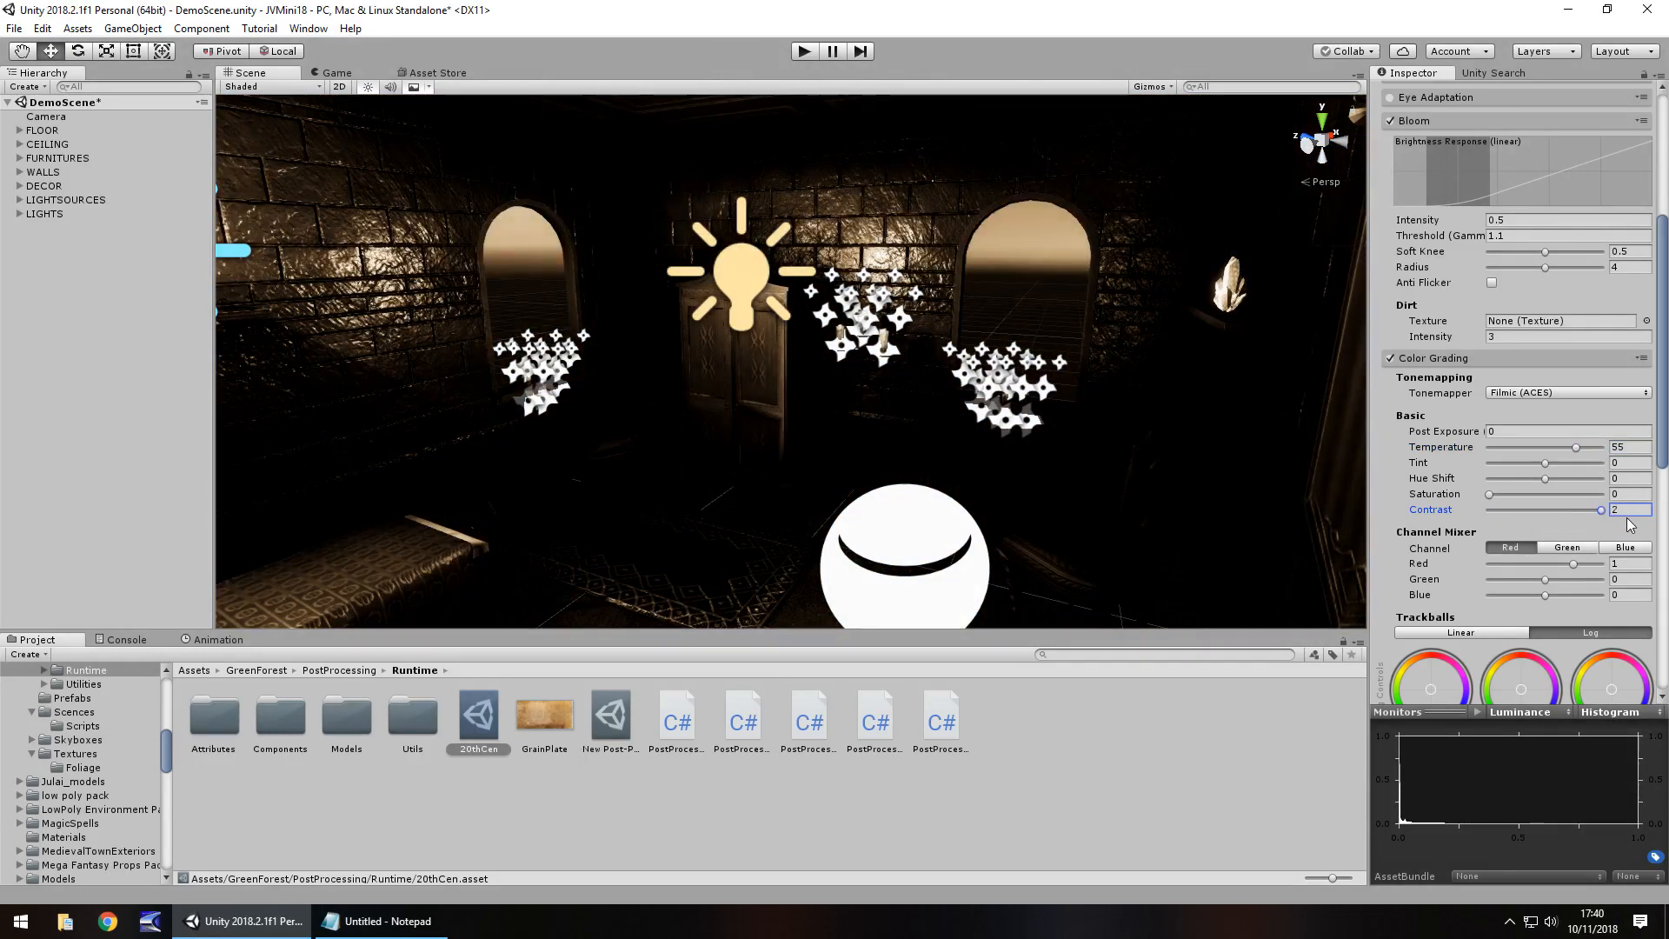
left_click_drag(1599, 509, 1559, 509)
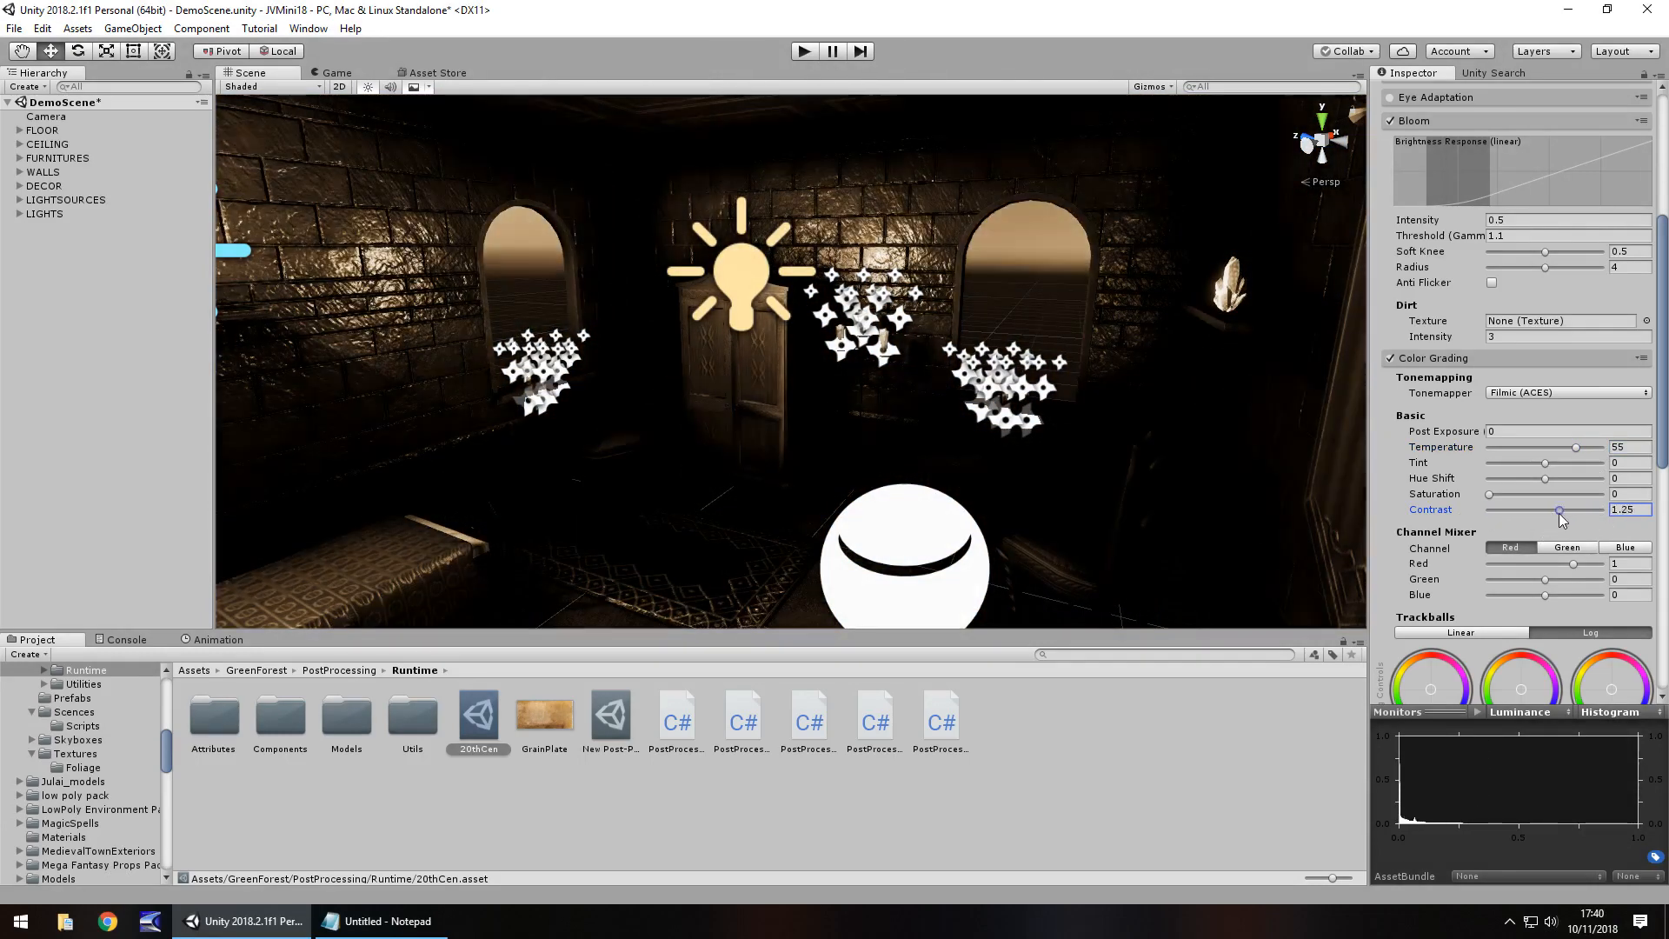
left_click_drag(1557, 509, 1556, 510)
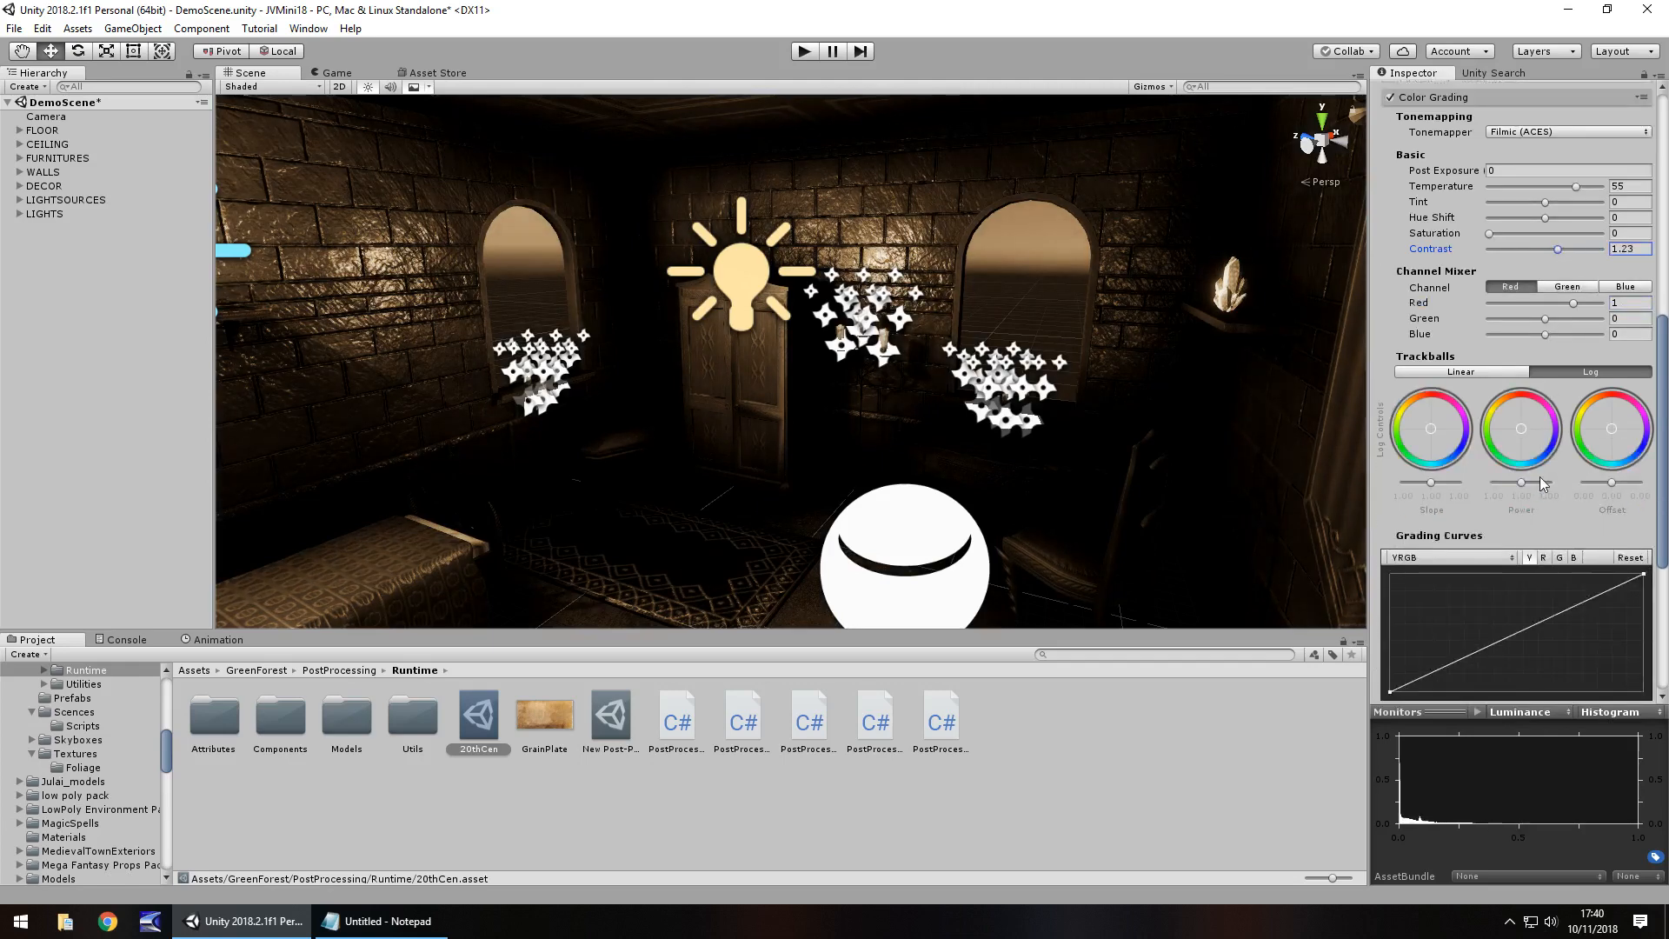
Step: Enable film grain, make it uncoloured and raise its size to about 1.54
scroll("down", 3)
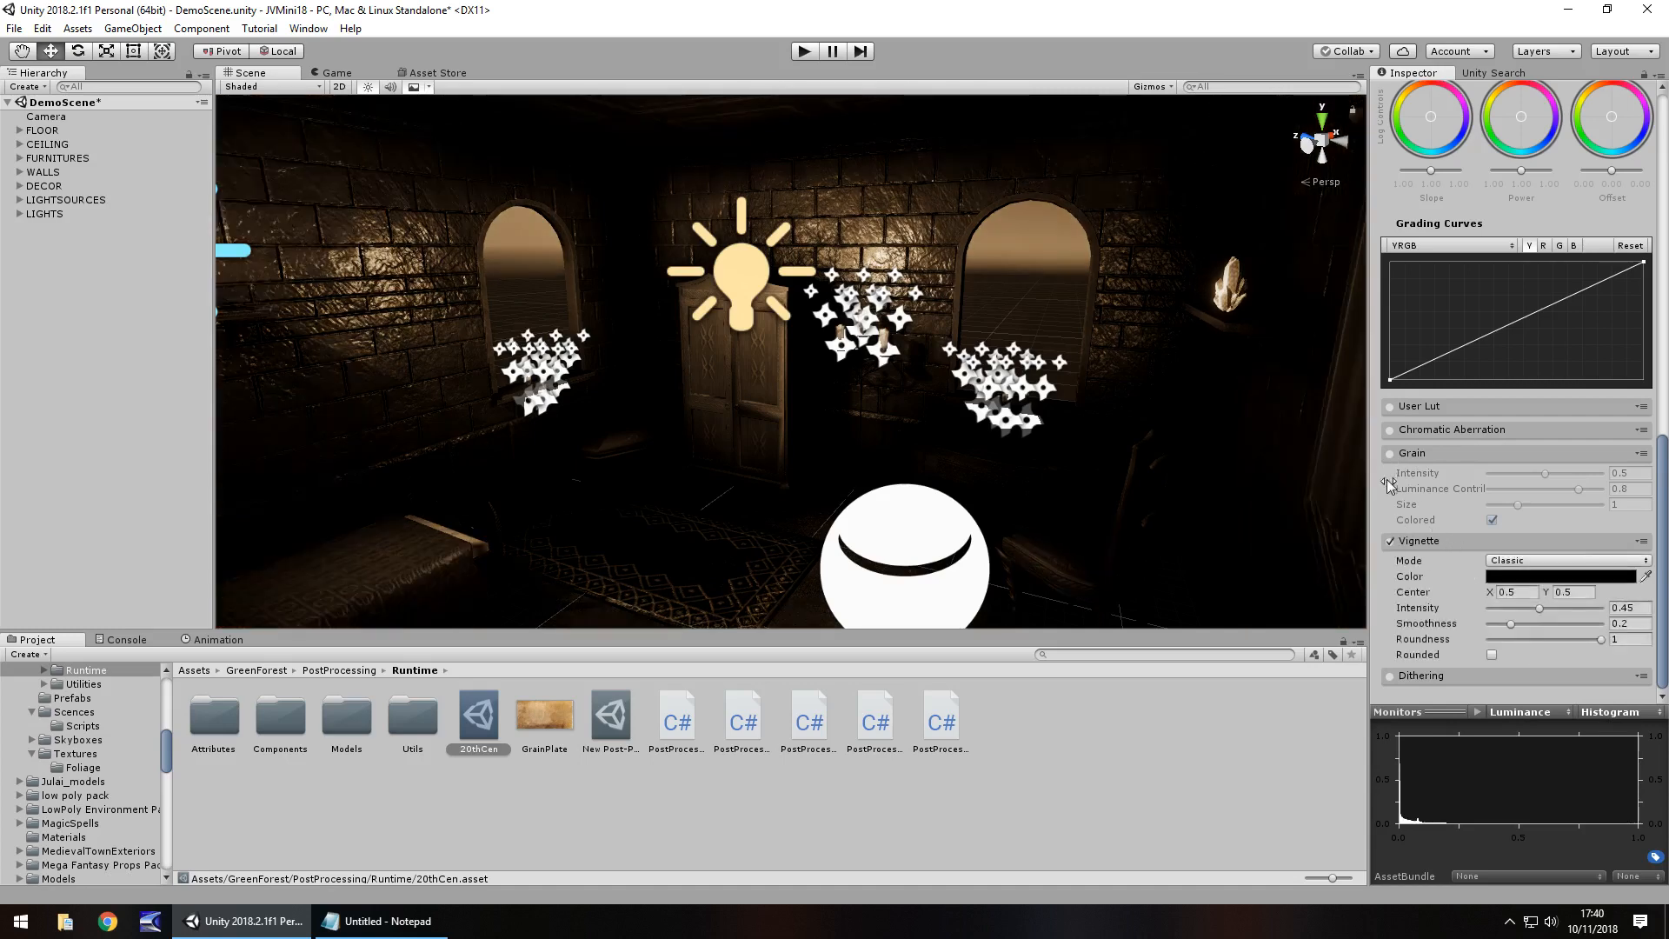
left_click(1389, 454)
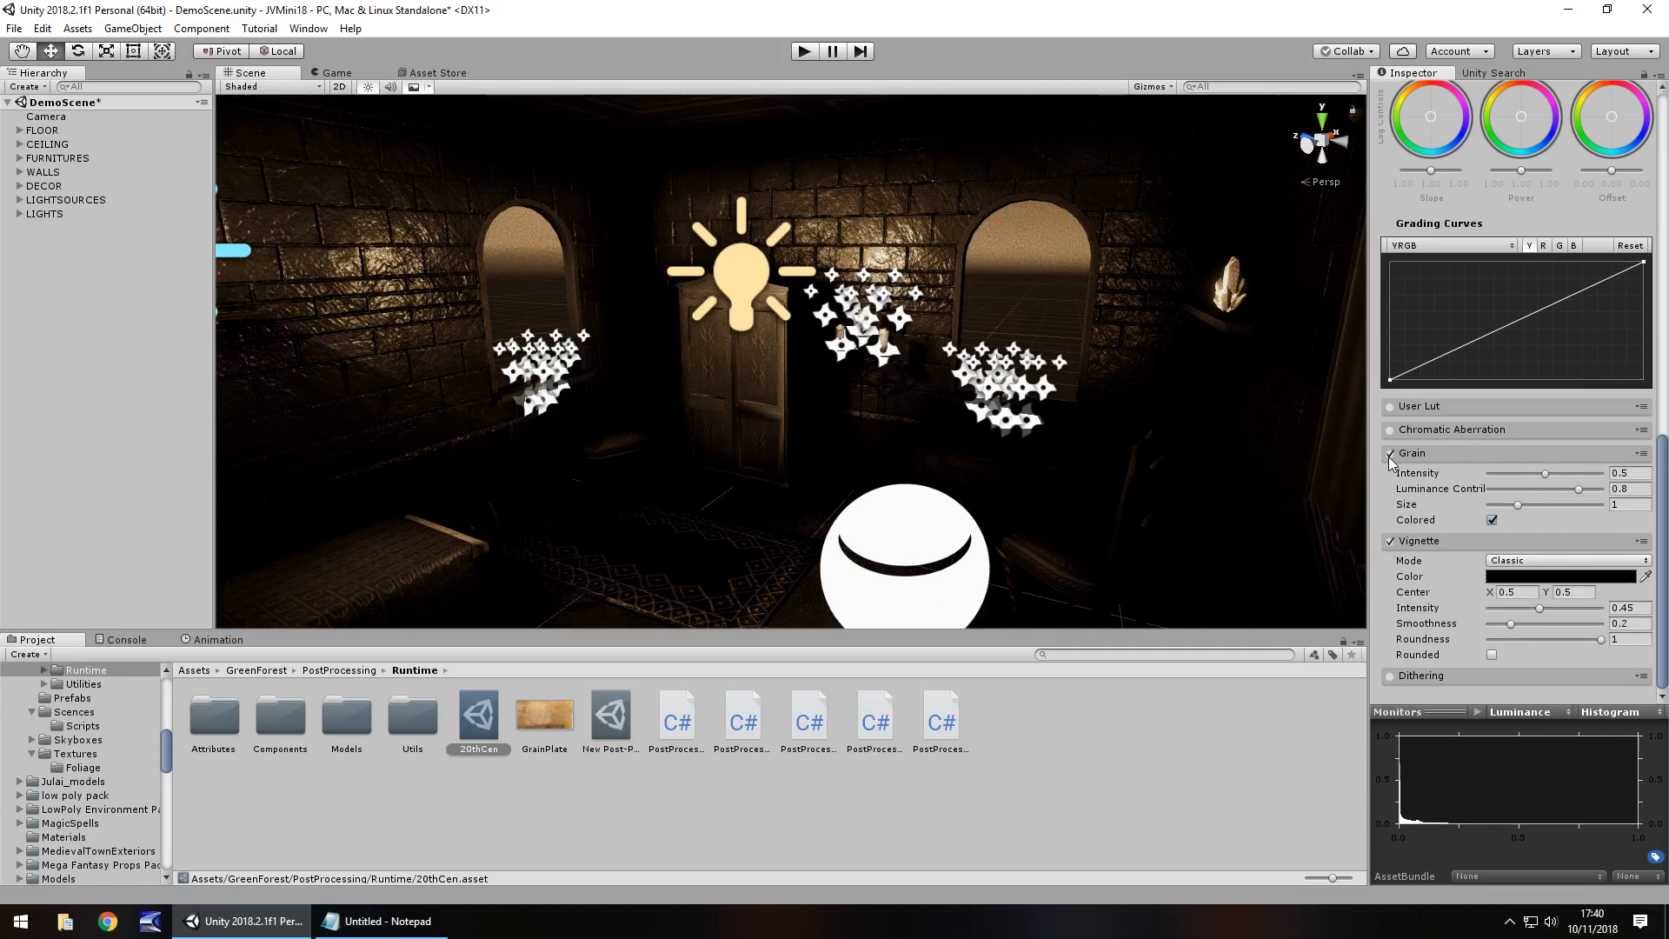
left_click(1491, 520)
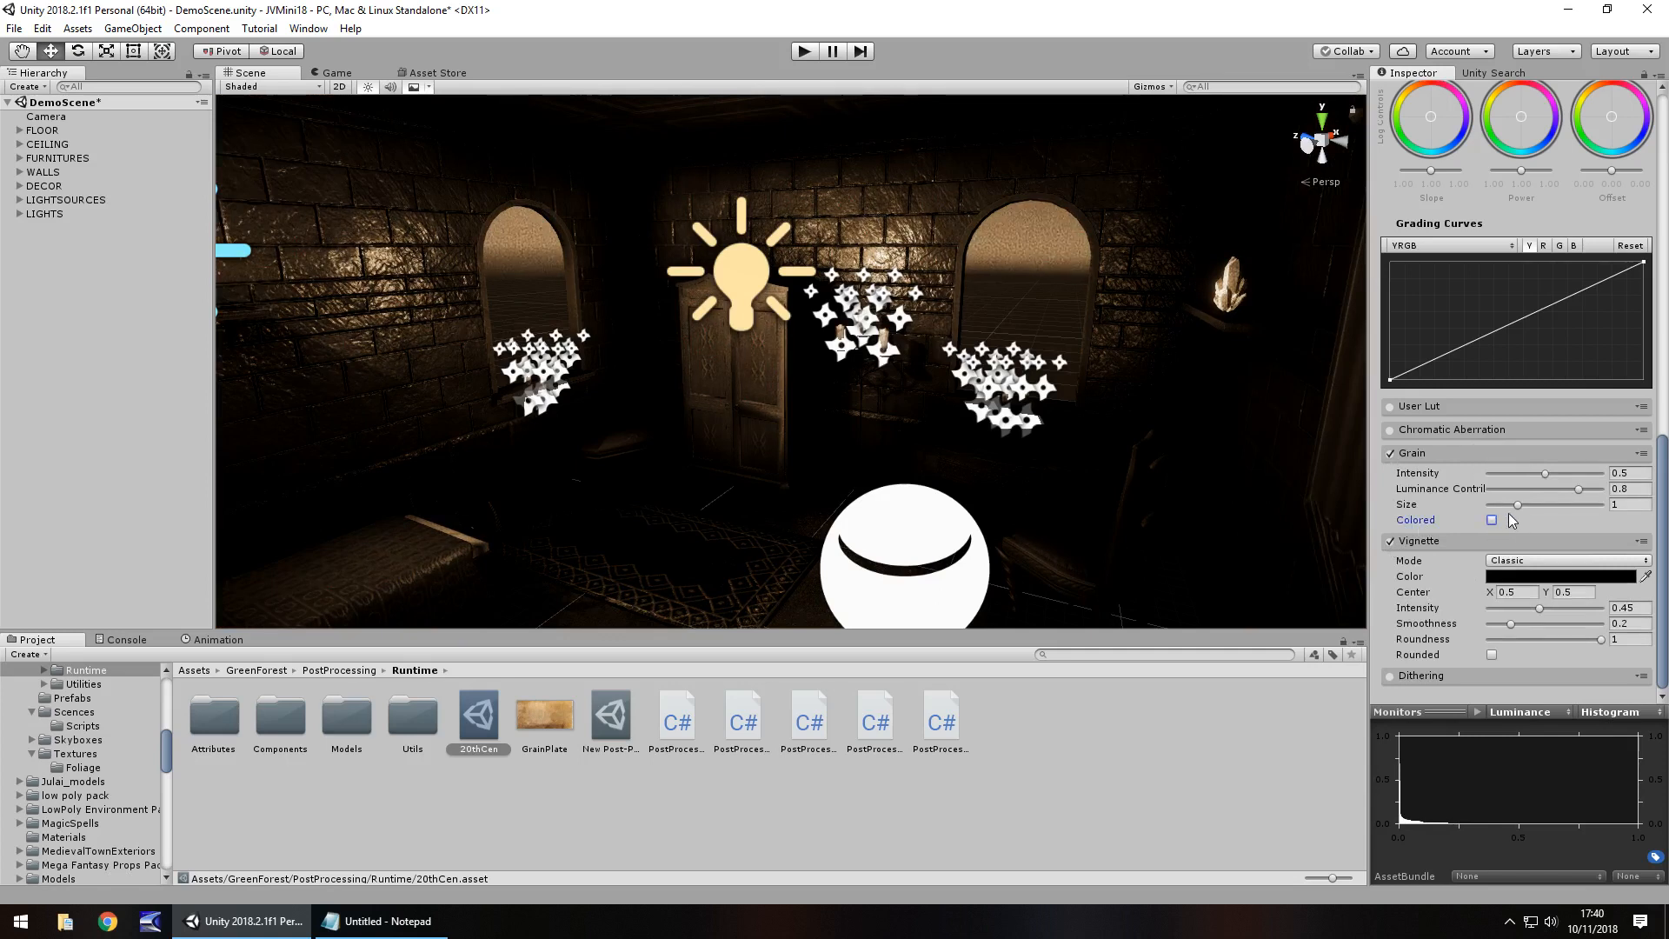
left_click_drag(1516, 504, 1544, 504)
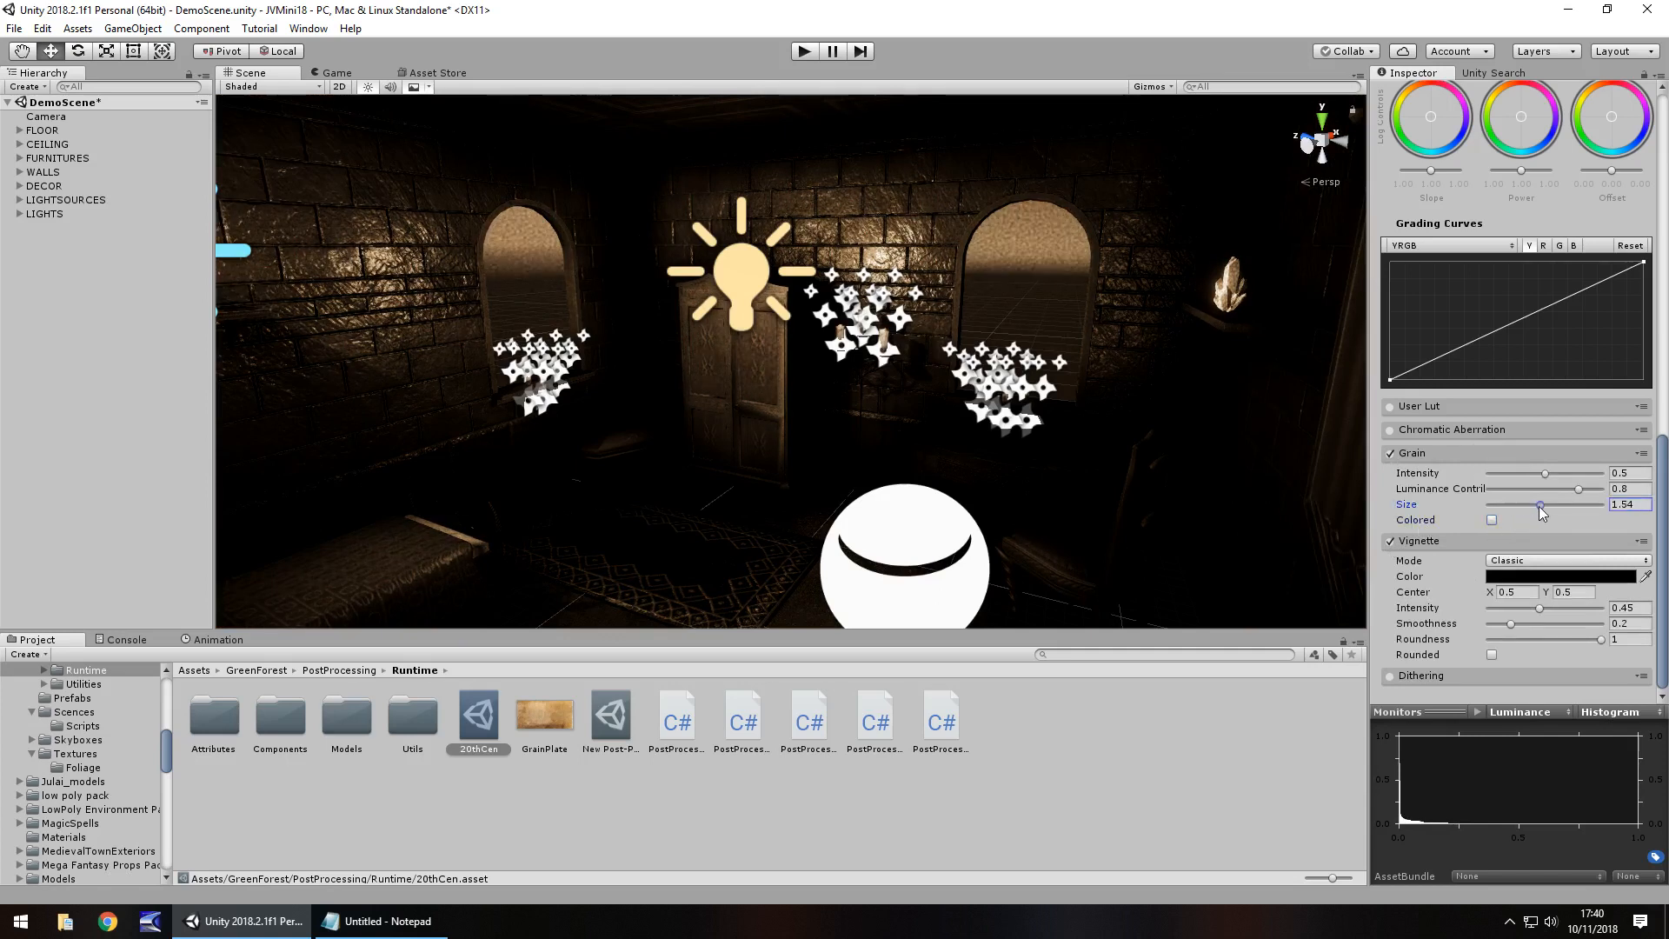
left_click_drag(1545, 473, 1580, 472)
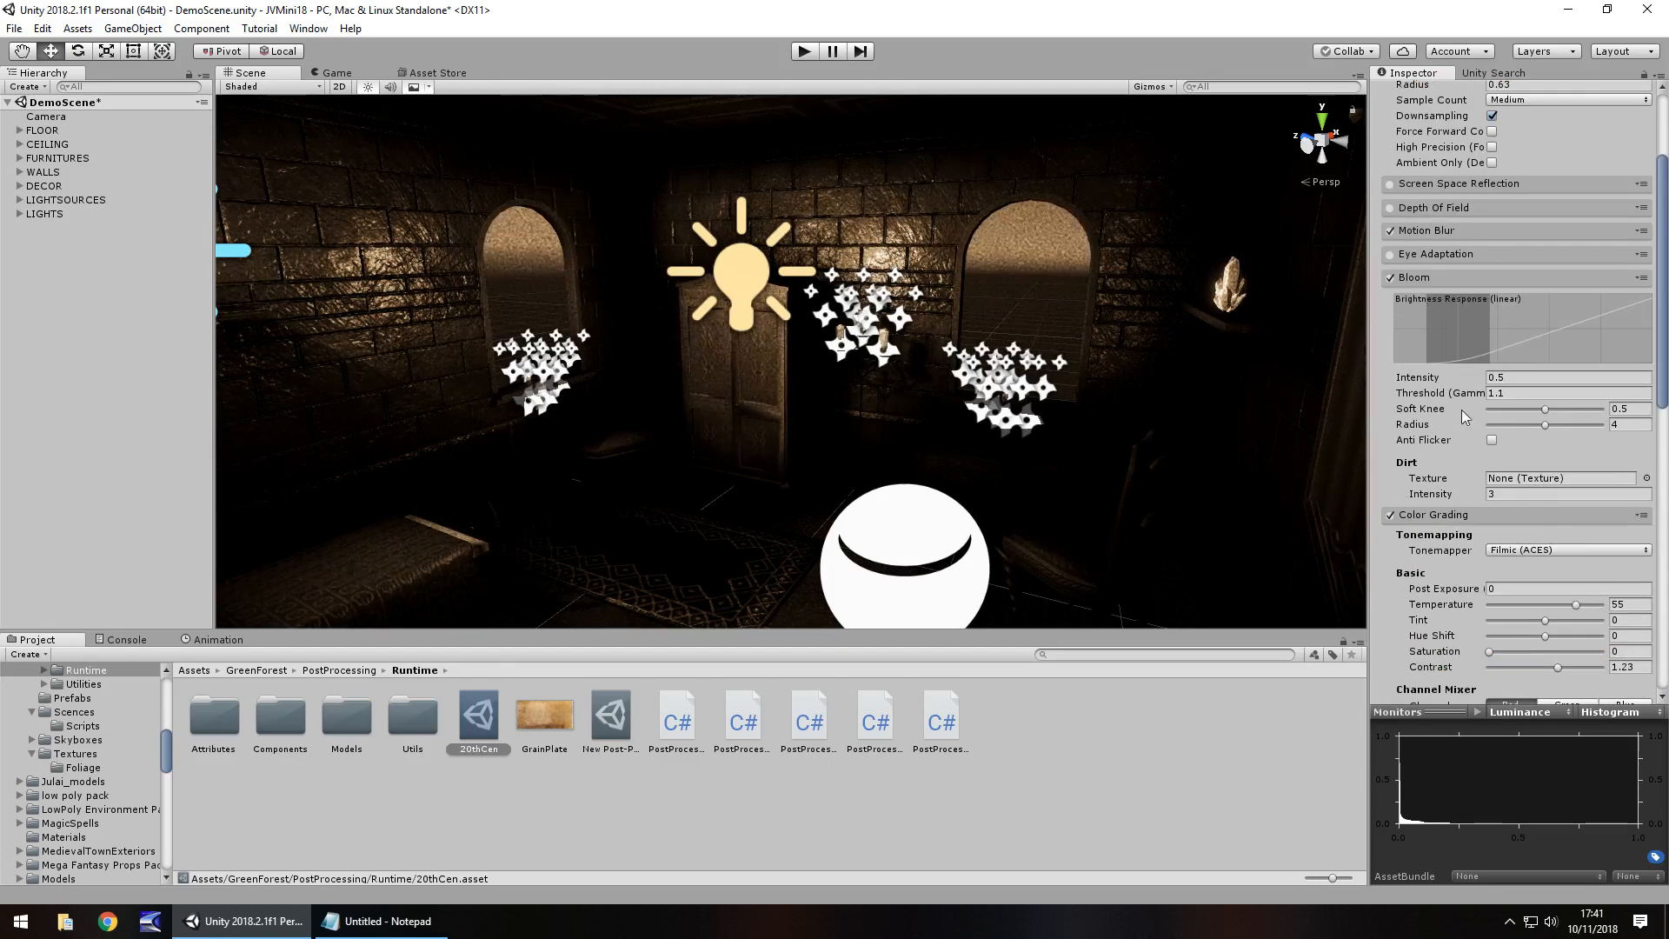
Step: Set the bloom lens dirt texture to LensDirt02 by searching "dirt" in the texture chooser
left_click(1647, 478)
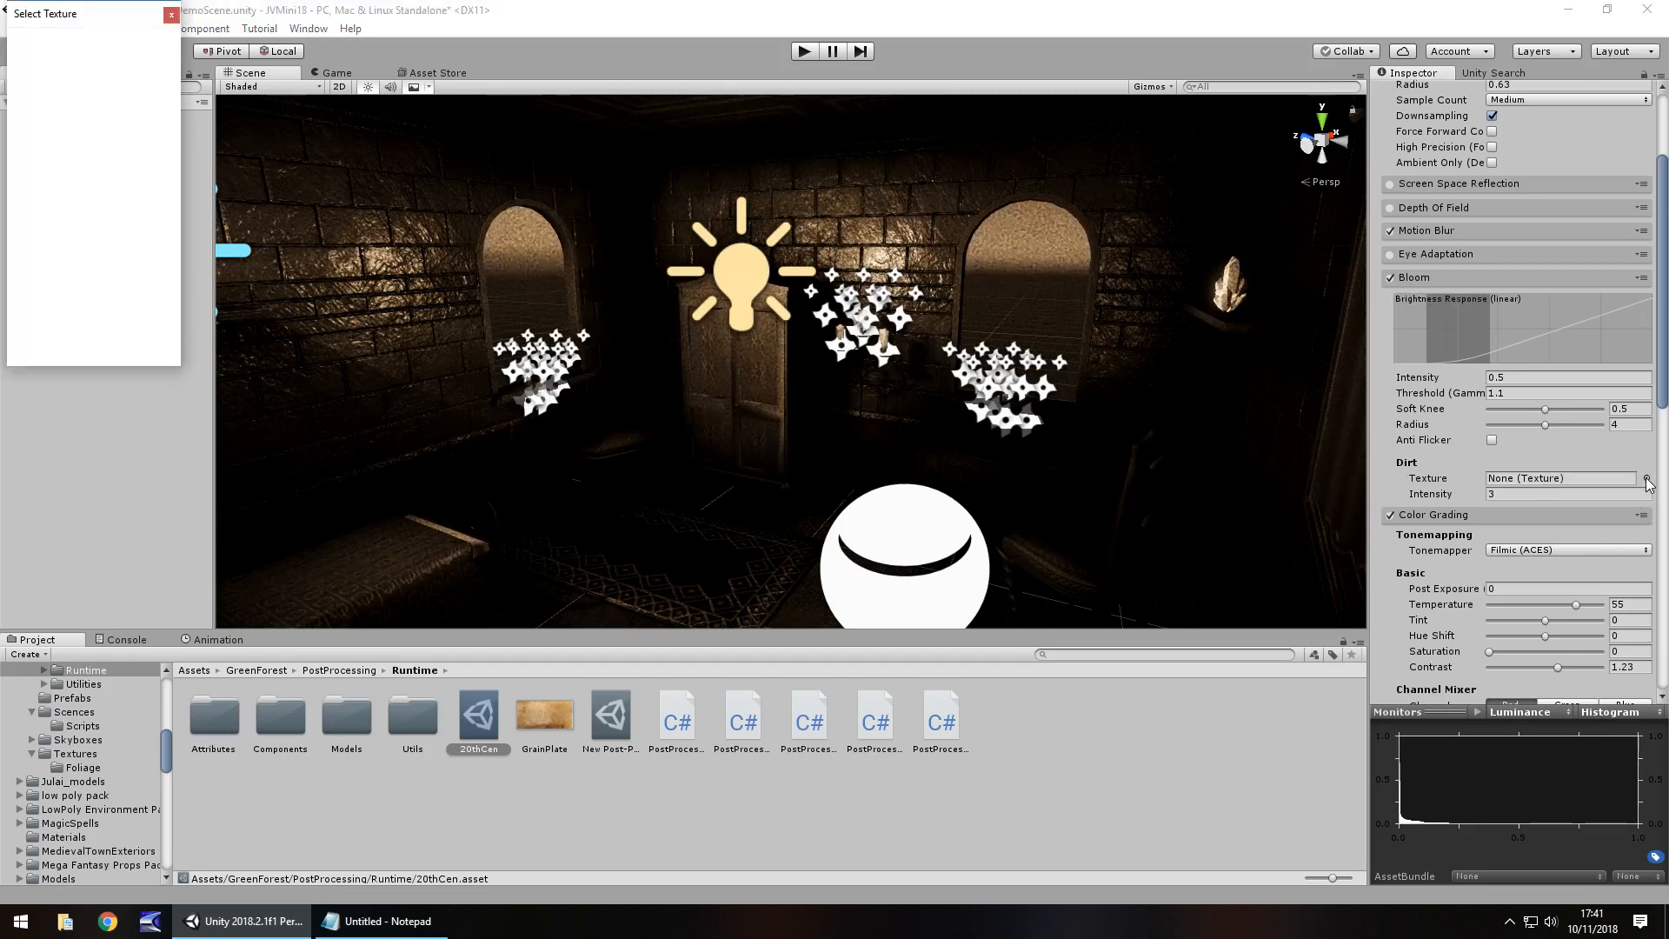
type("d")
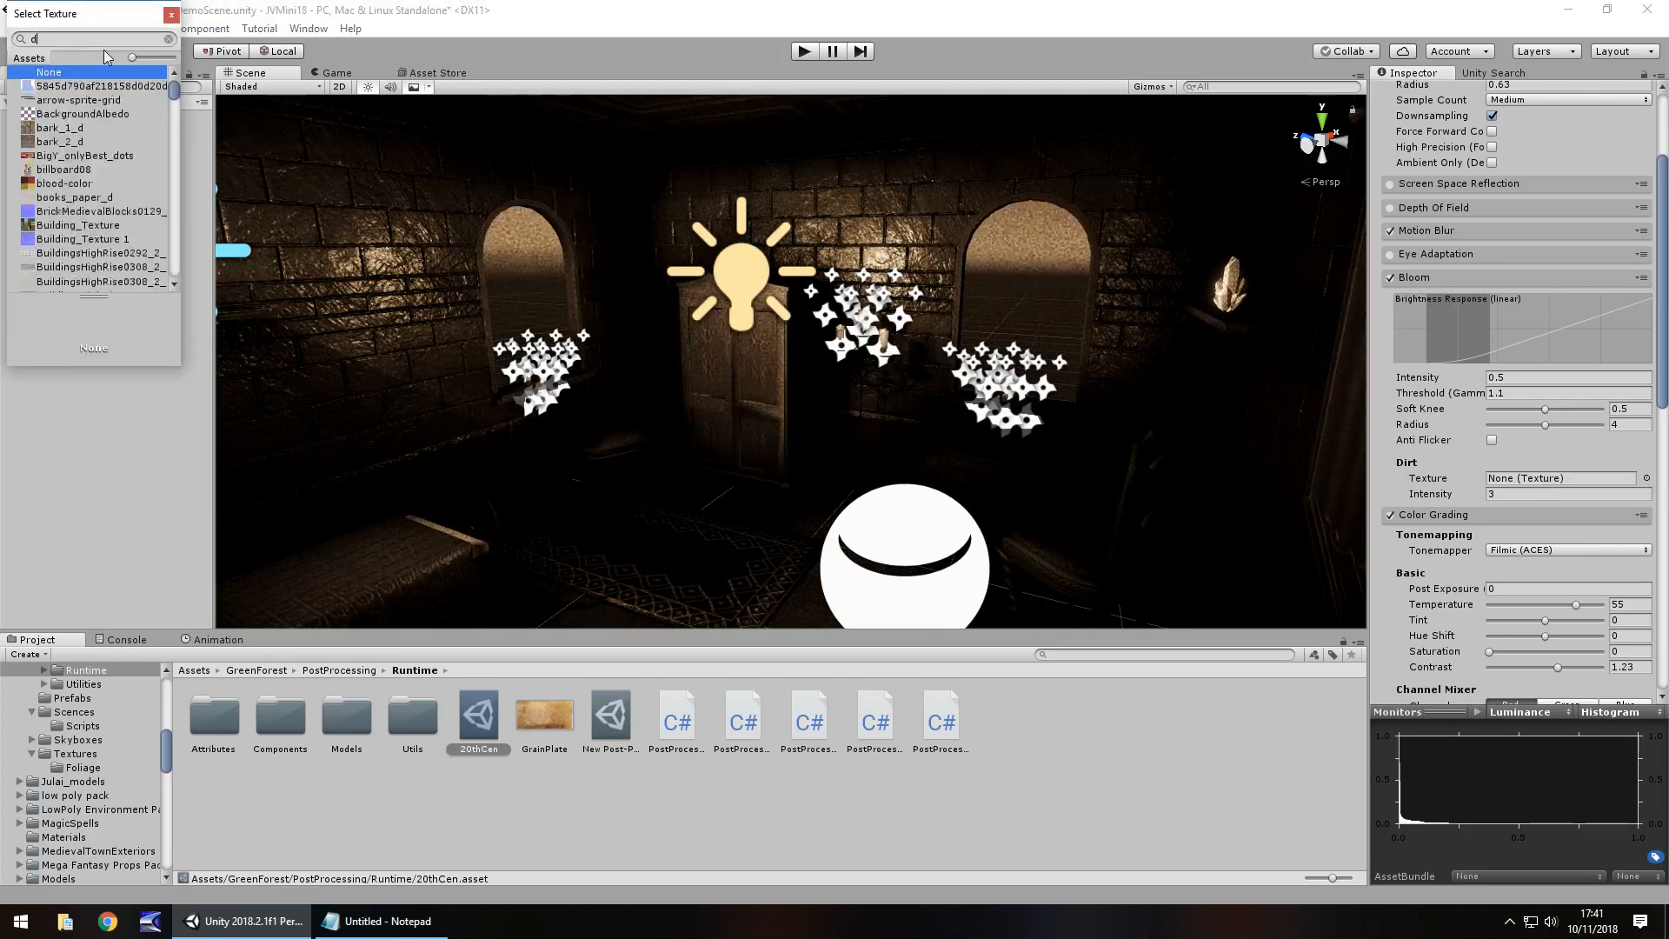
type("irt")
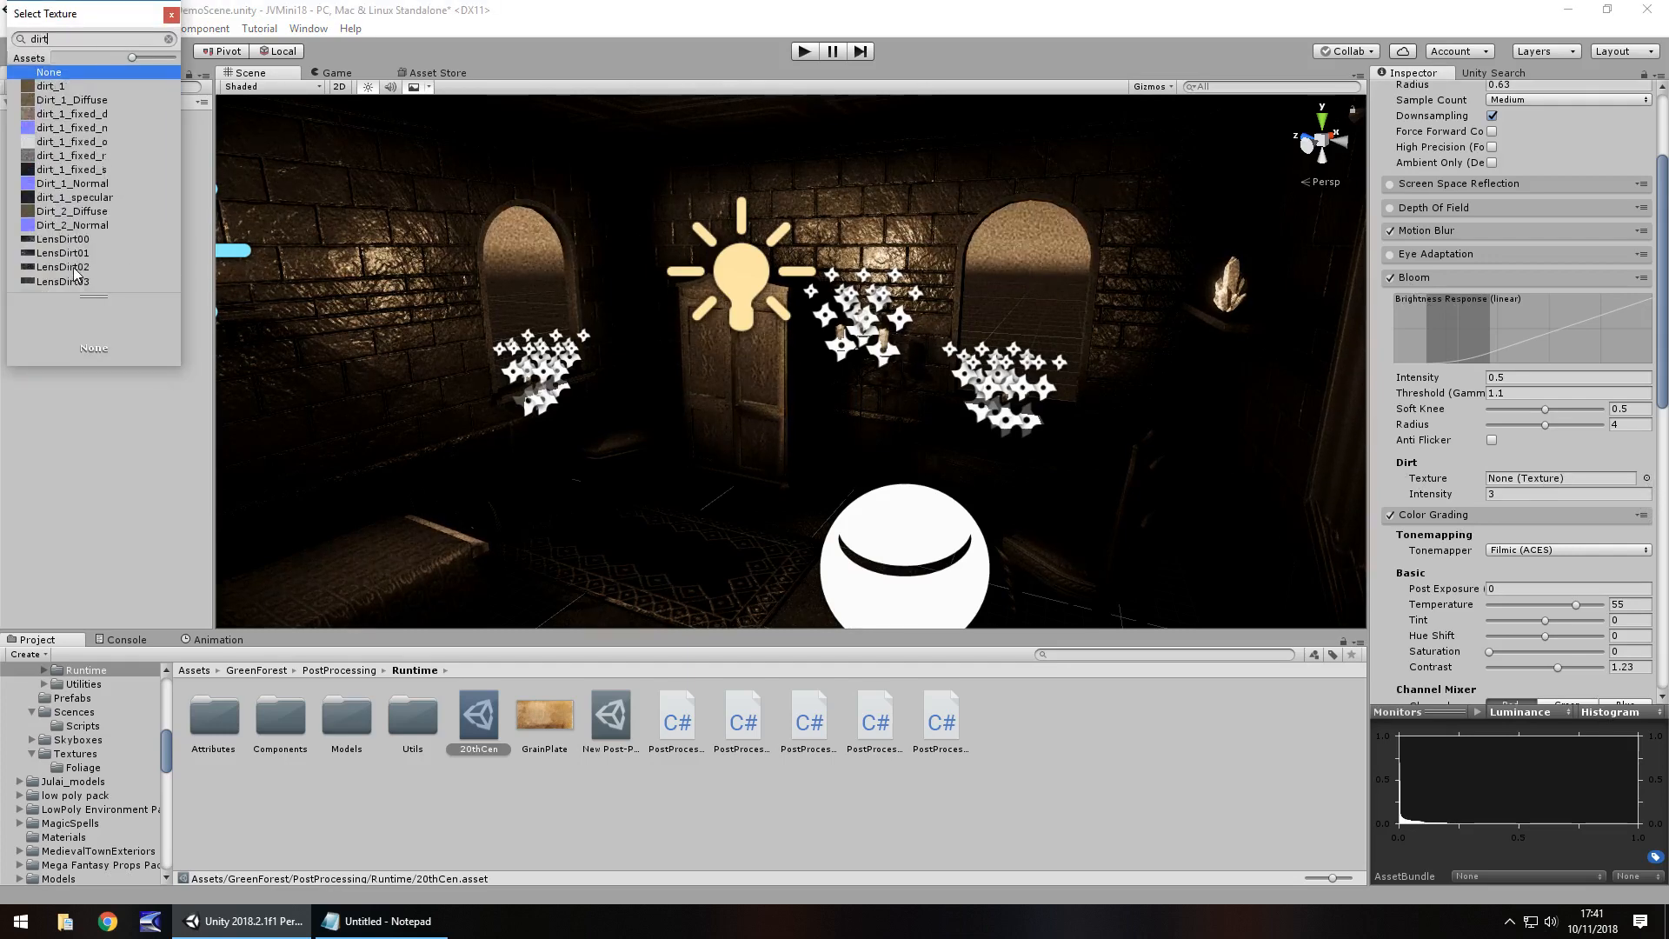
left_click(63, 266)
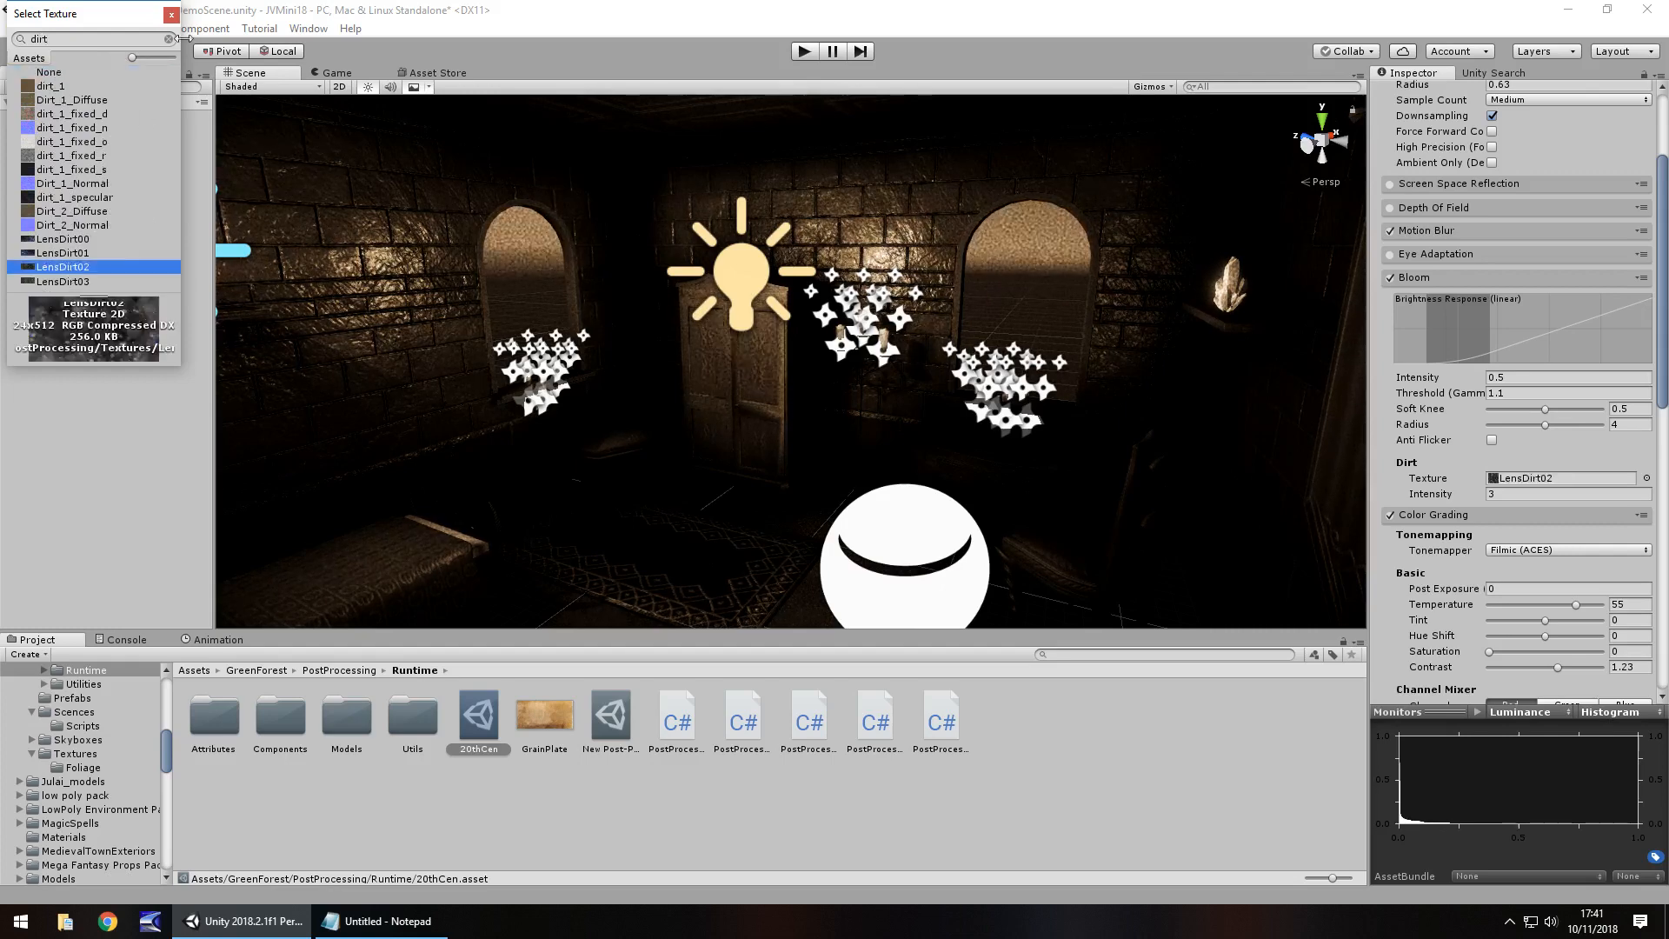
left_click(171, 12)
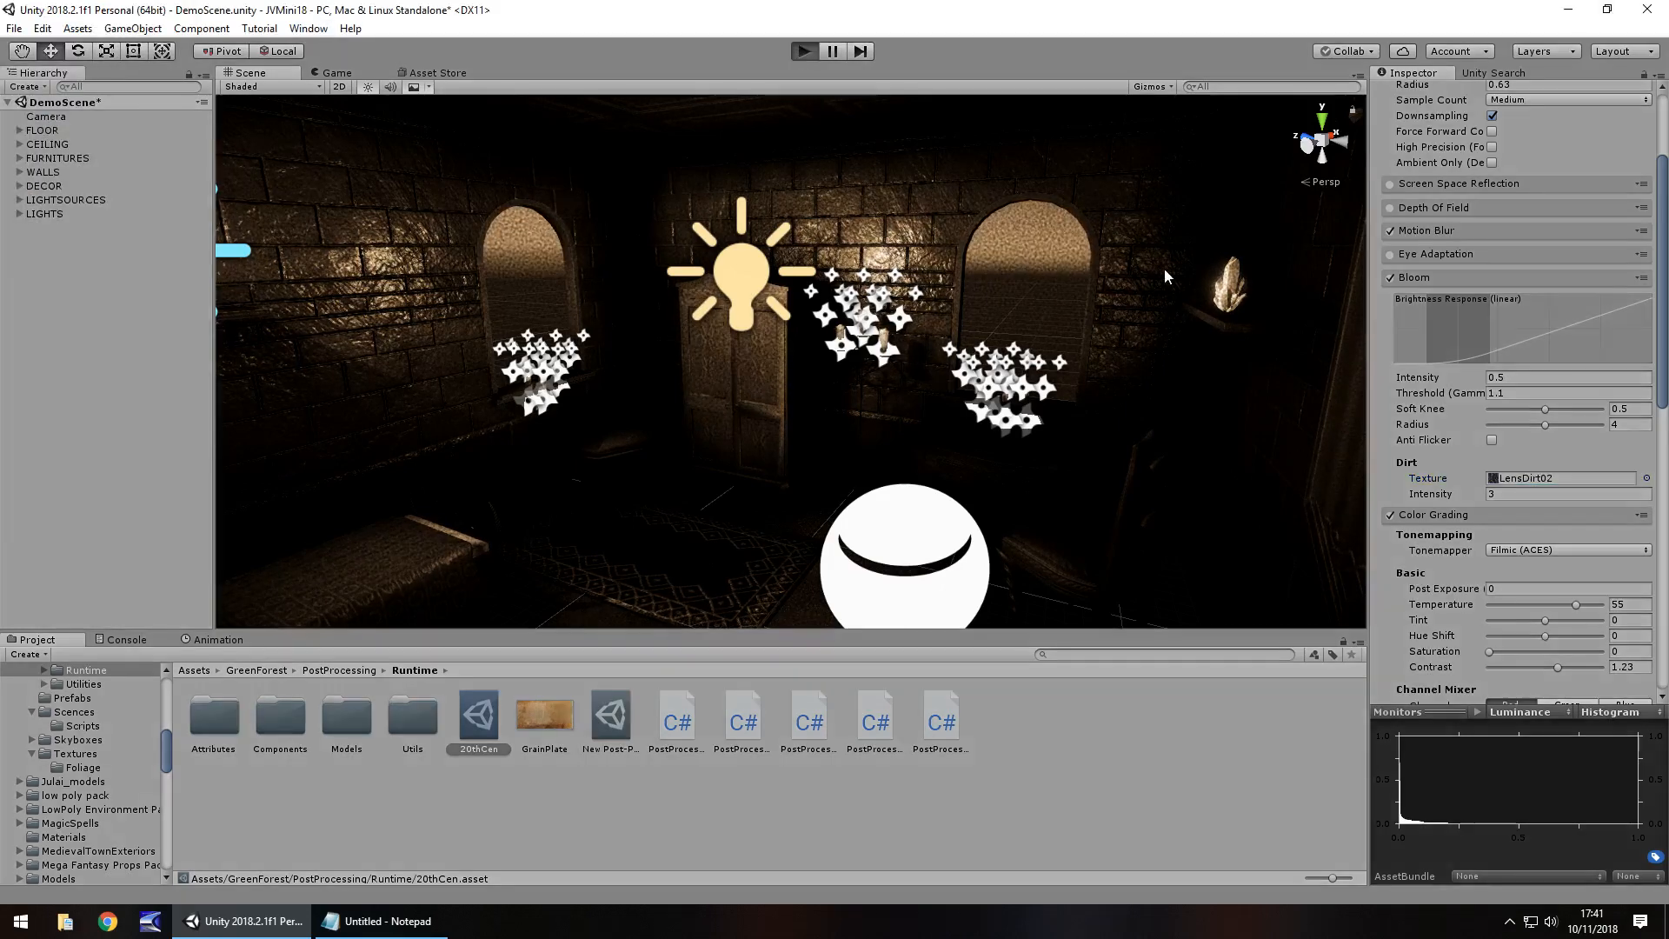
mouse_move(1223, 297)
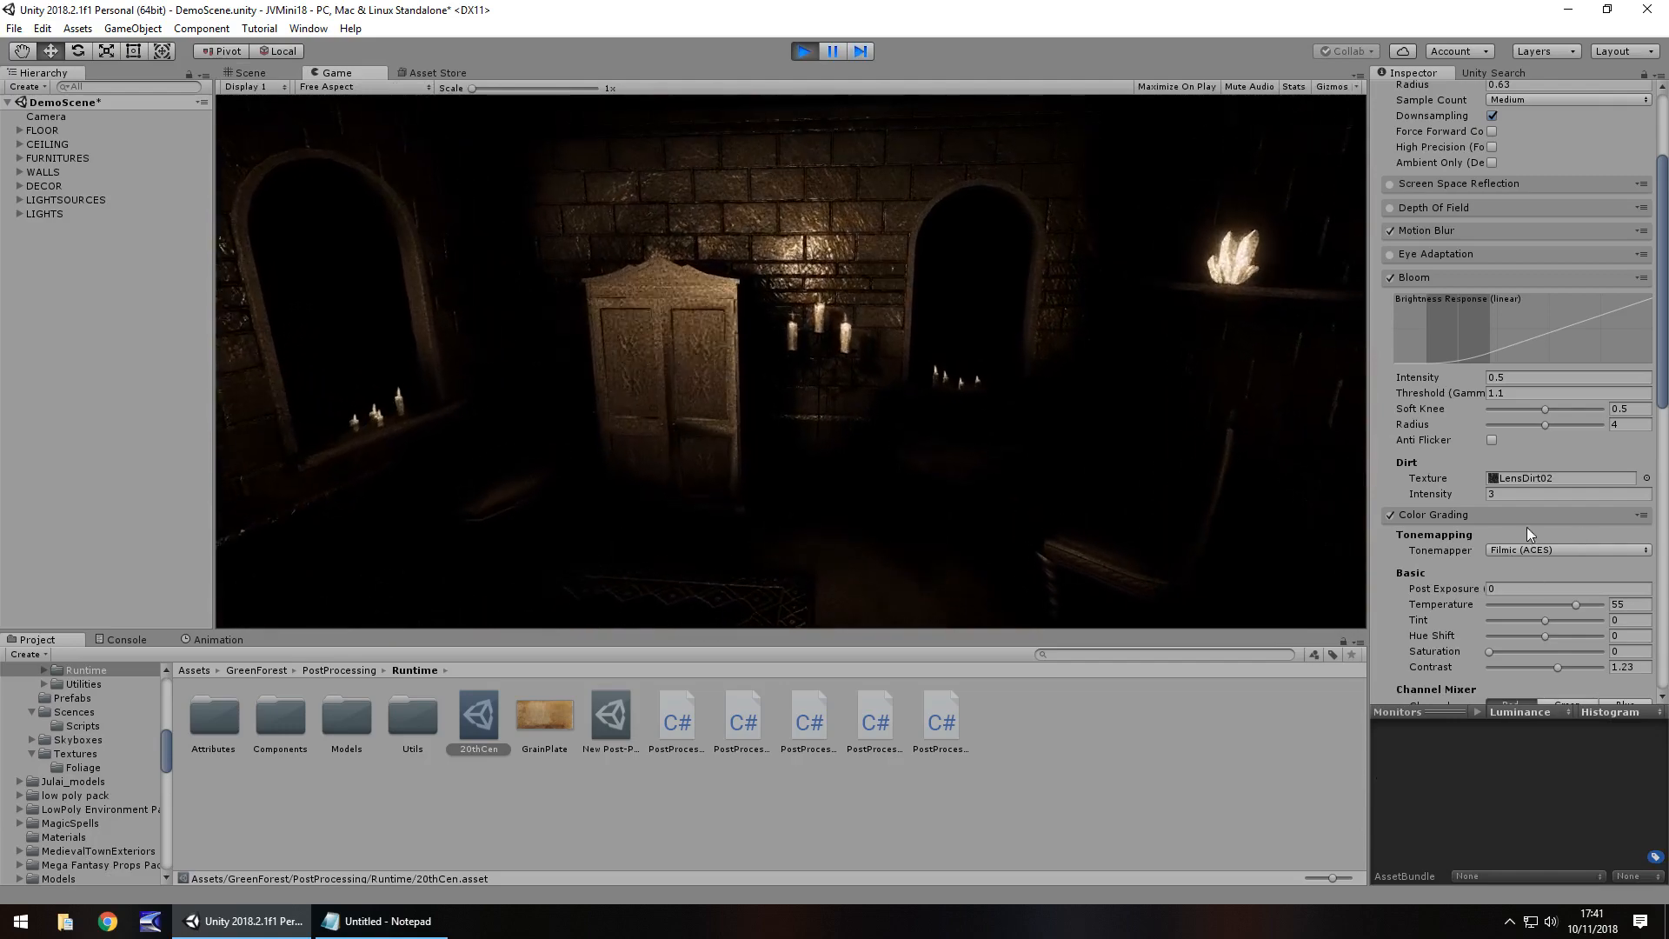
Step: Set color grading temperature to 0 and push contrast to its maximum of 2
scroll("down", 3)
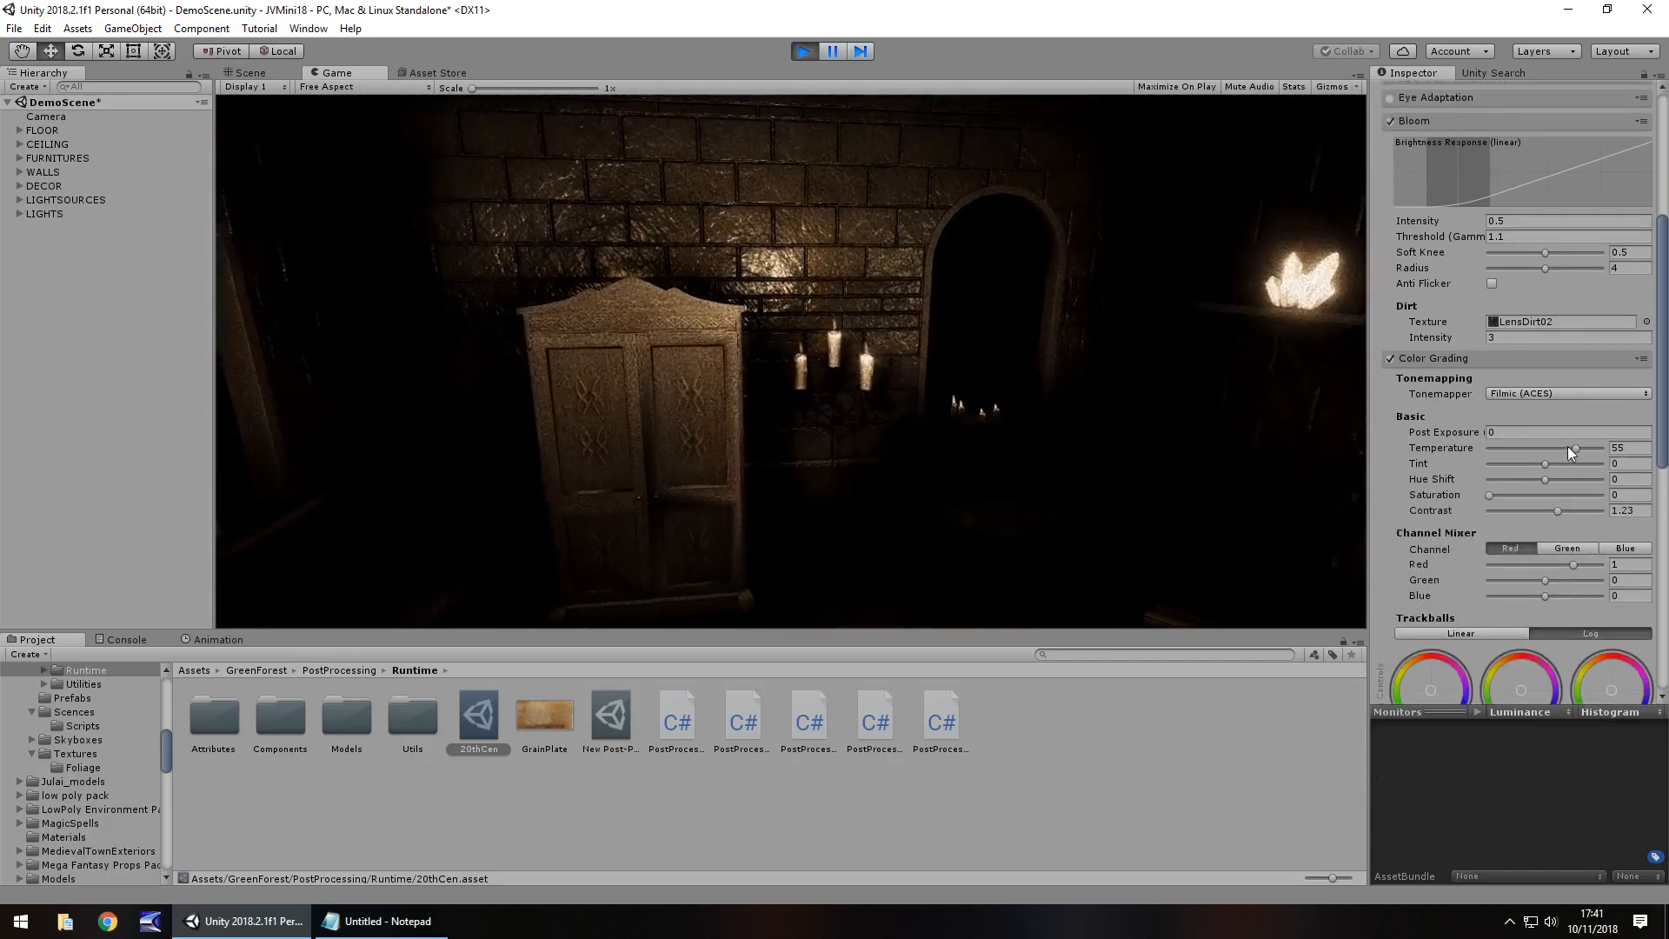
left_click_drag(1569, 447, 1535, 447)
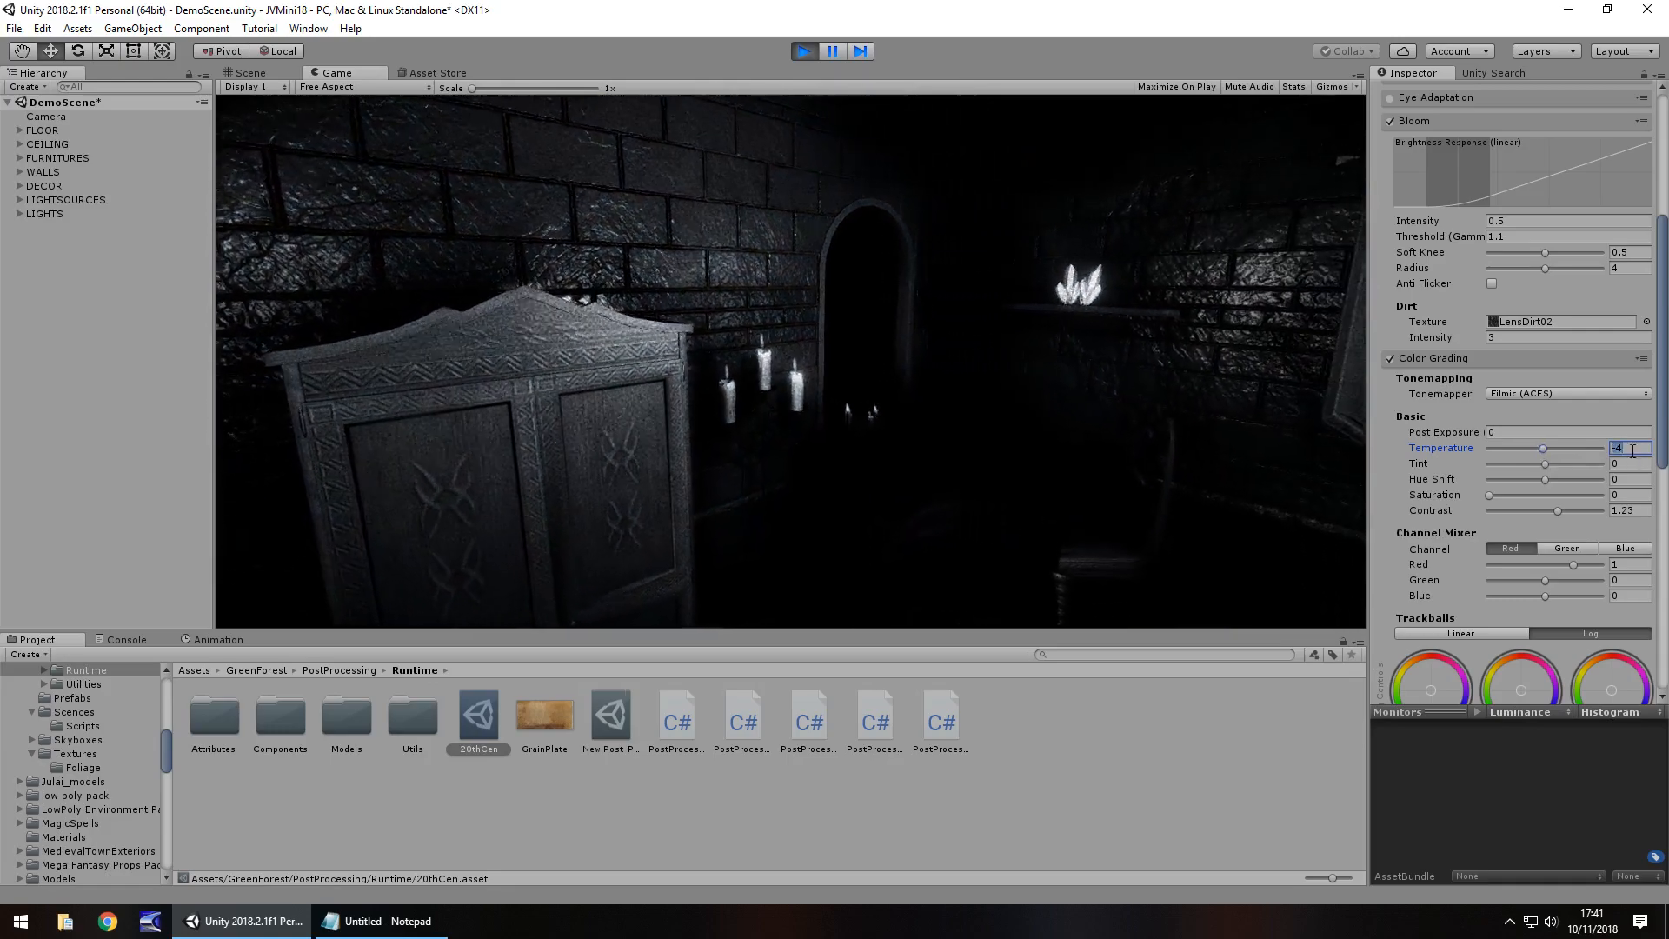
type("0")
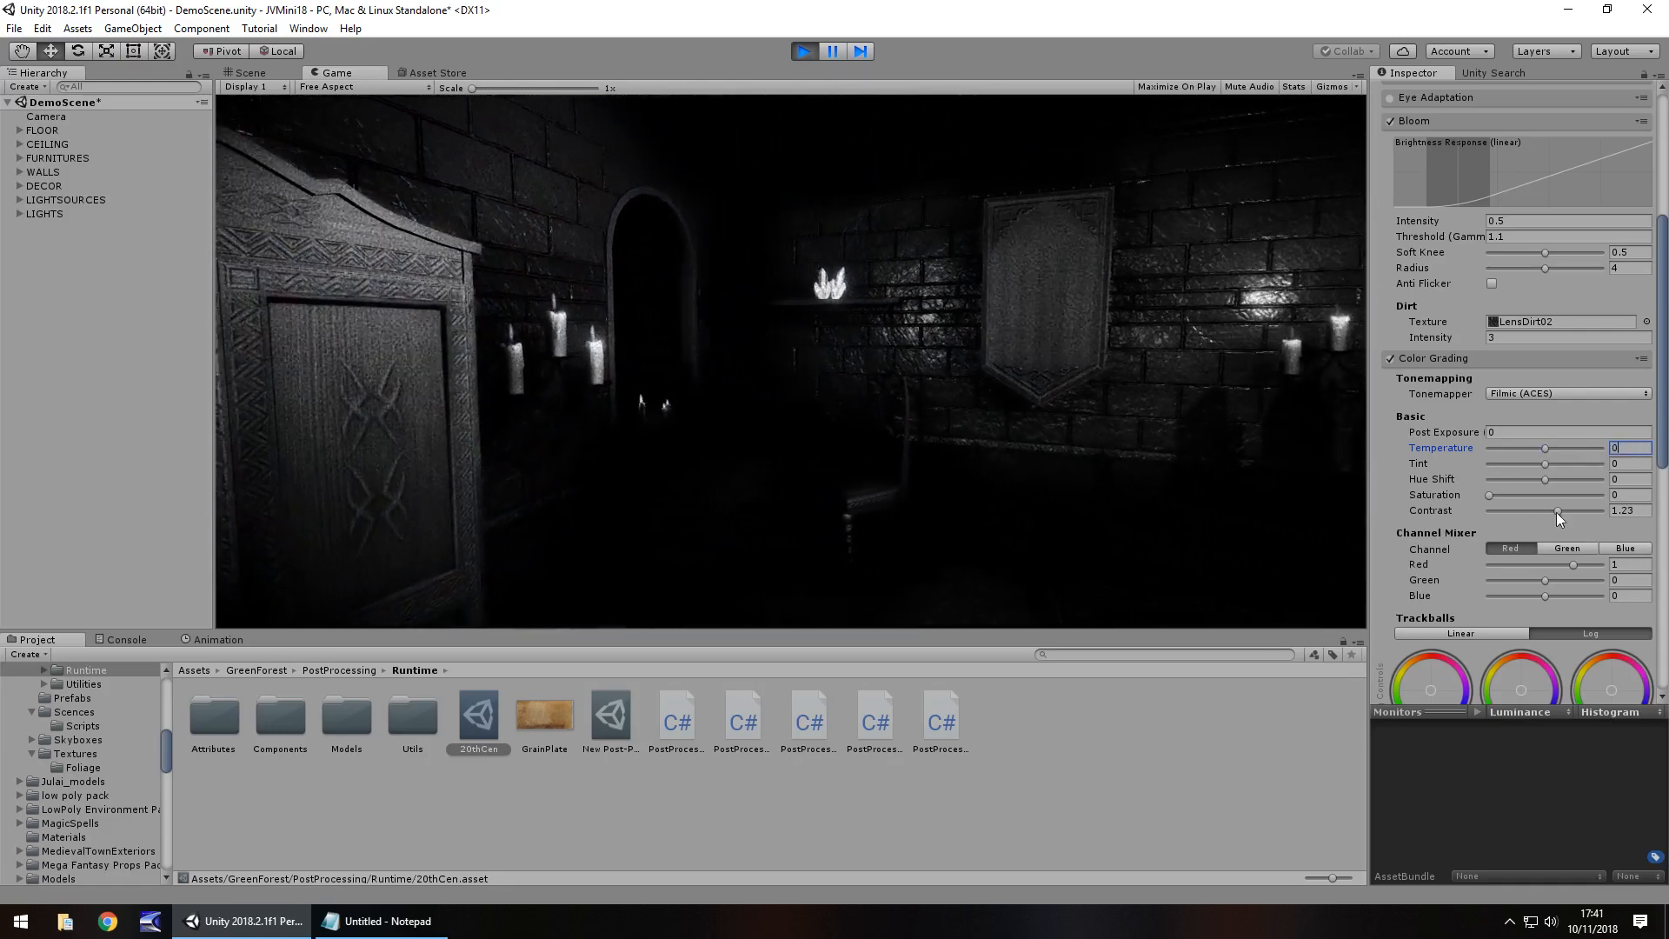
left_click_drag(1559, 510, 1586, 509)
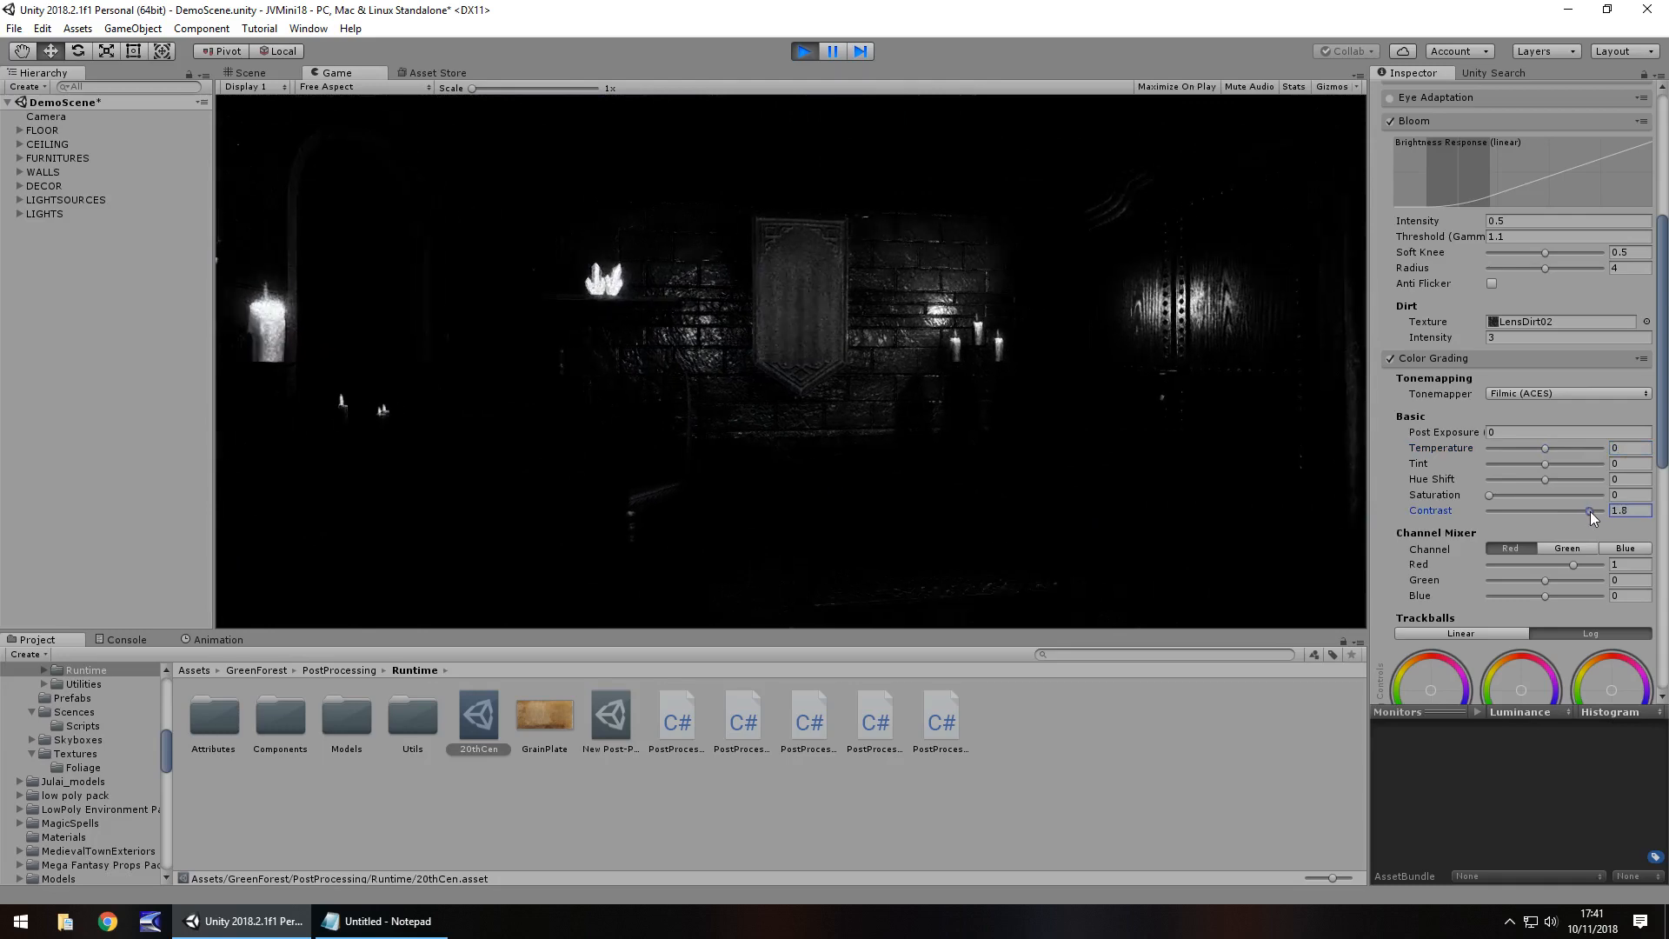
left_click_drag(1585, 509, 1595, 509)
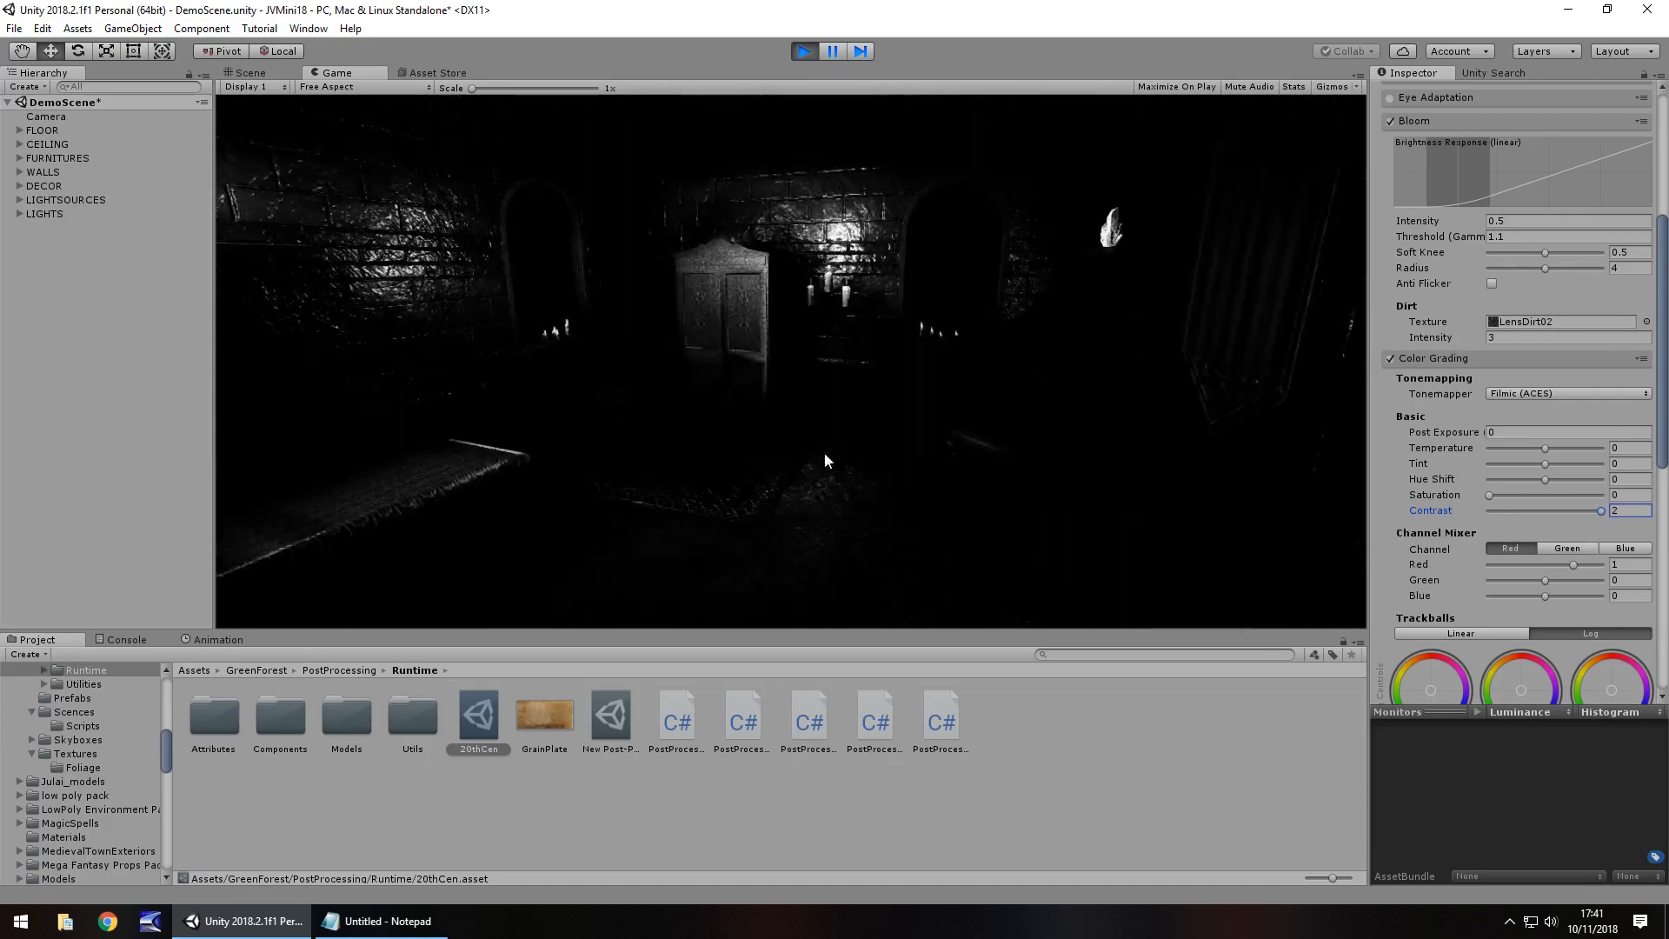
Step: Raise lens dirt intensity to 30 and brighten the post exposure
left_click(1565, 338)
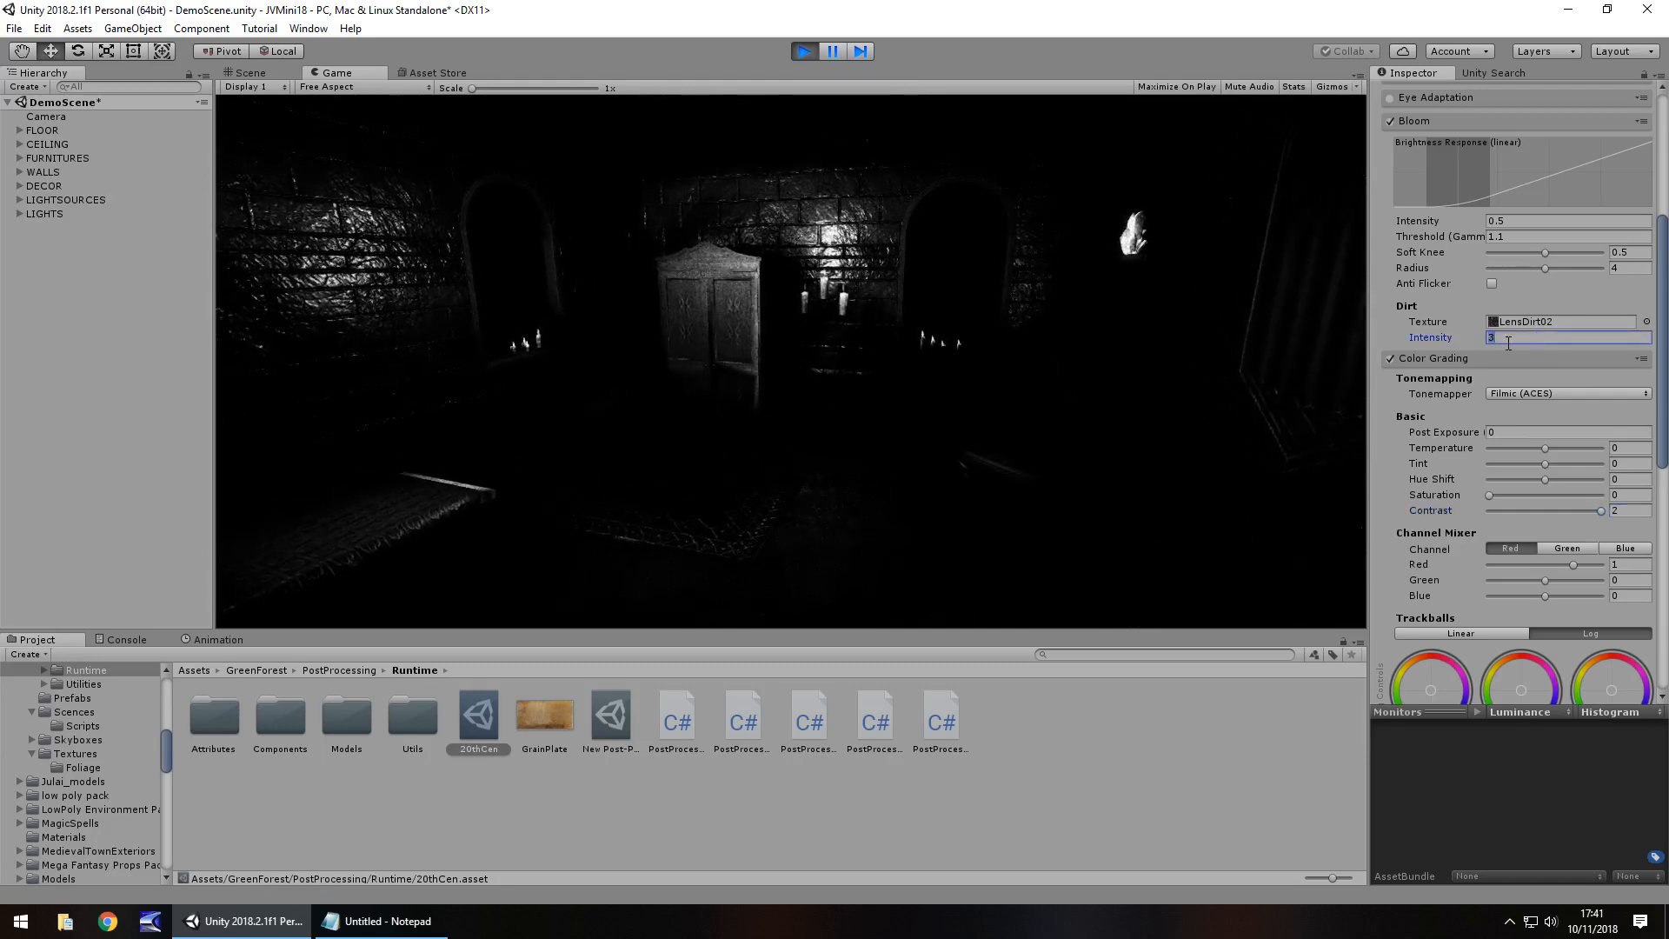
type("0")
left_click(1568, 431)
type(".52")
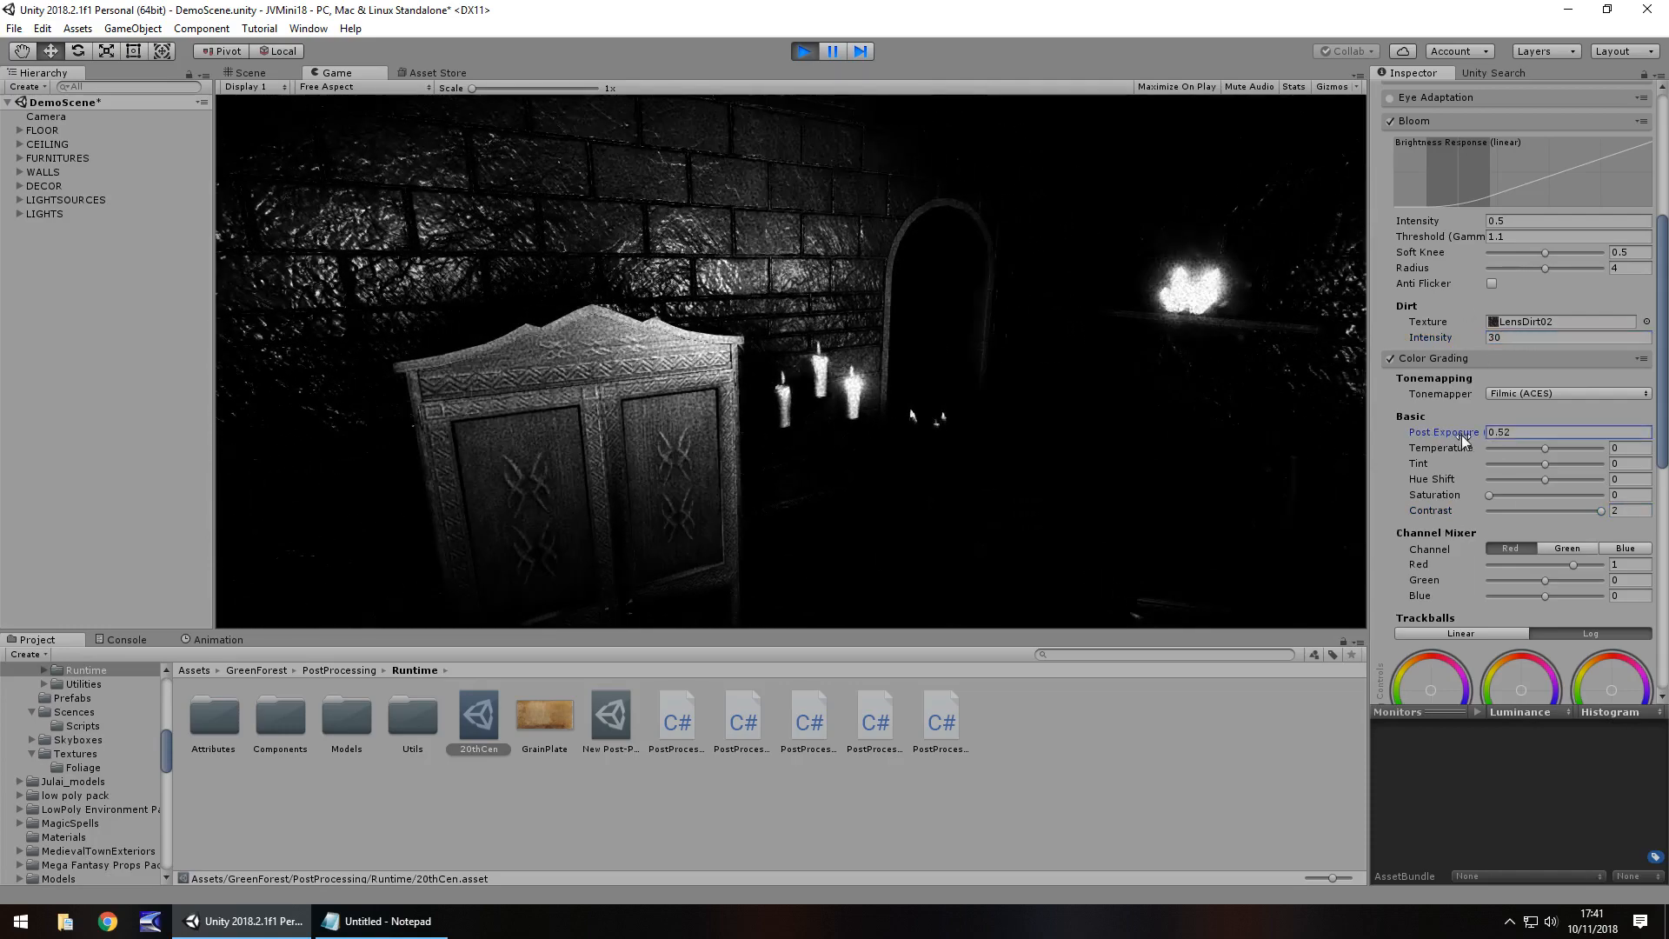
left_click_drag(1500, 431, 1544, 431)
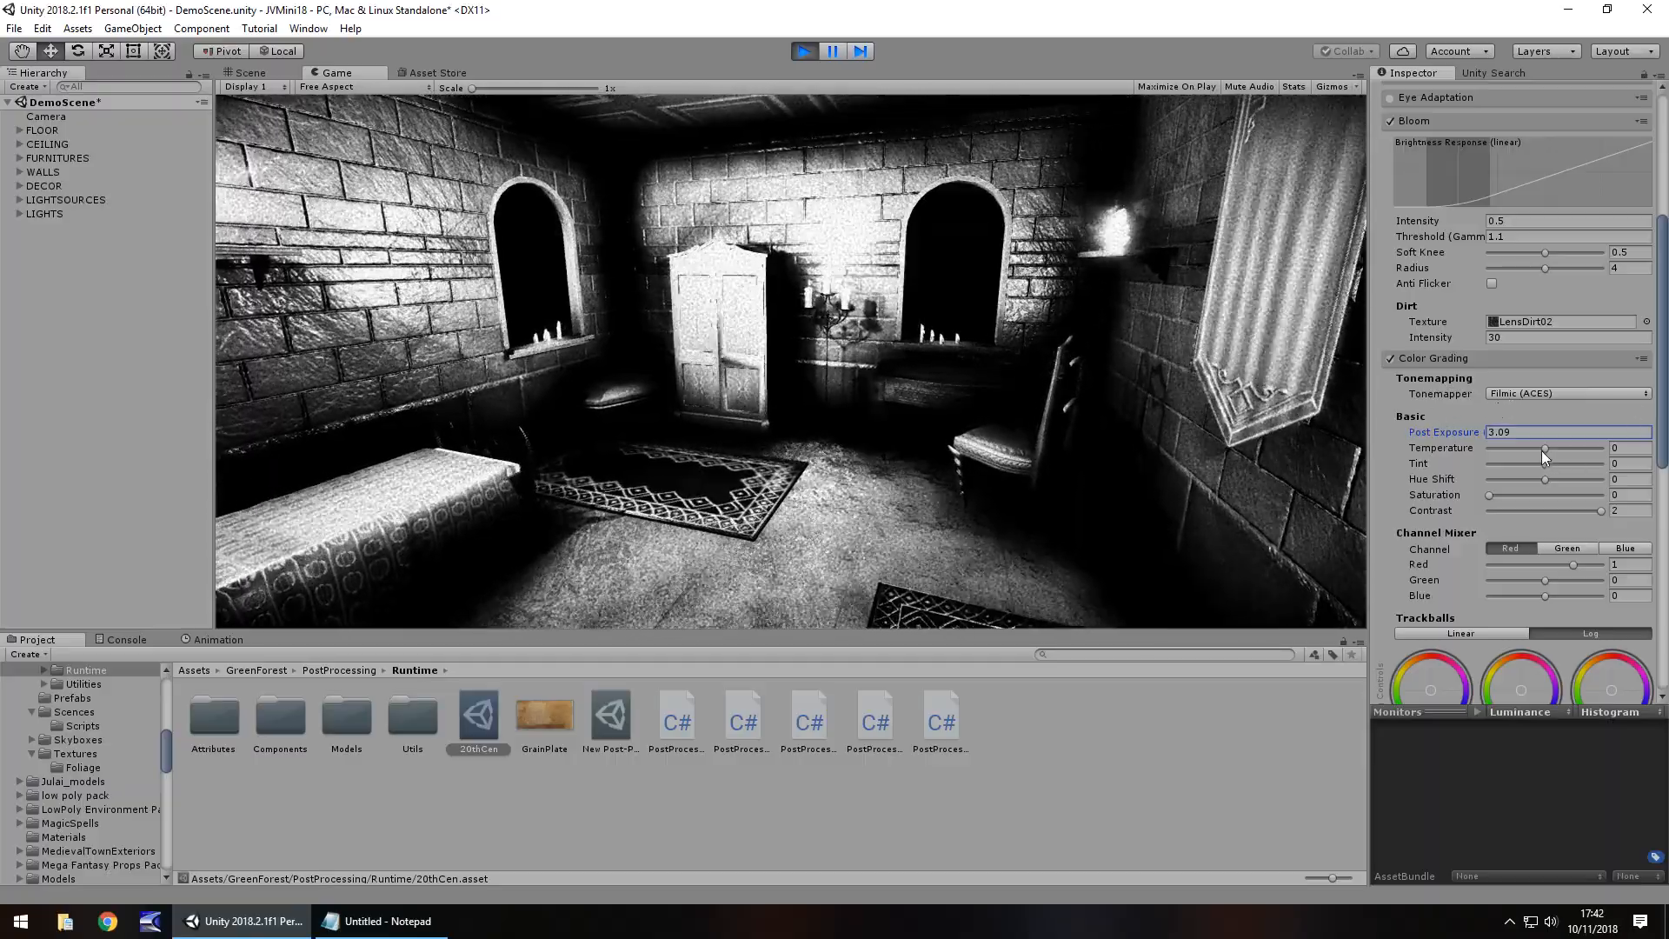
Step: Raise post exposure to about 3.09 and warm the temperature back to a strong golden sepia
left_click_drag(1501, 447, 1575, 446)
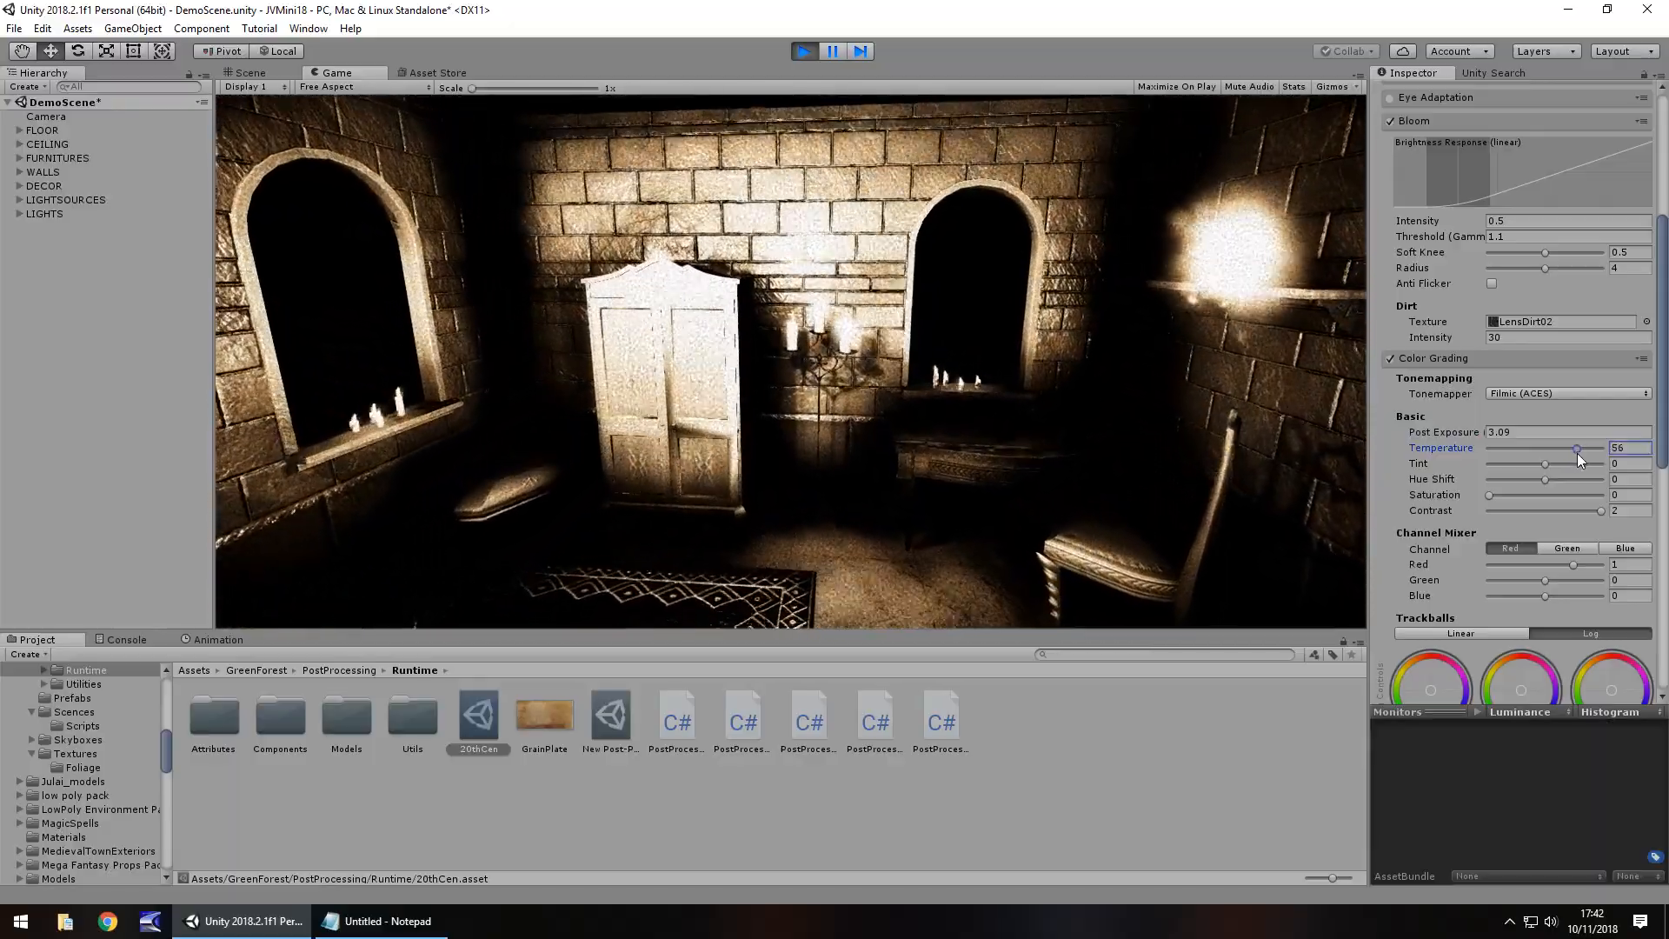
left_click_drag(1575, 447, 1596, 446)
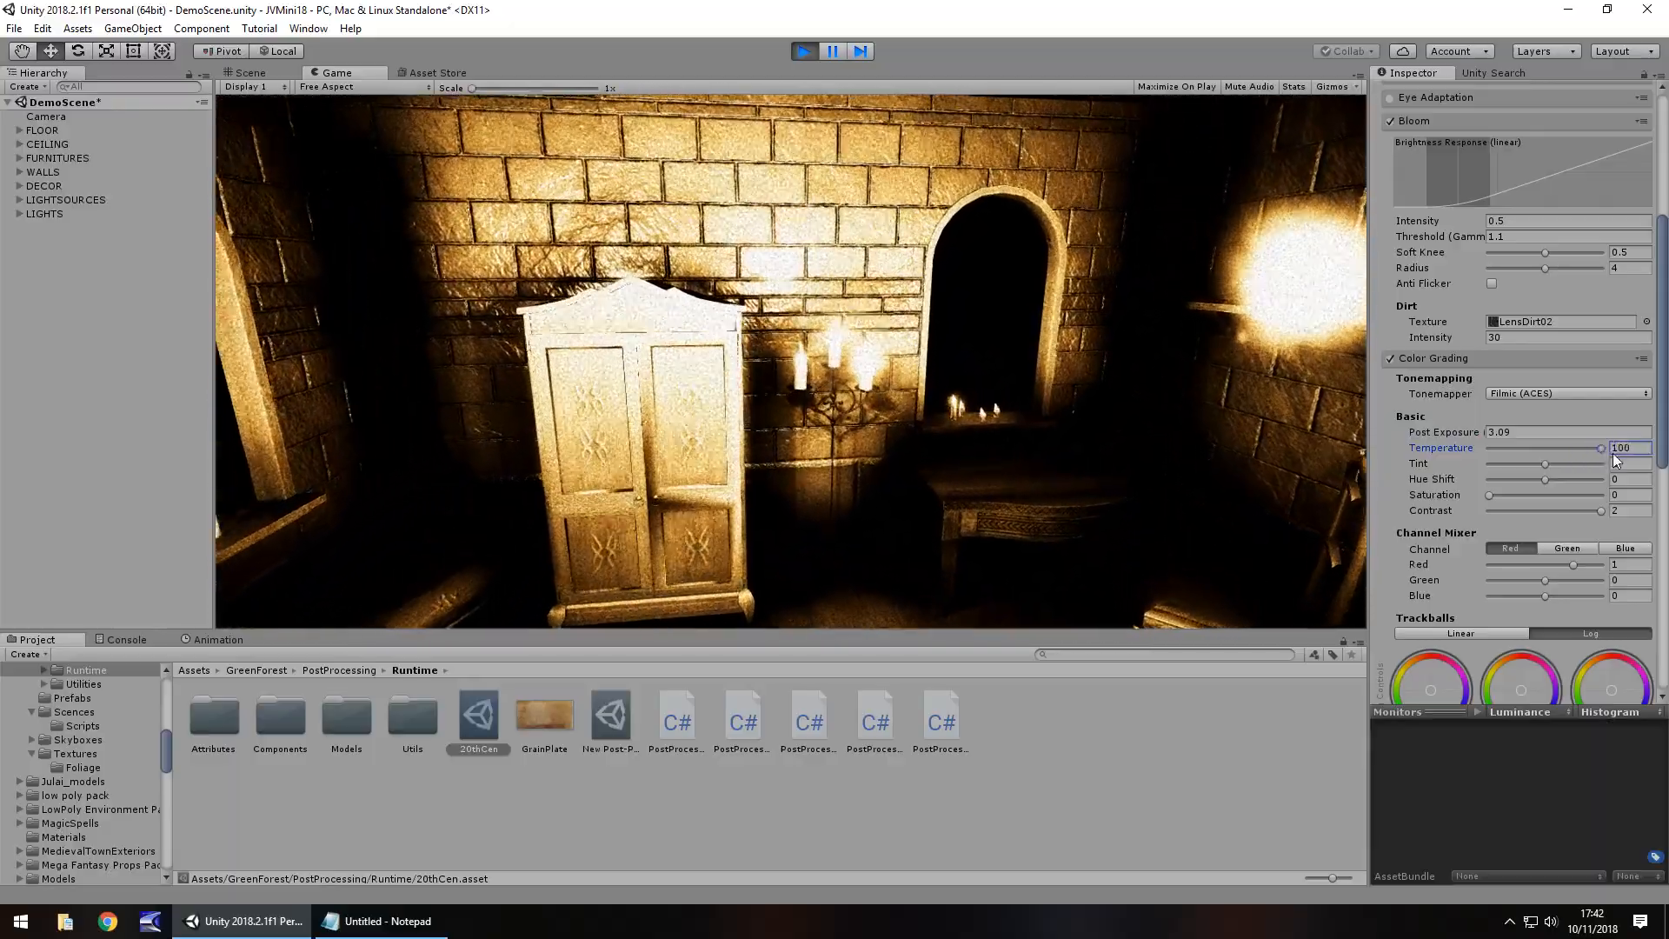
left_click_drag(1601, 448, 1570, 449)
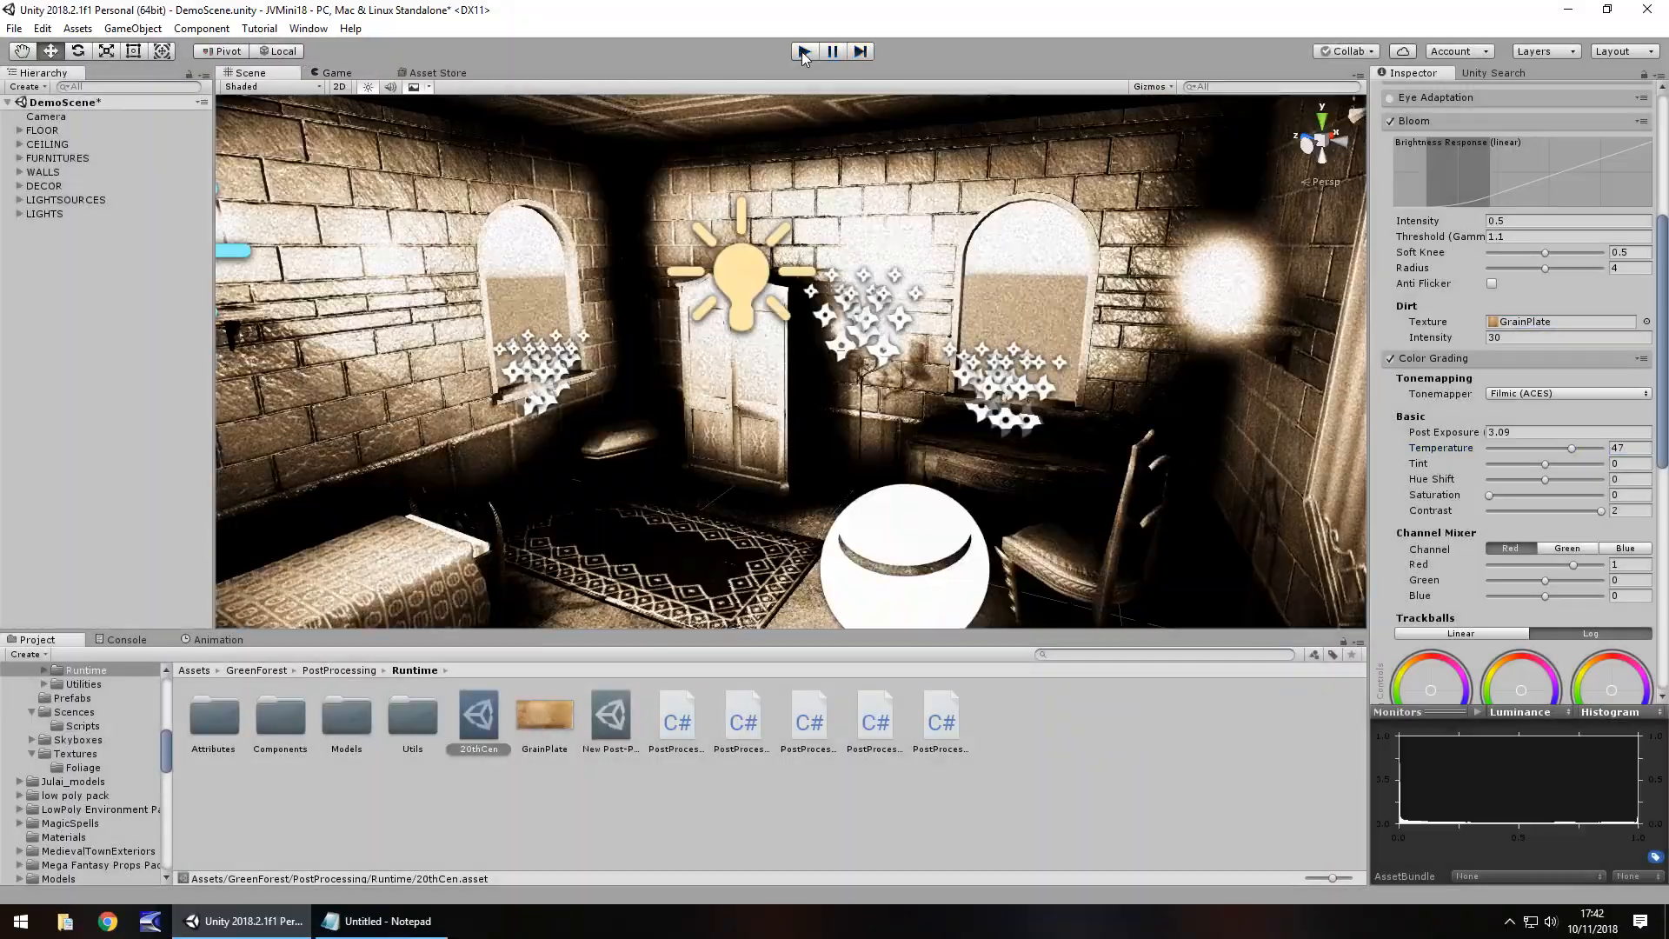
Step: Preview the game with bloom soft knee lowered to 0 for a tighter bloom
left_click(800, 51)
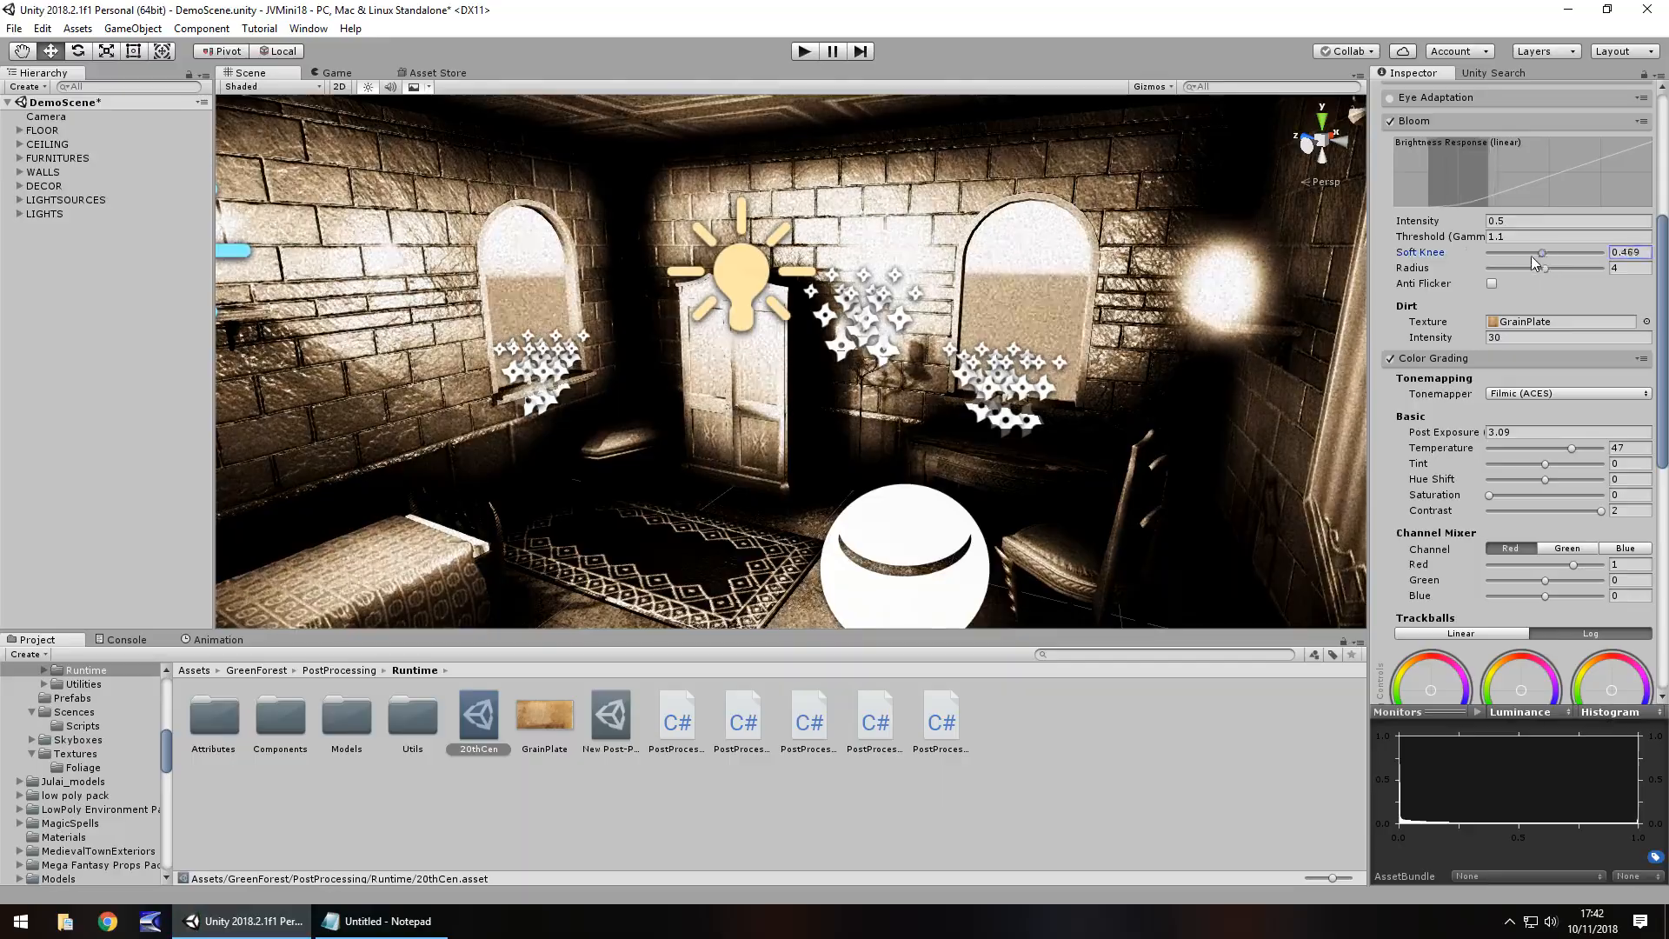
left_click_drag(1533, 252, 1490, 252)
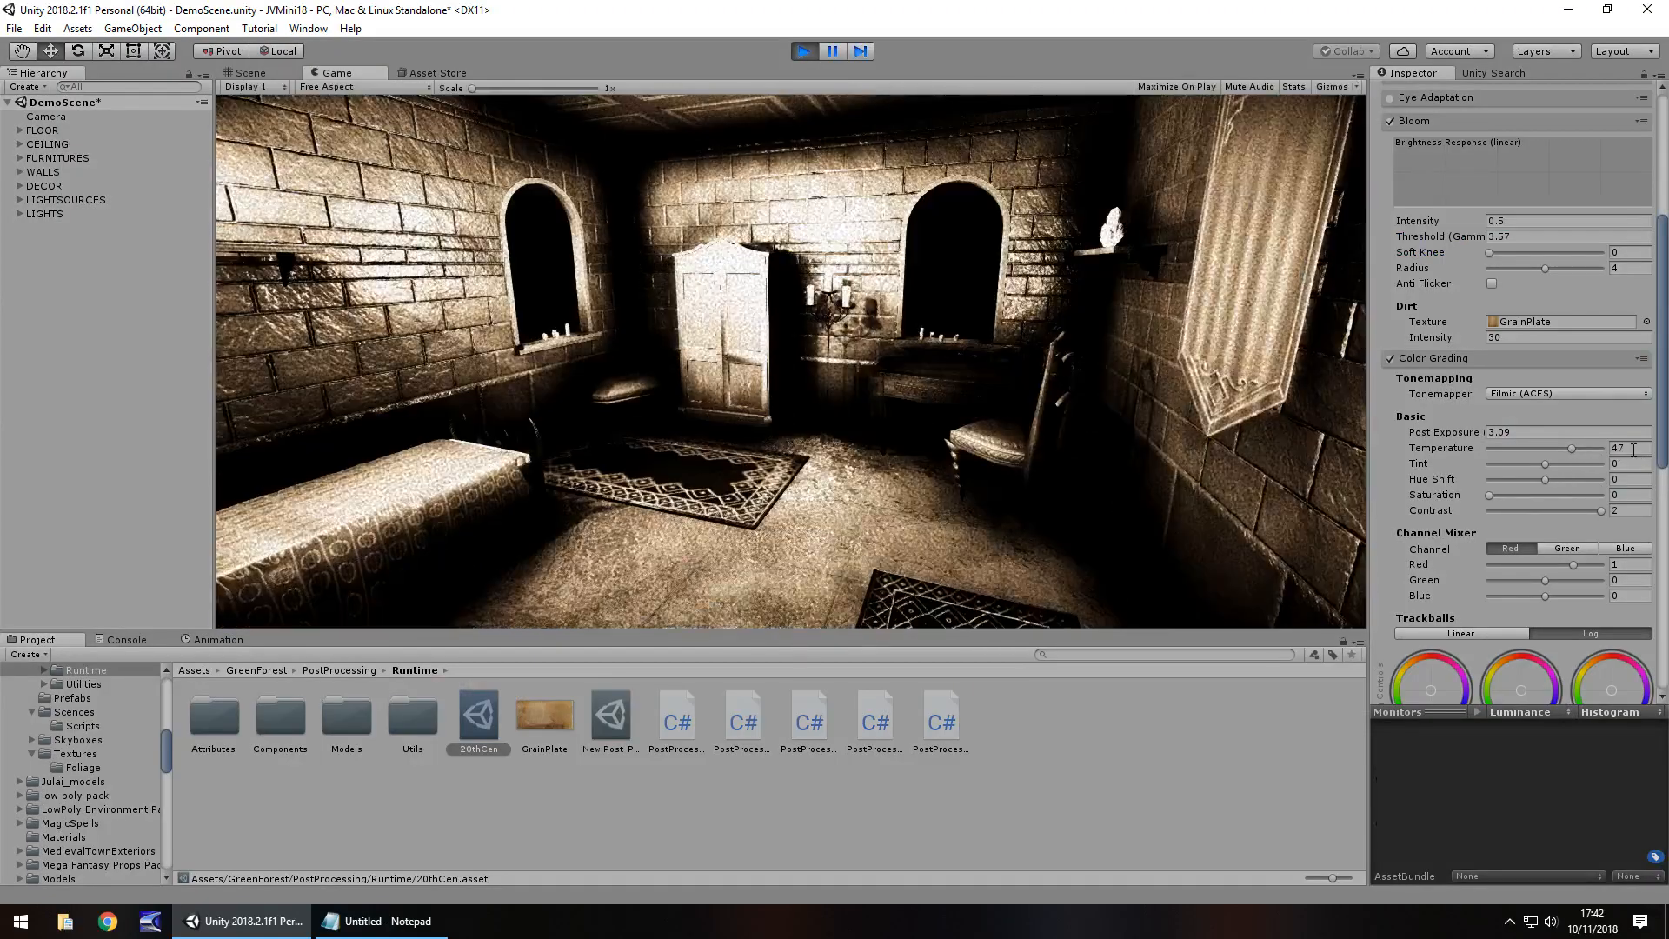
type("0")
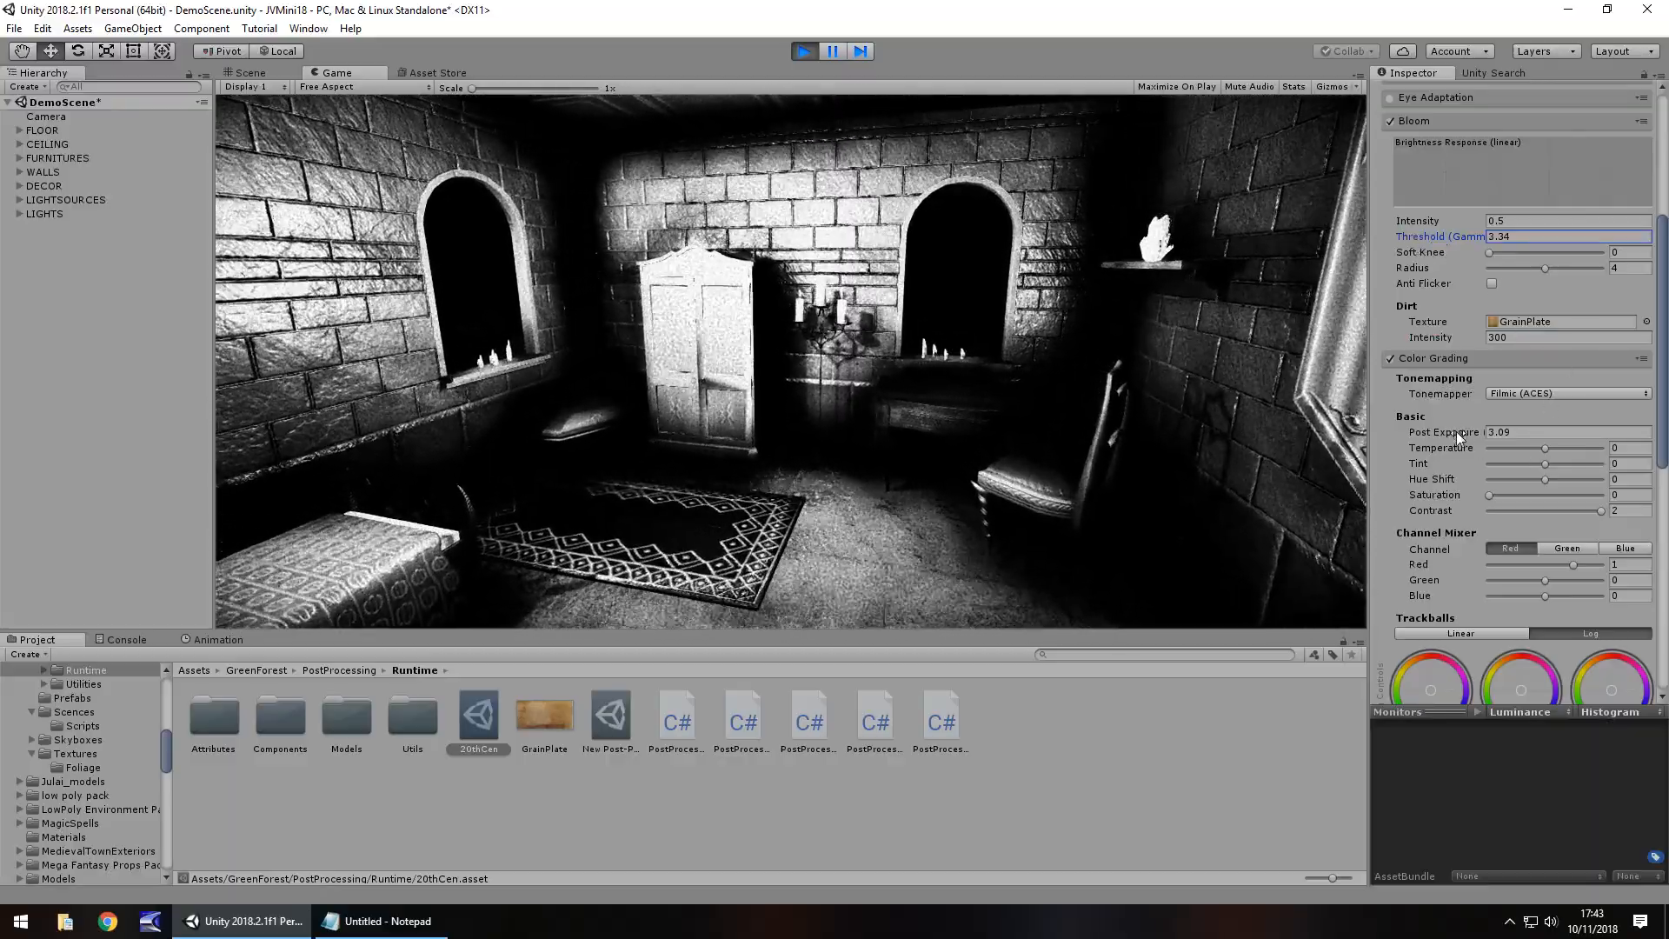
Step: Lower post exposure to 1.75 and cool the temperature to about 26 for a fainter sepia
type("1.75")
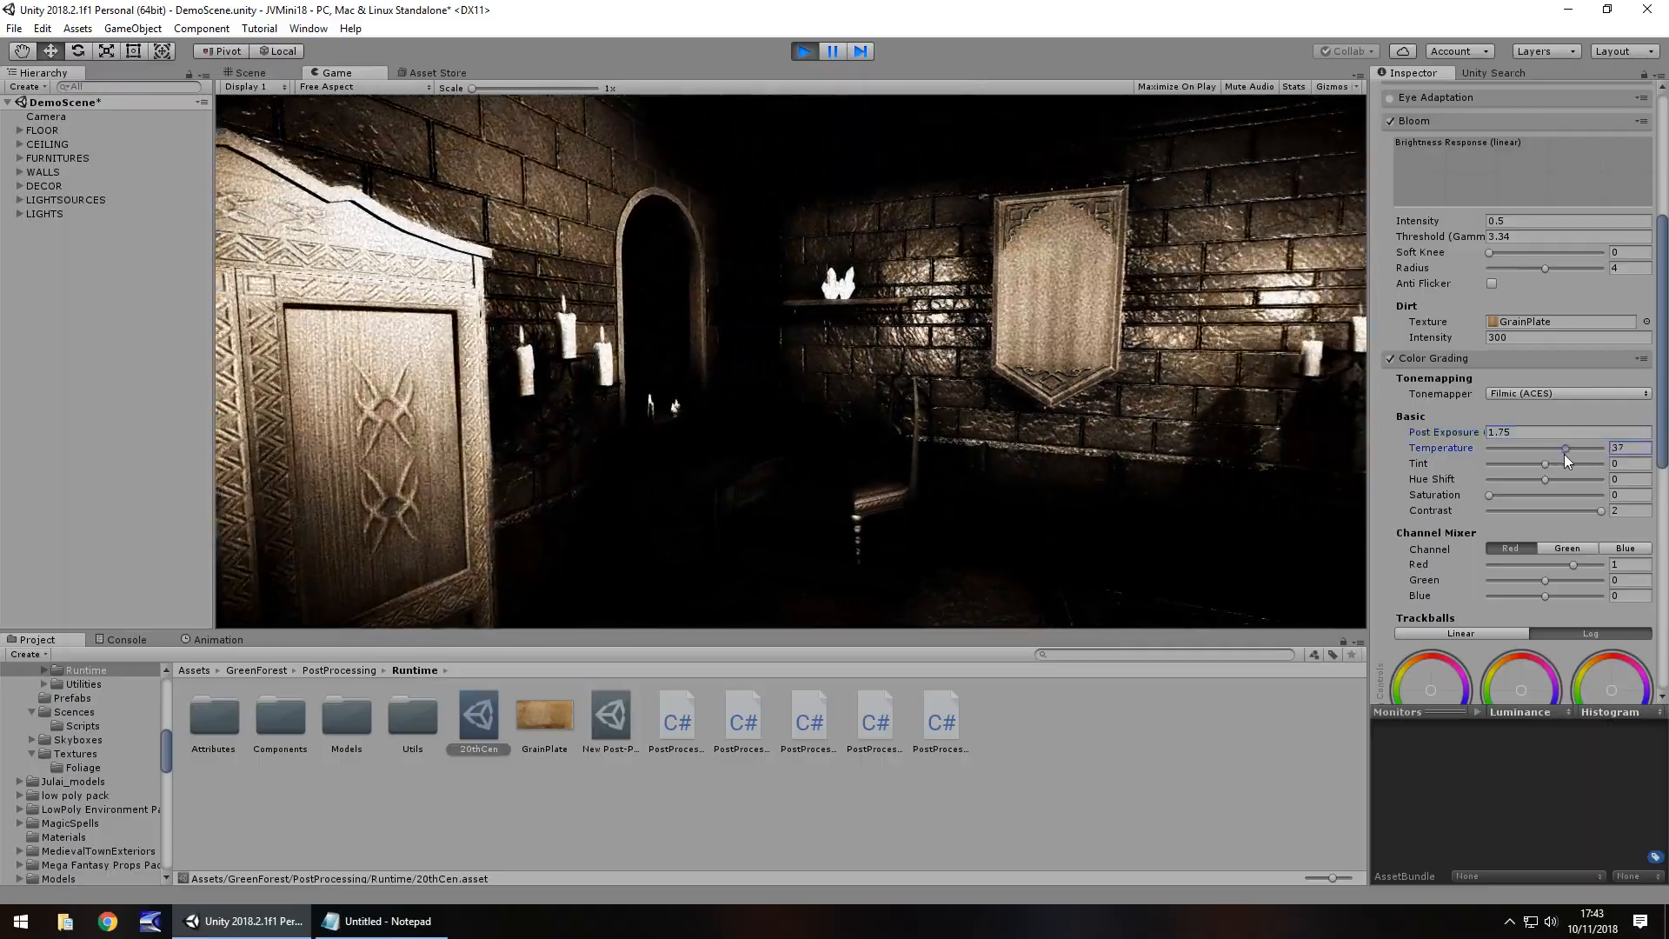
left_click_drag(1565, 447, 1554, 447)
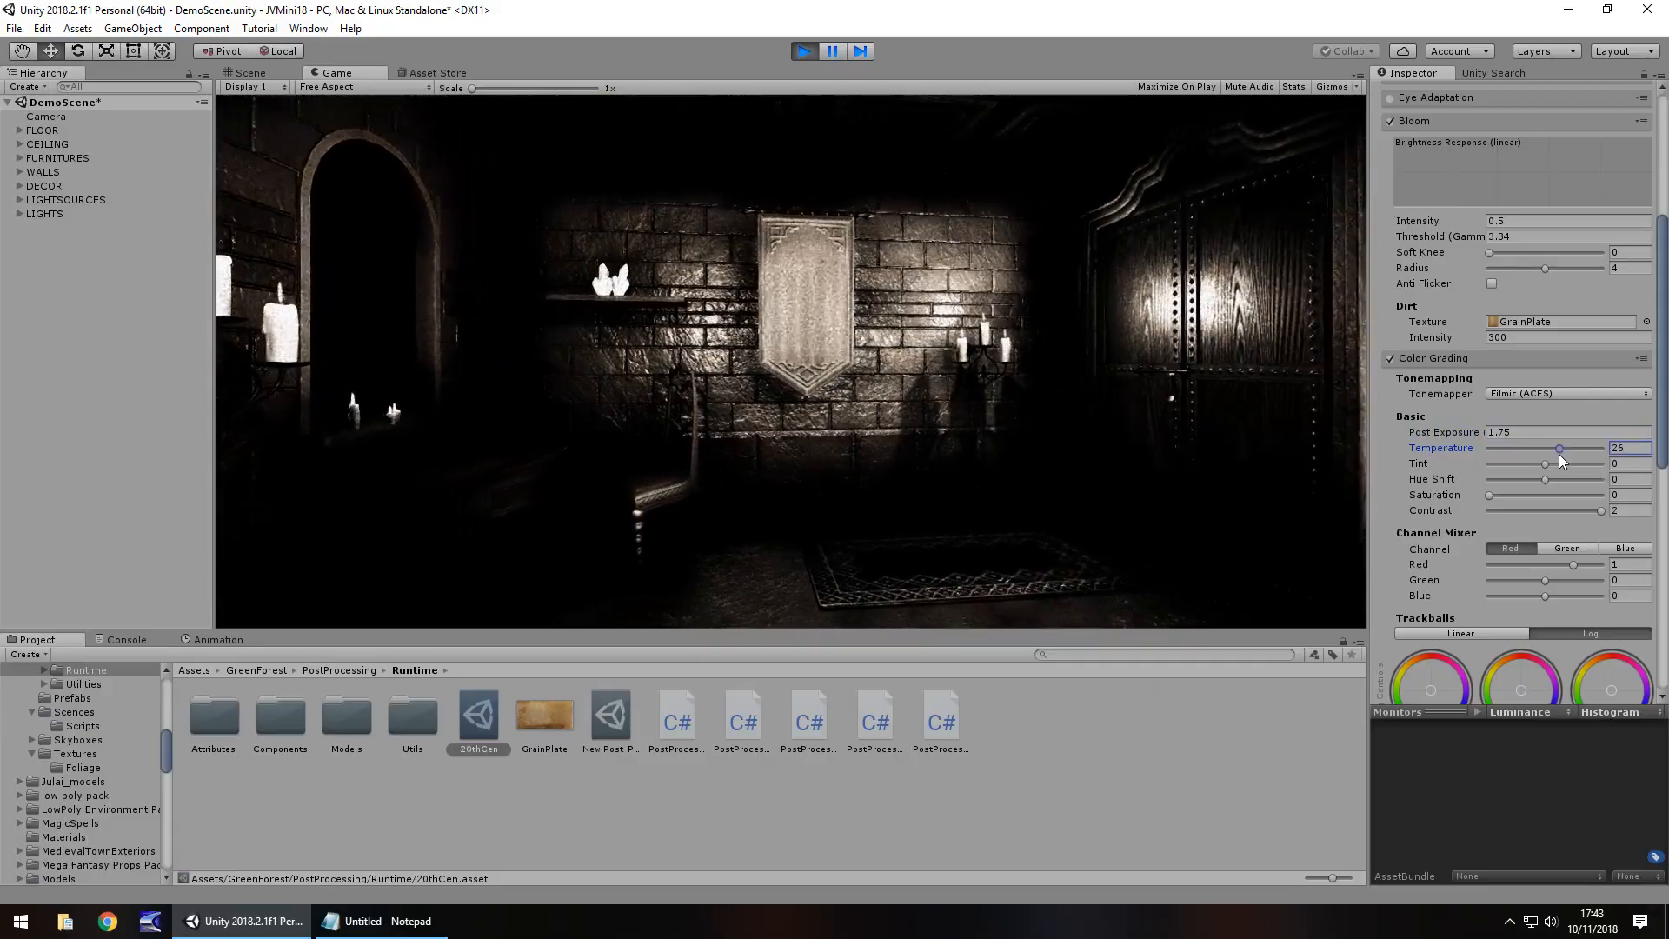